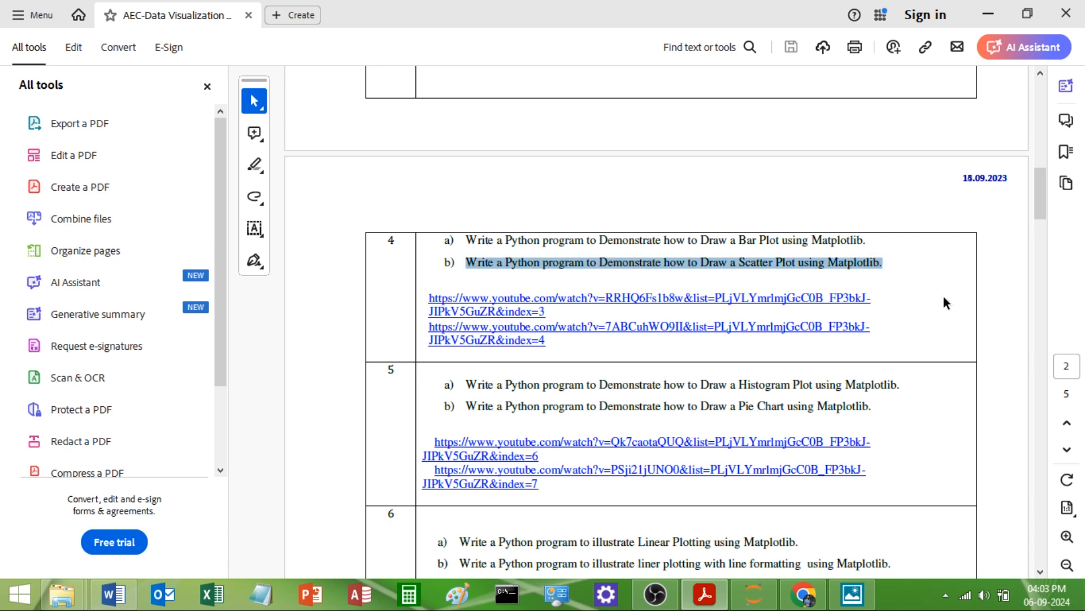
Deselect the highlighted scatter plot task in the lab sheet PDF.
click(803, 269)
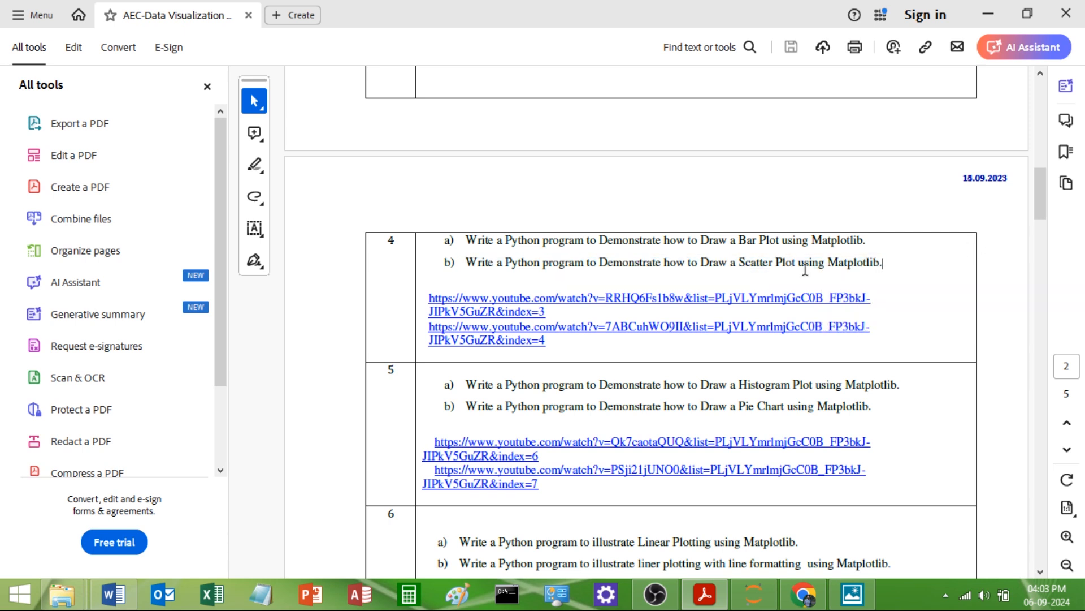
mouse_move(782, 281)
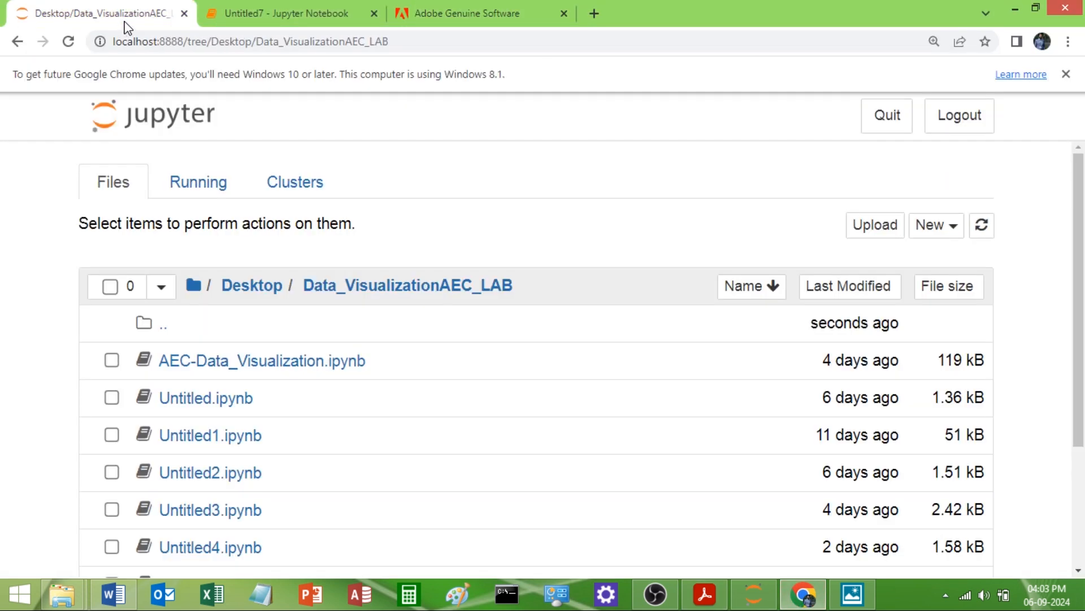
In the Untitled7 notebook's first cell, write 'import matplotlib.pyplot as plt'.
click(284, 14)
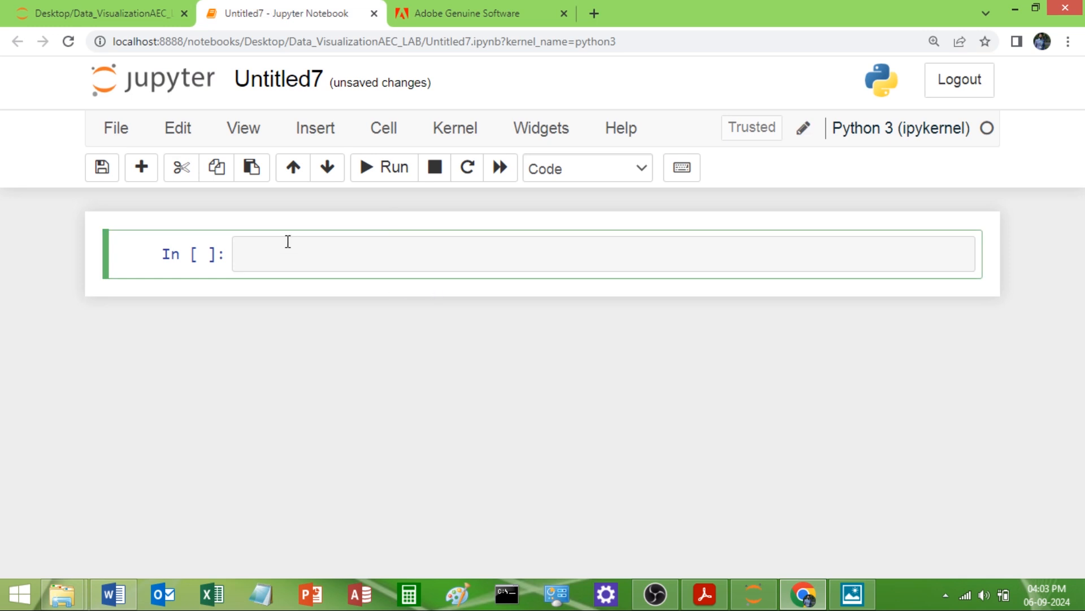
text(import)
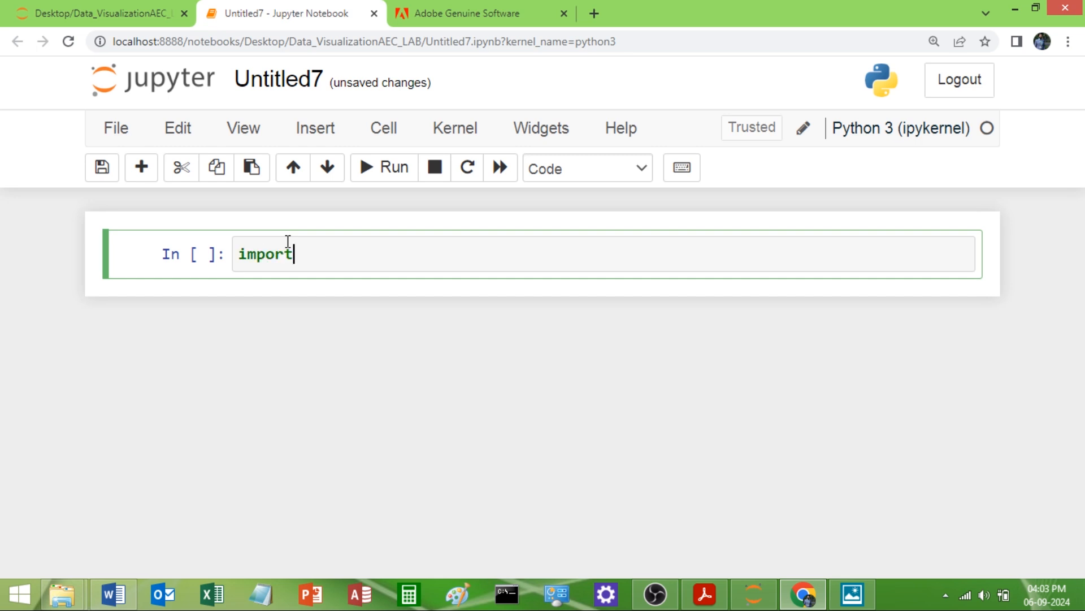
text(matp)
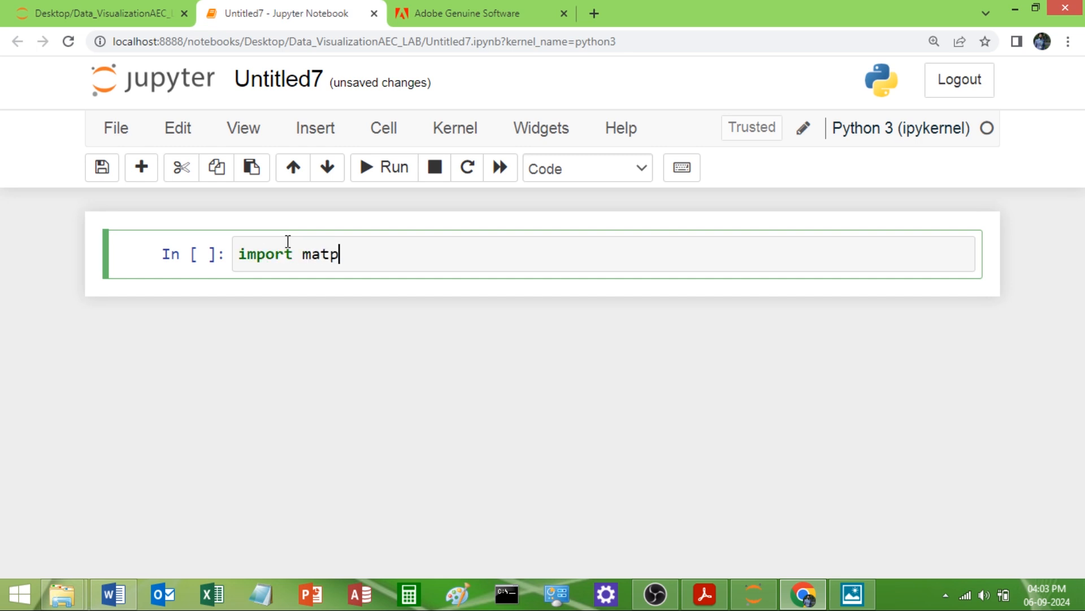
text(otli)
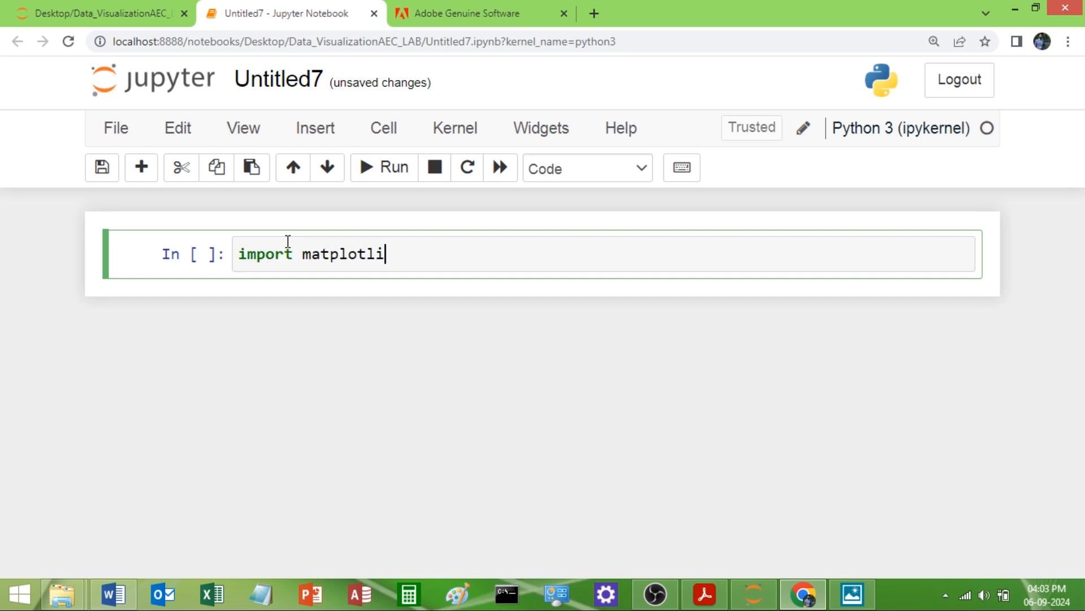
text(b.pyp)
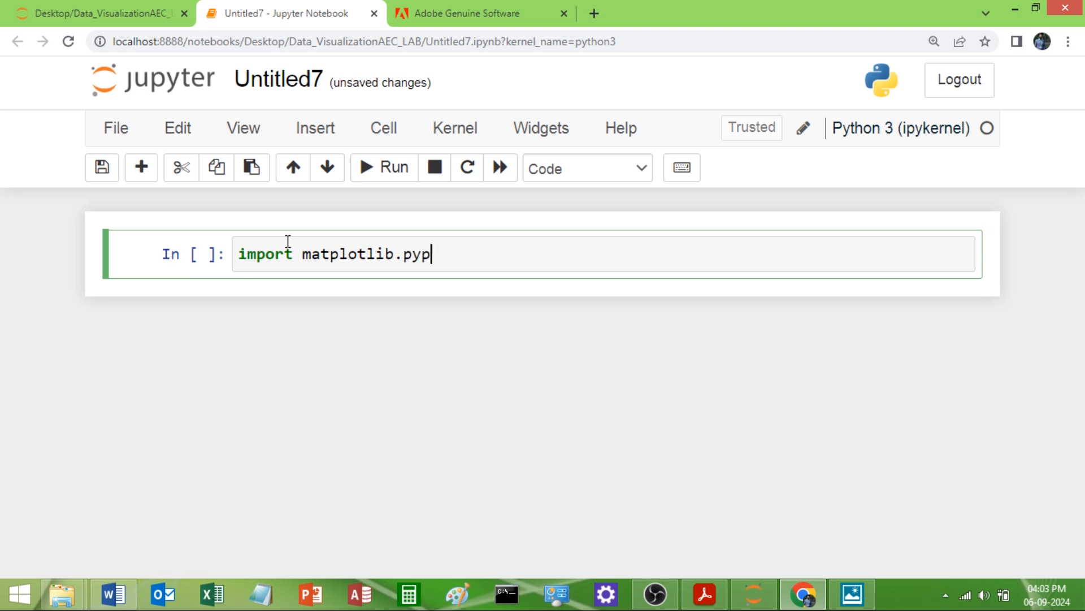
text(lot a)
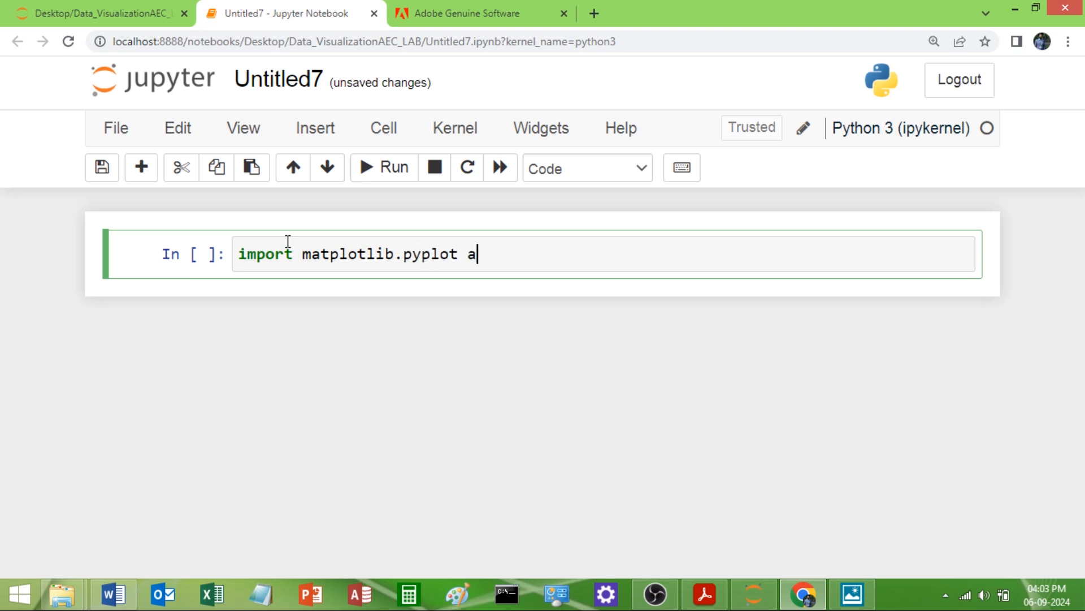
text(s plt)
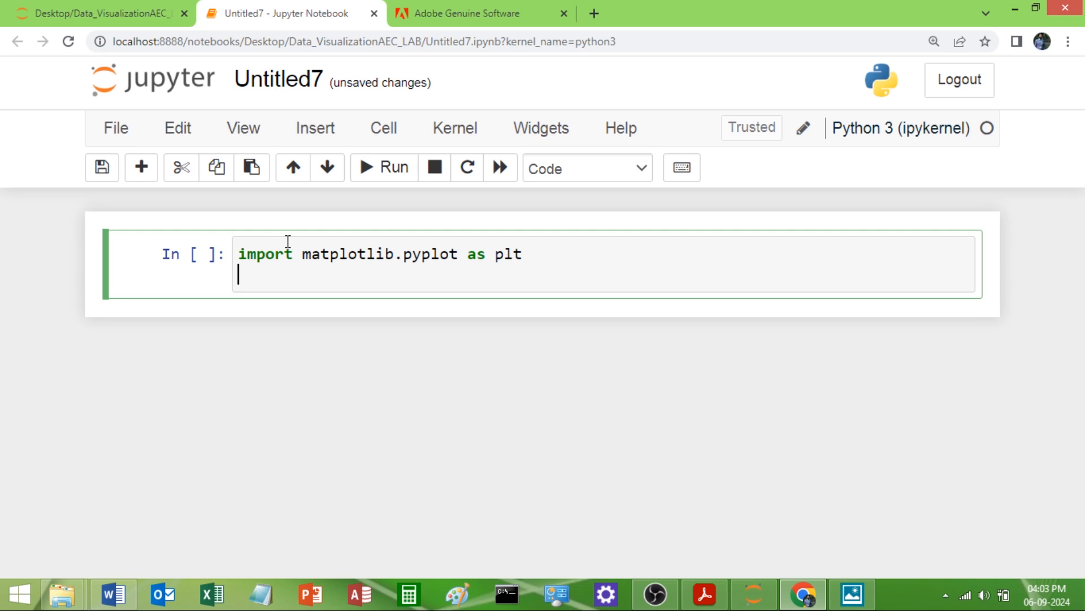
Define x=[5,8,10,12,15,23,50,24,14] on the line below the import.
text(x)
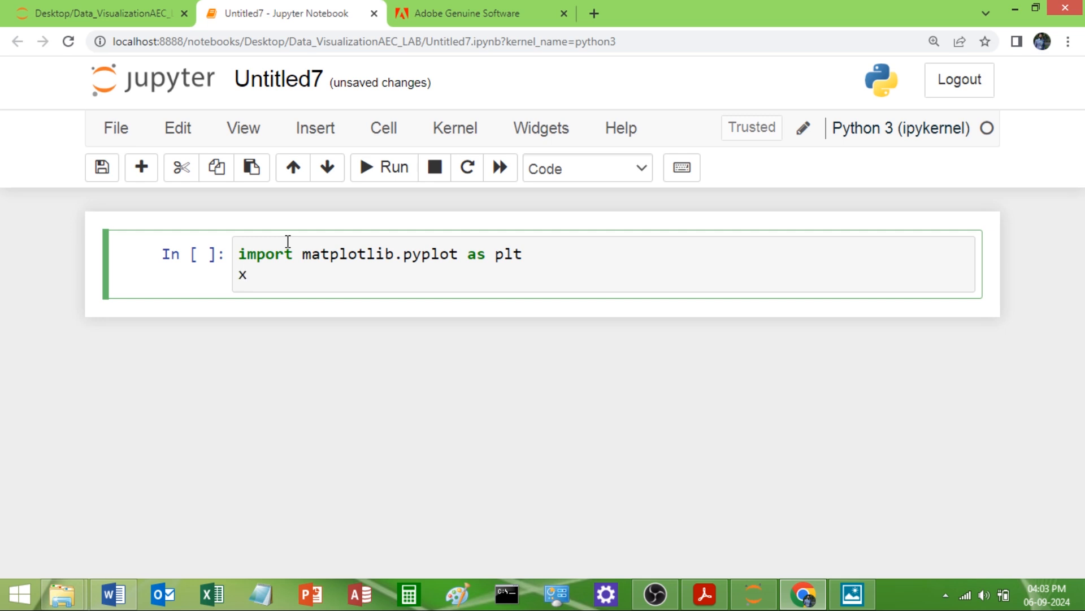
text(=[])
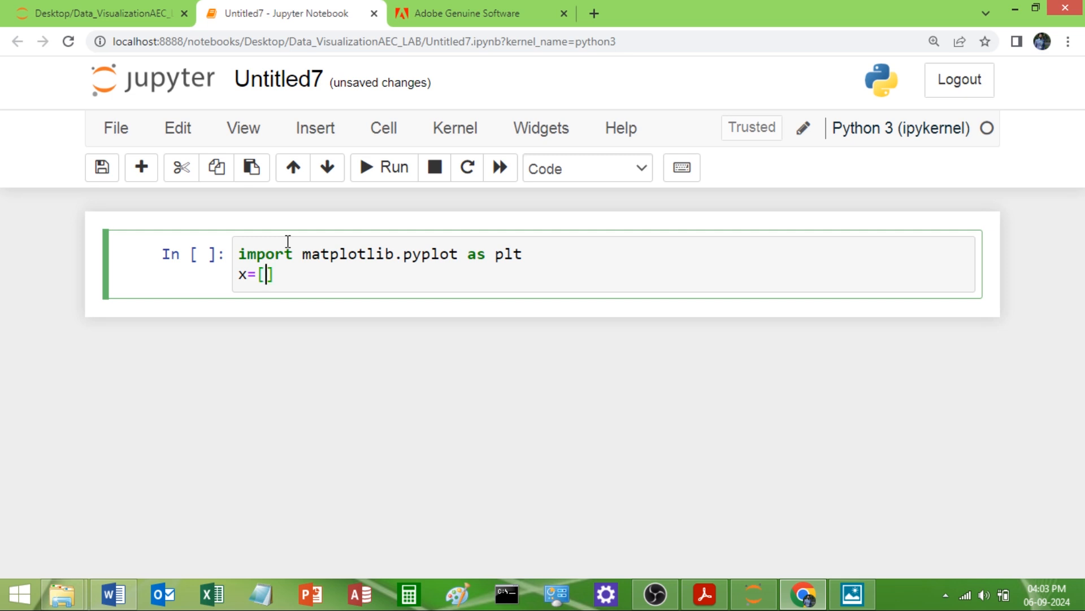
text(5,8)
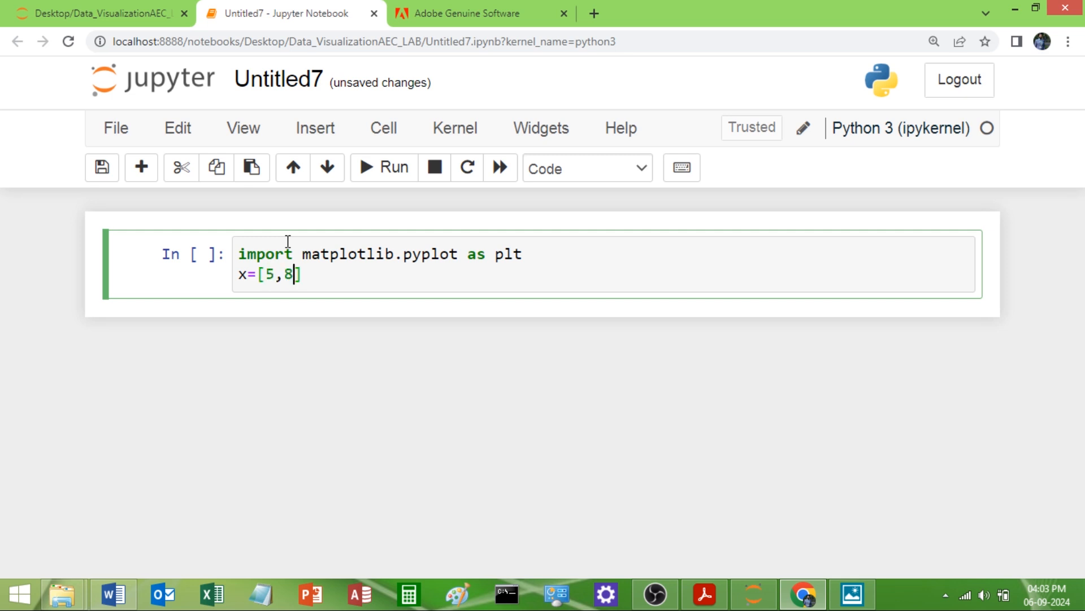
text(,10,12)
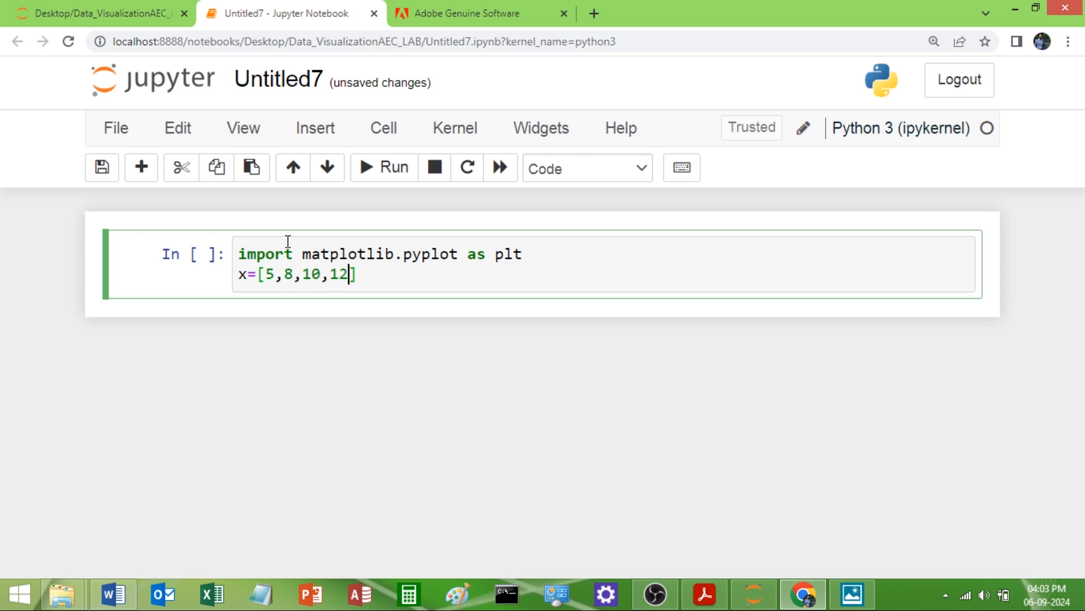
text(,15,)
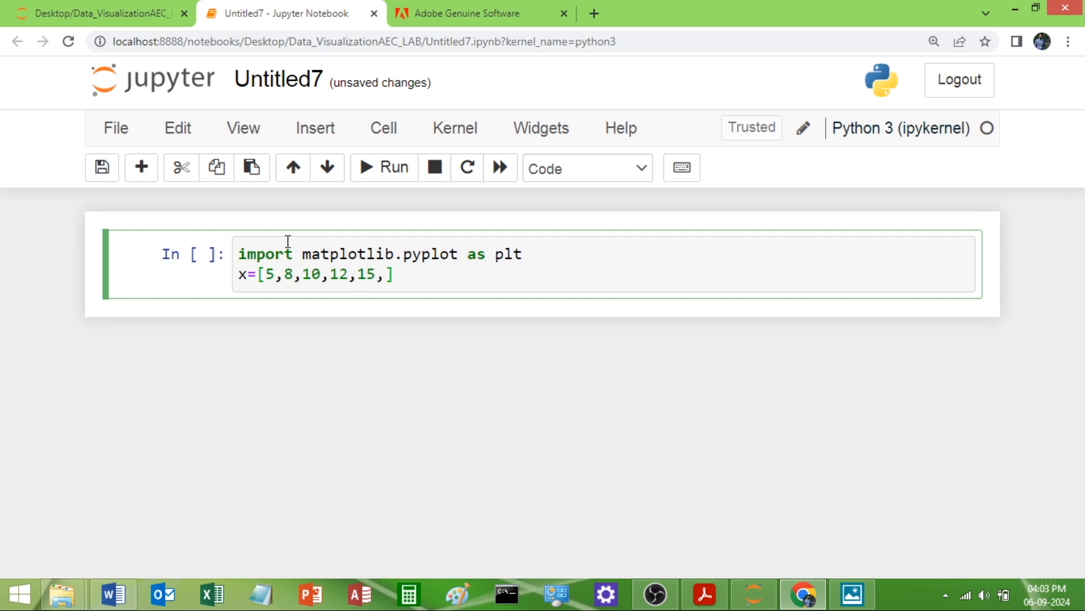
text(23,5)
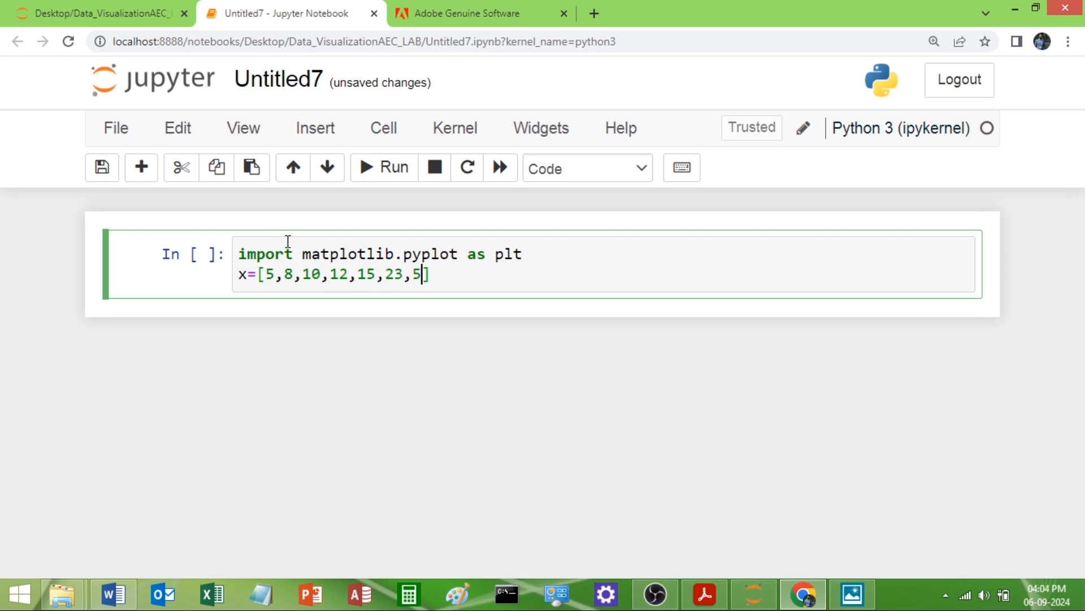
text(0,)
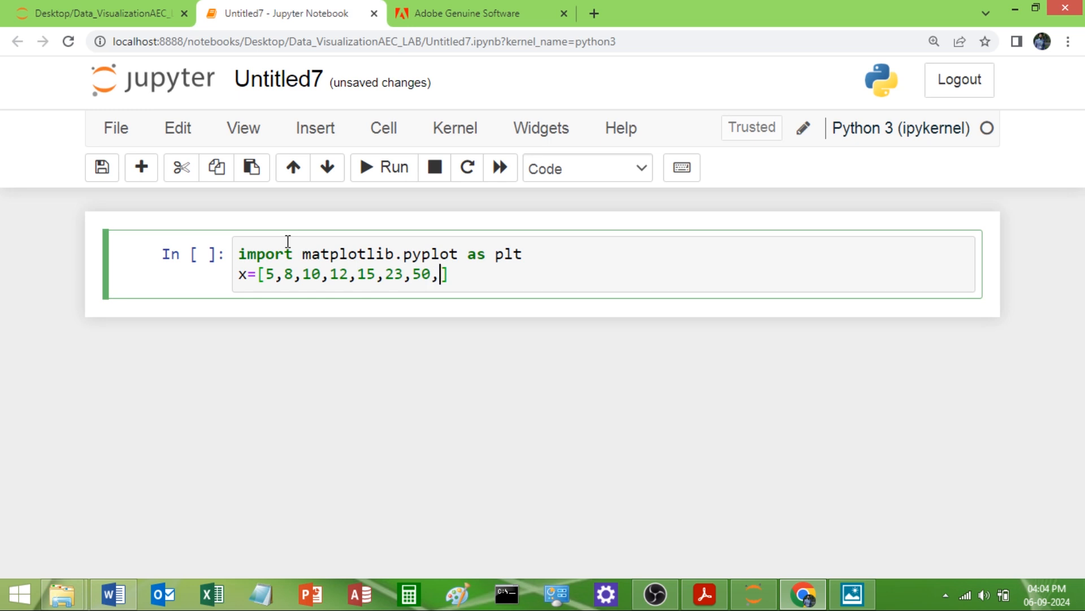
text(23,)
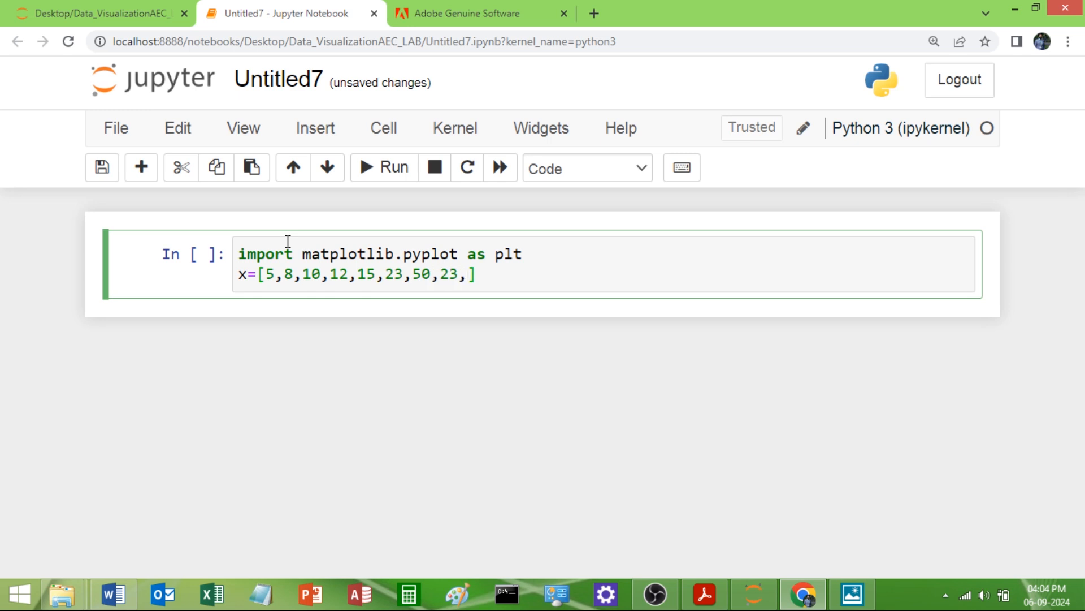
text(24)
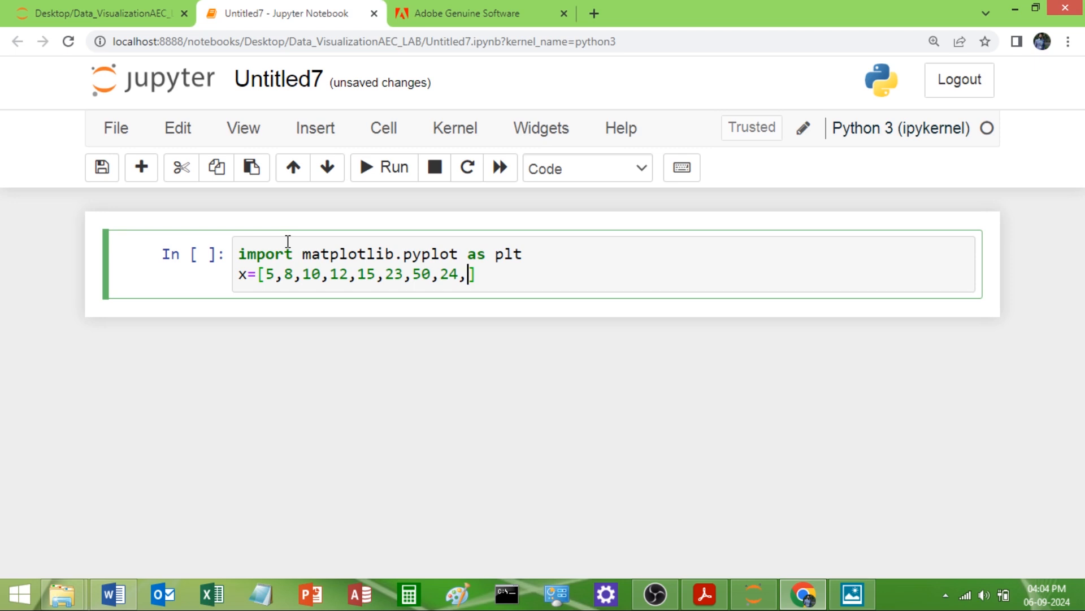
text(14)
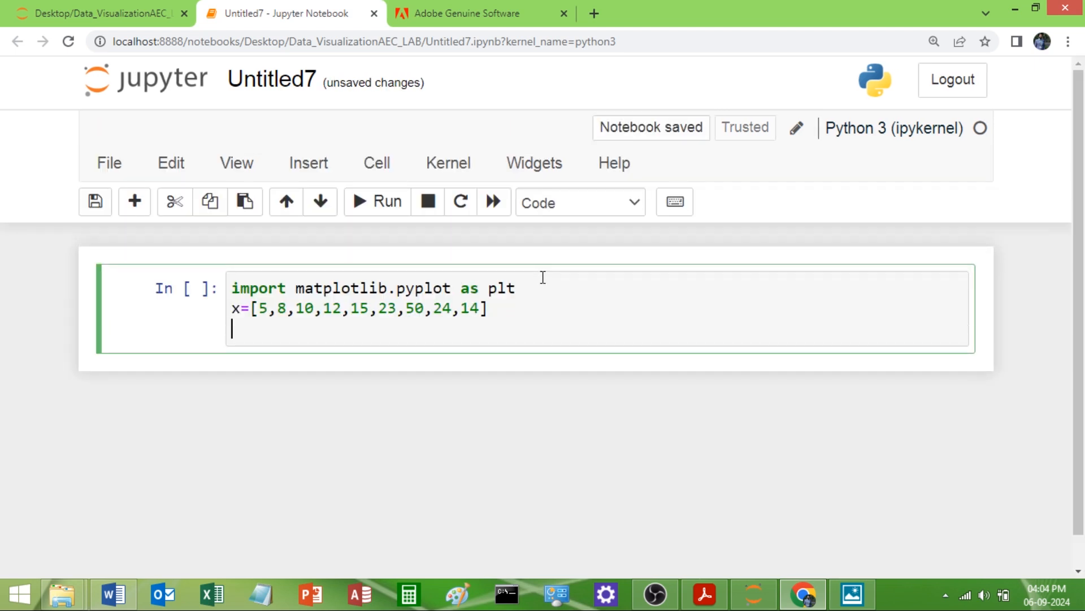
Define y=[89,99,23,56,45,70,65,88,41] below the x list.
text(y=)
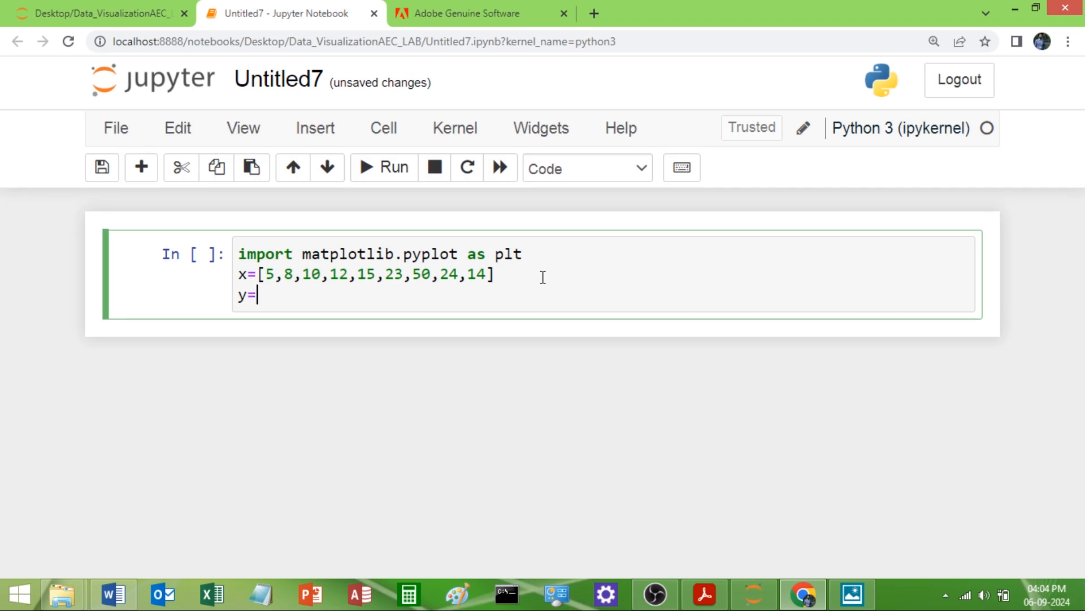
text([)
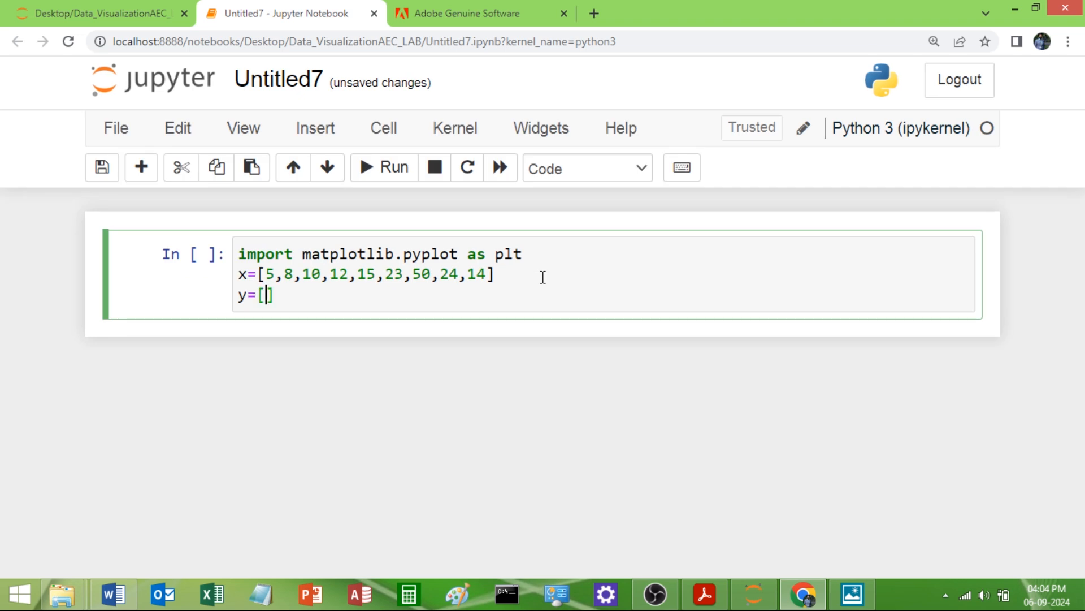
text(89,99,)
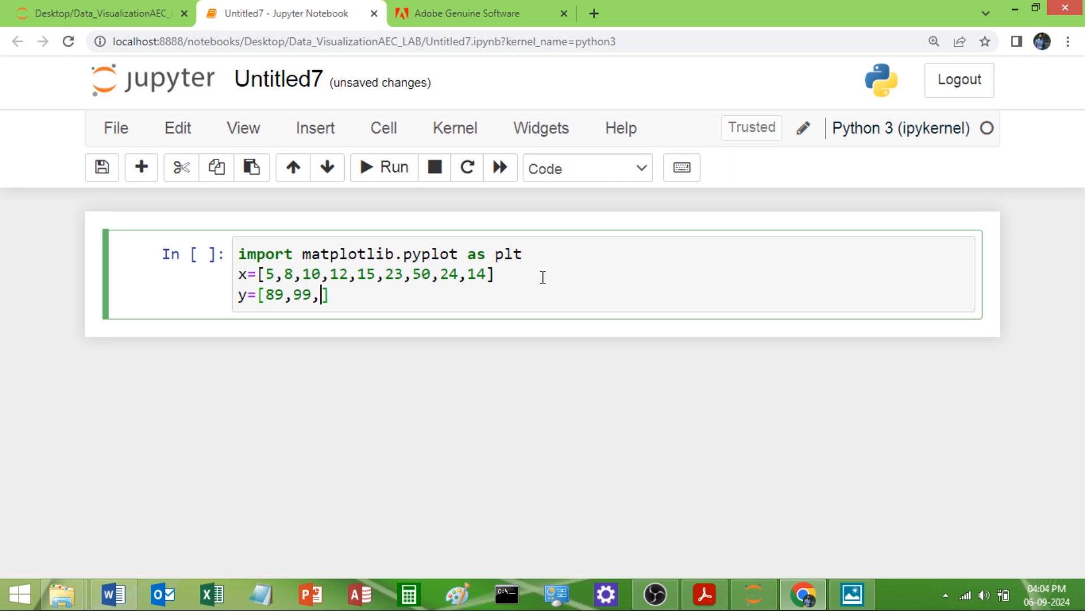
text(23,)
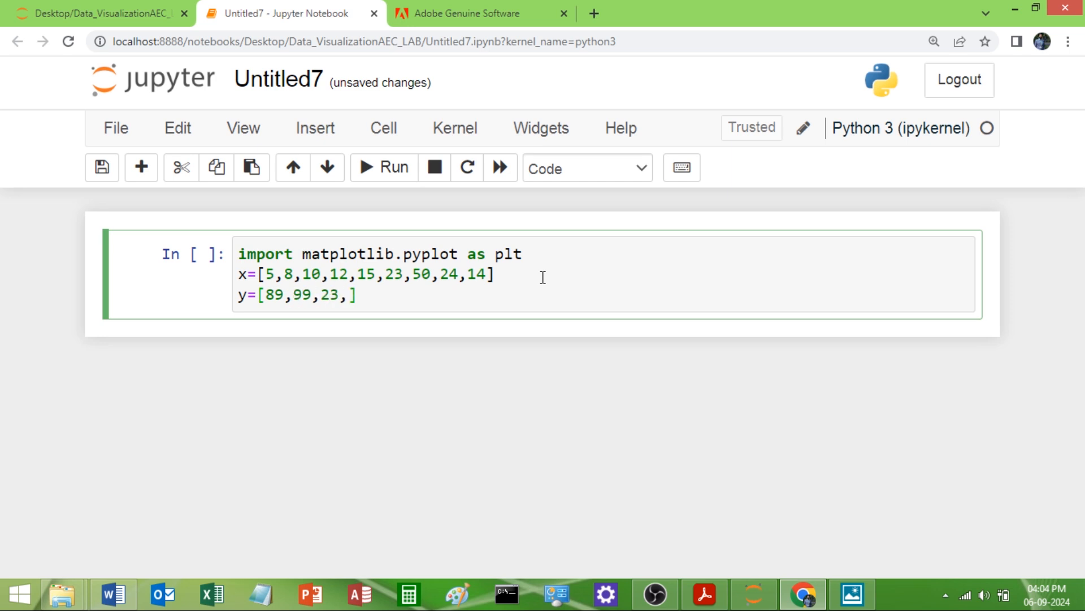
text(56,)
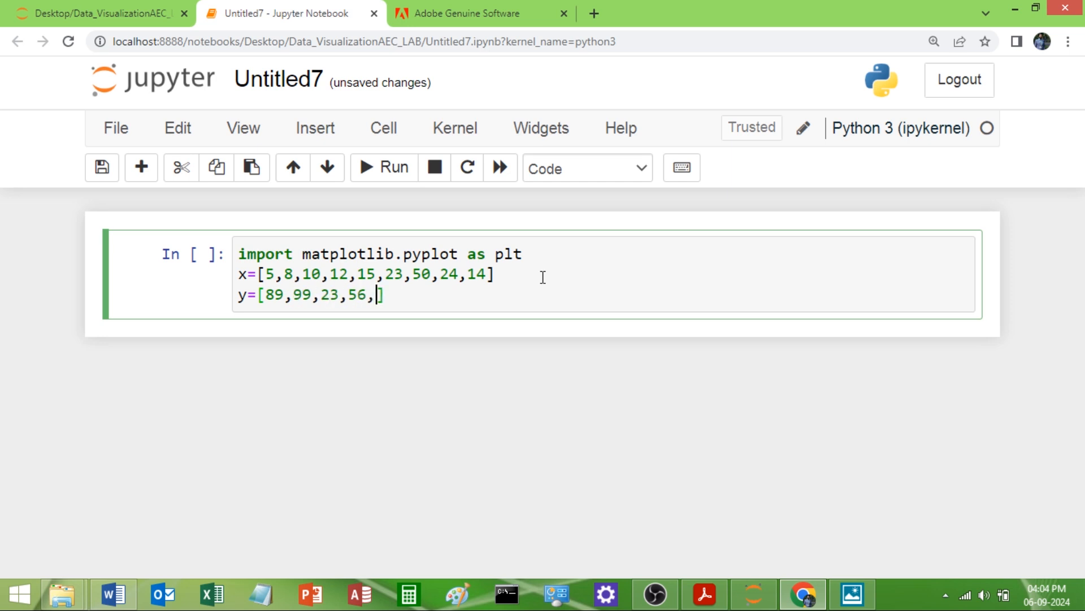
text(45,)
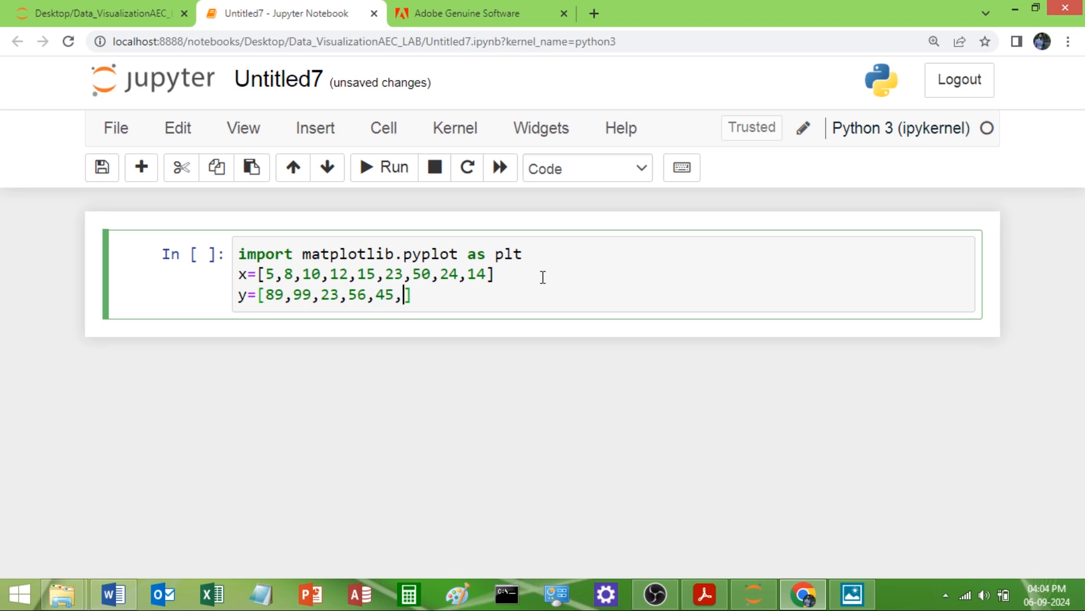
text(70)
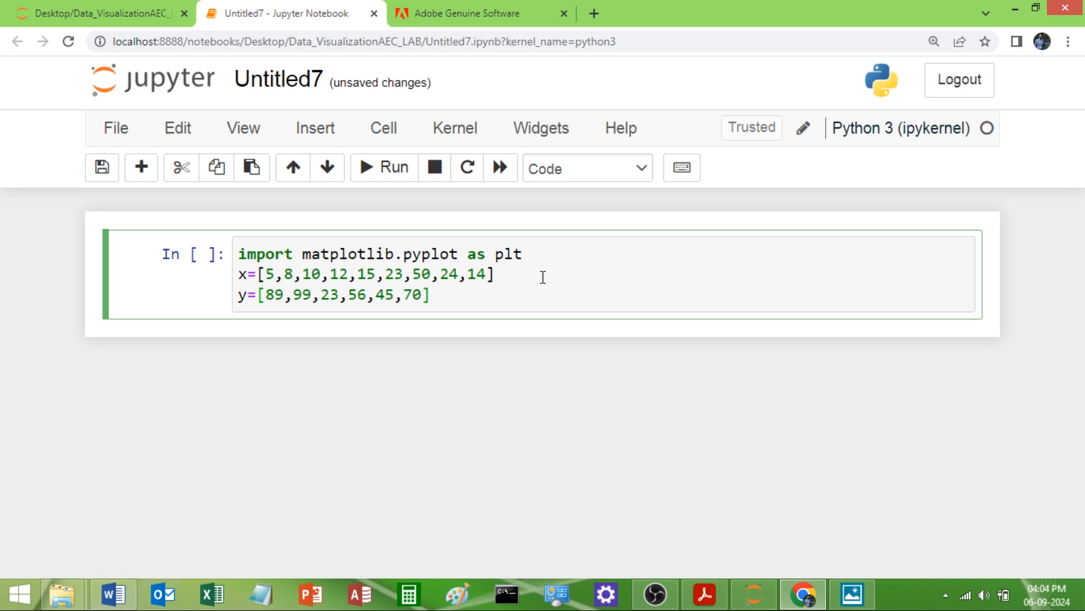
text(65,)
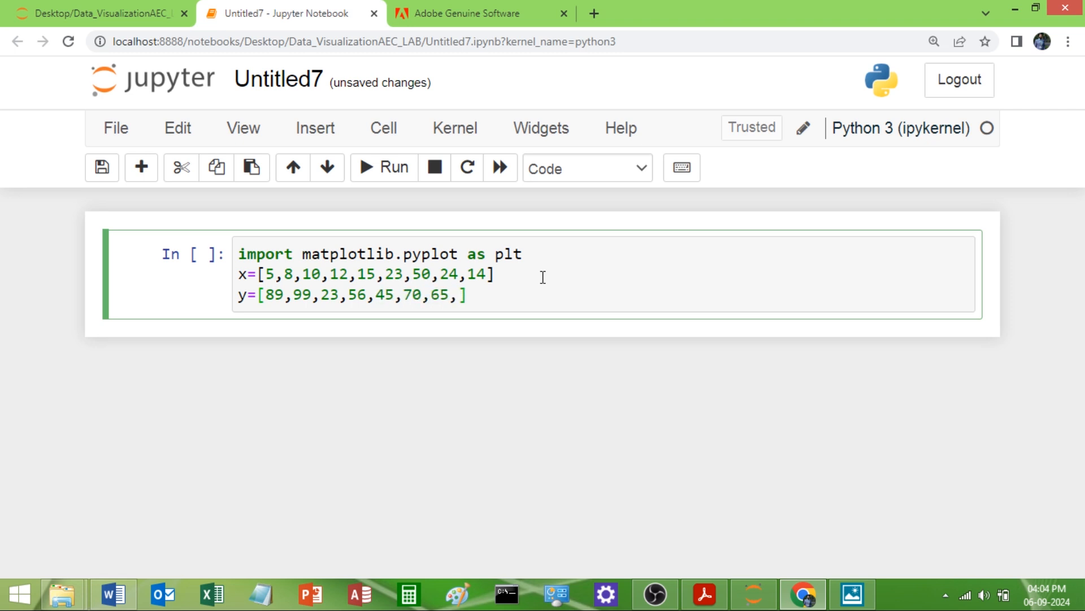
text(88,4)
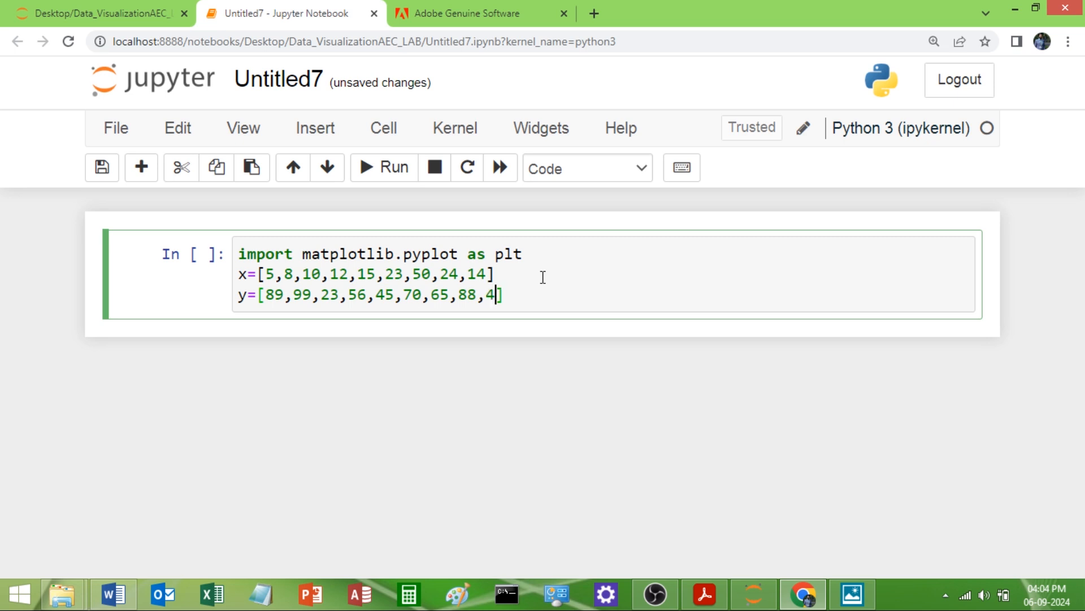
text(1,)
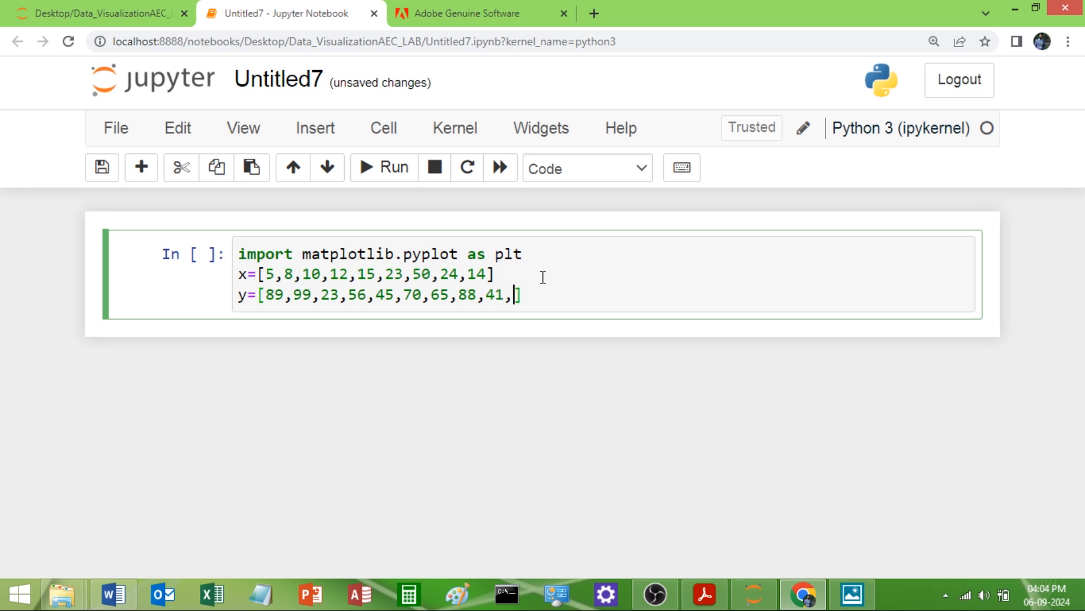
text(23)
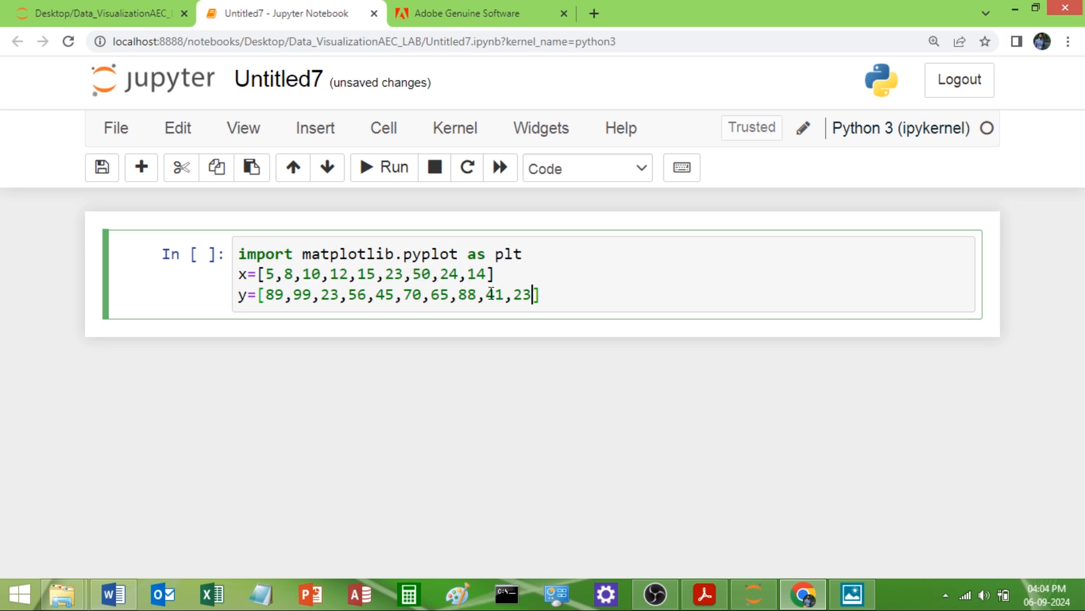
key(BackSpace)
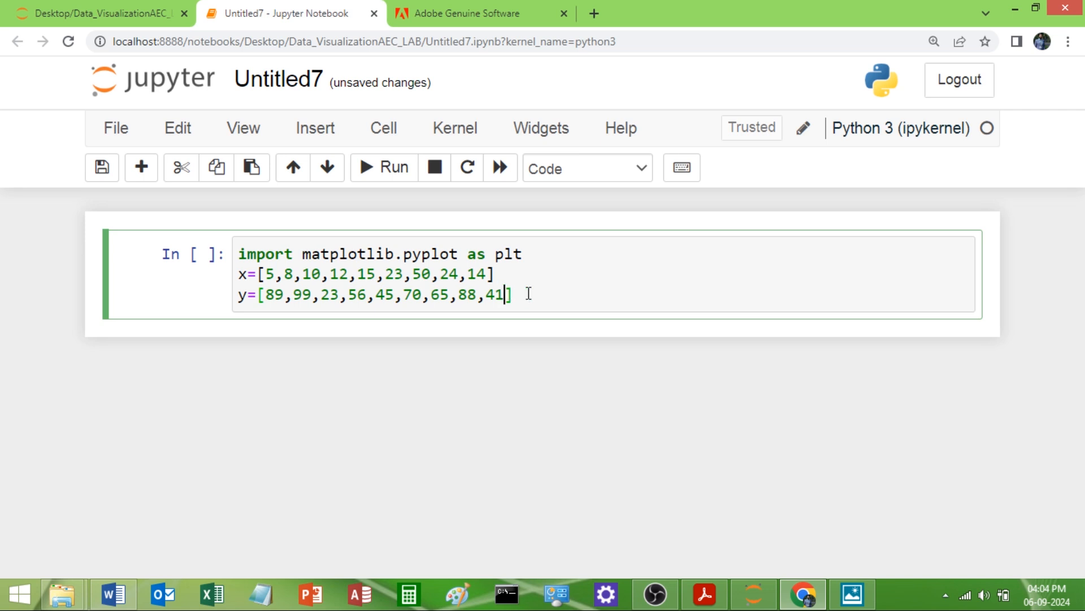
mouse_move(542, 354)
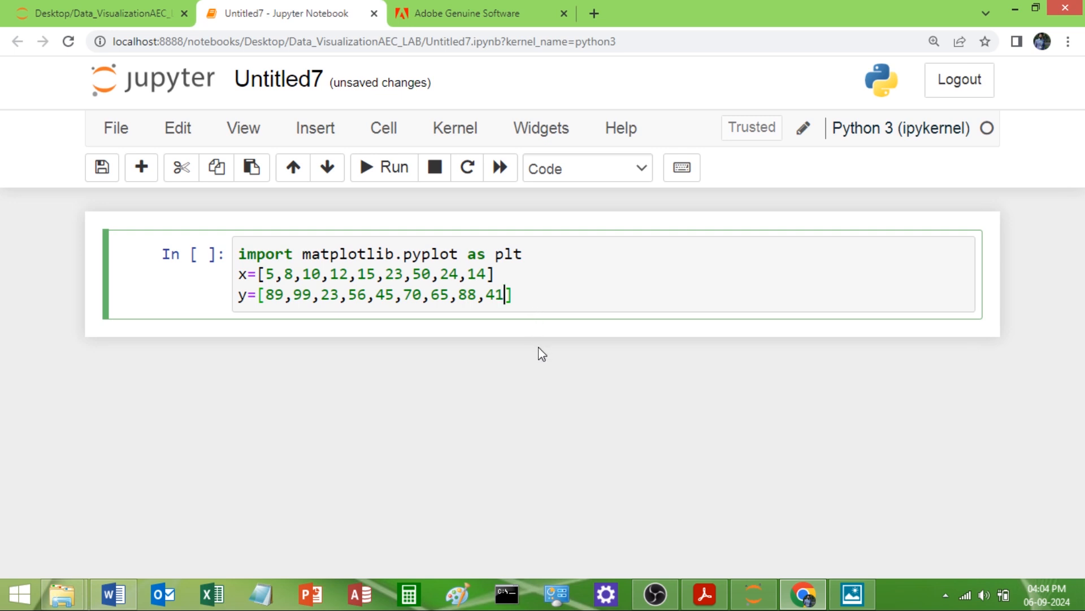
Add plt.scatter(x,y) and plt.show(), then run the cell.
key(enter)
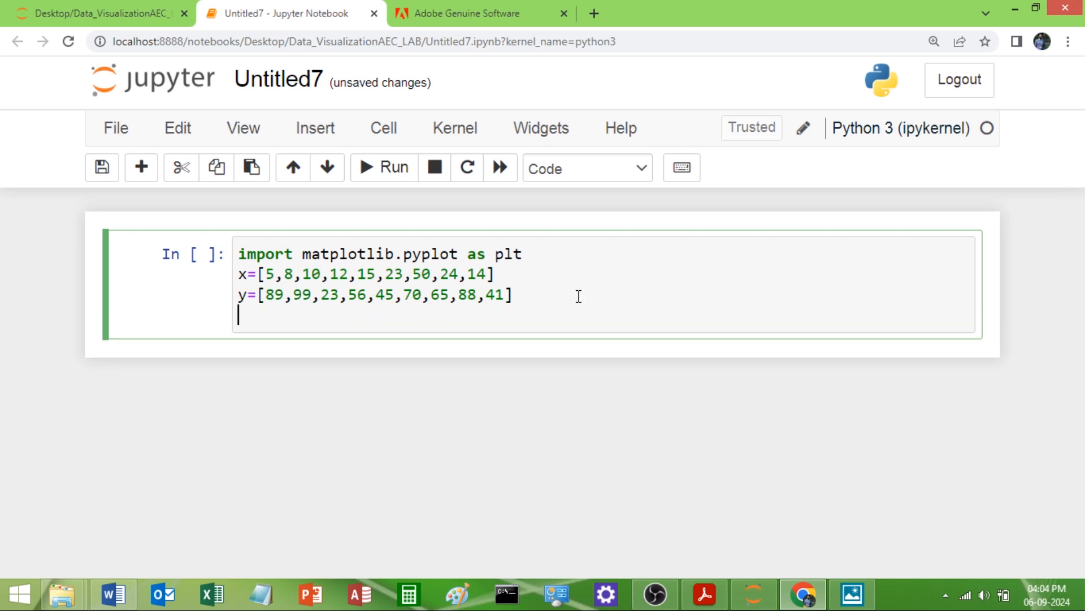
text(plt)
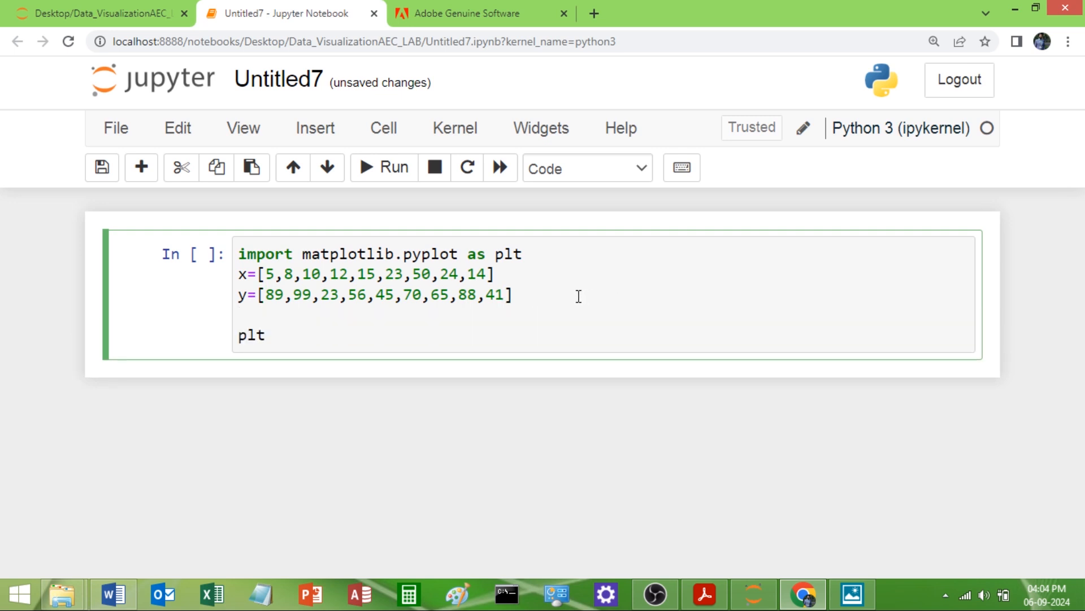
text(.scatter)
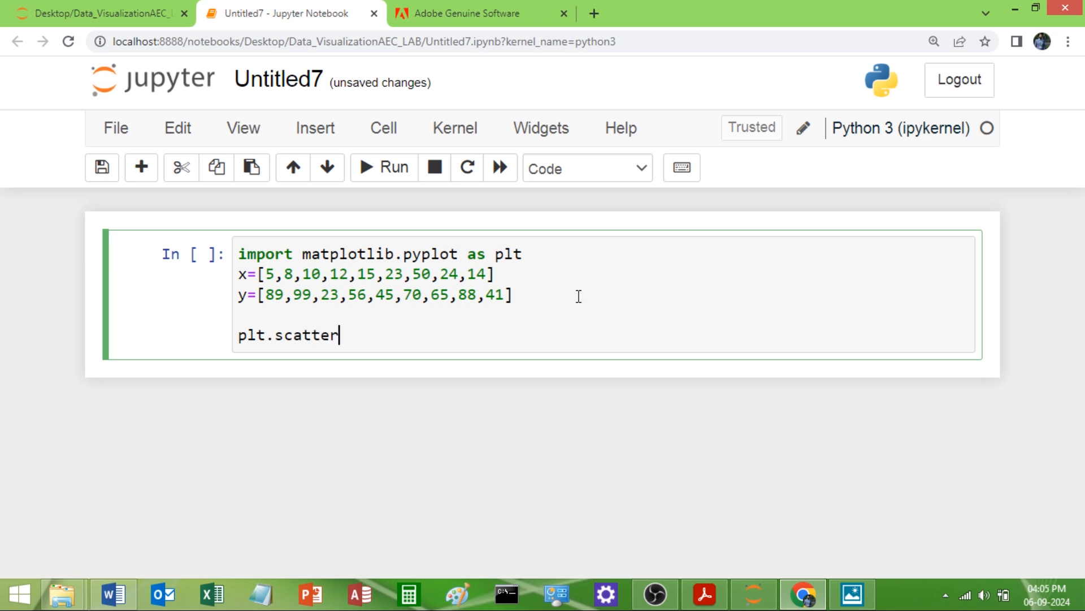
text((x))
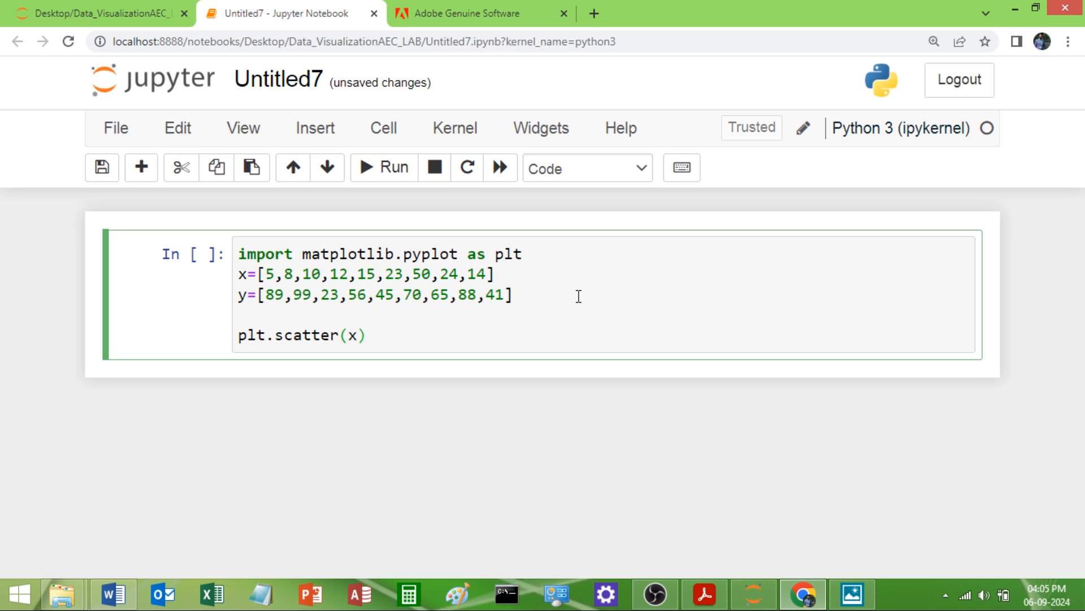
text(,y)
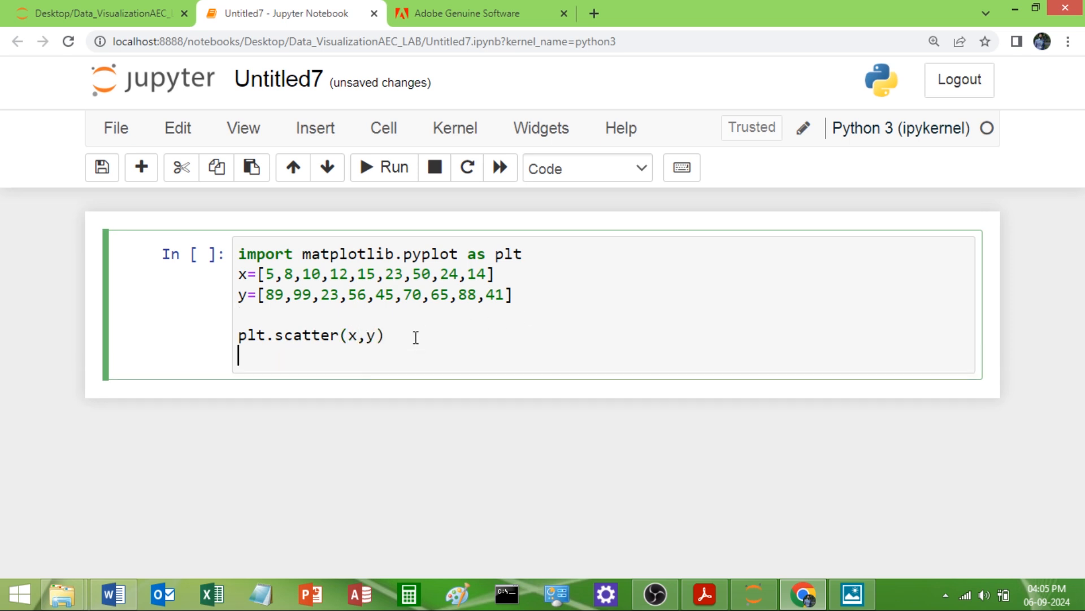
text(plt.)
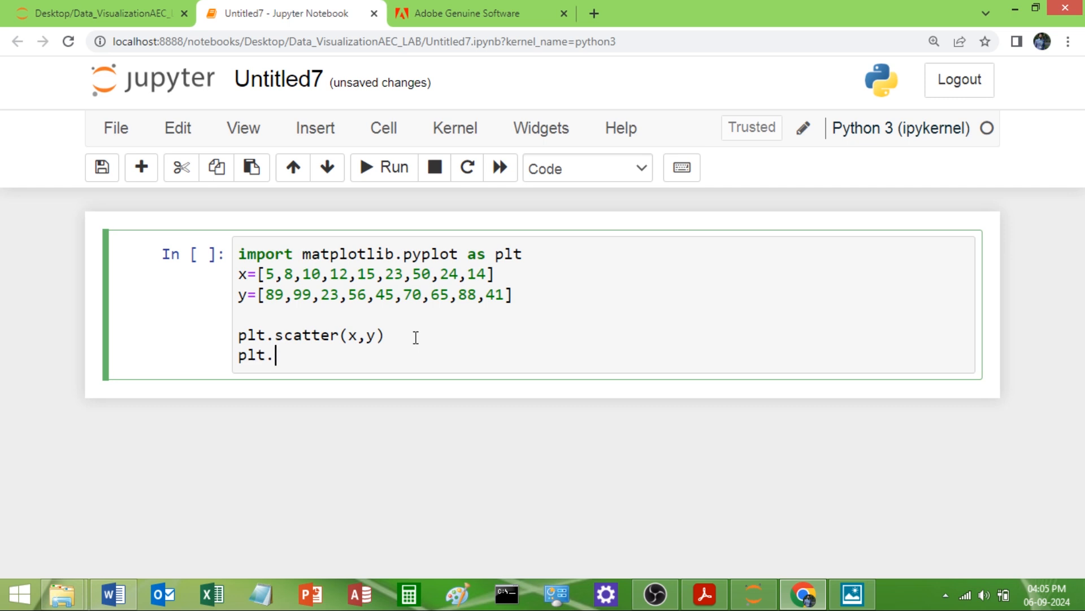
text(show())
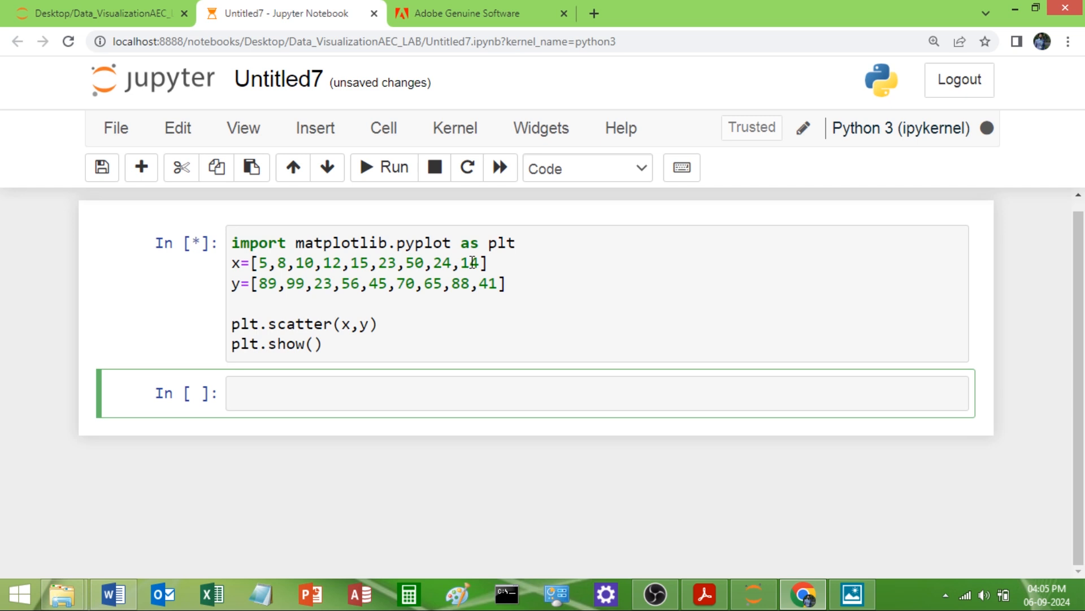
Run the cell and scroll down to the scatter plot of the nine points.
click(383, 168)
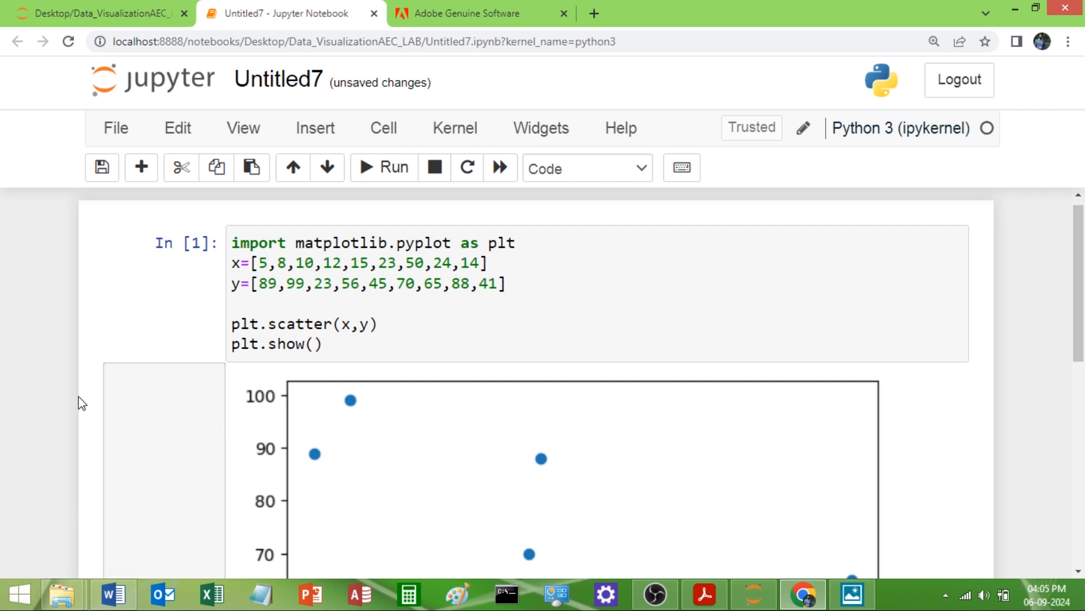
scroll(down, 3)
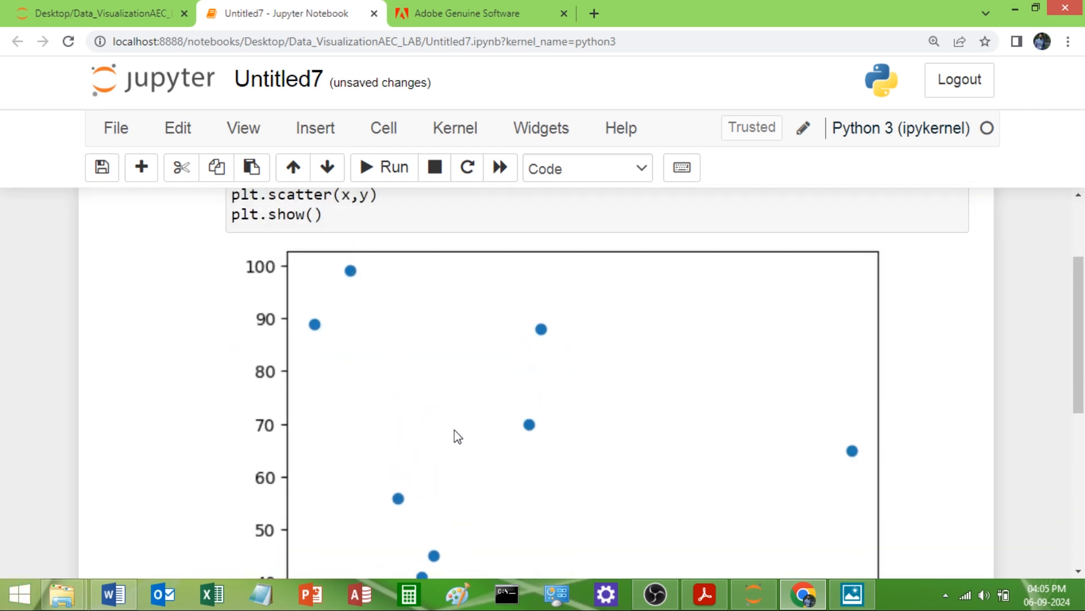
Insert plt.figure(figsize=(4,2)) before the scatter call and rerun for a smaller plot.
scroll(up, 3)
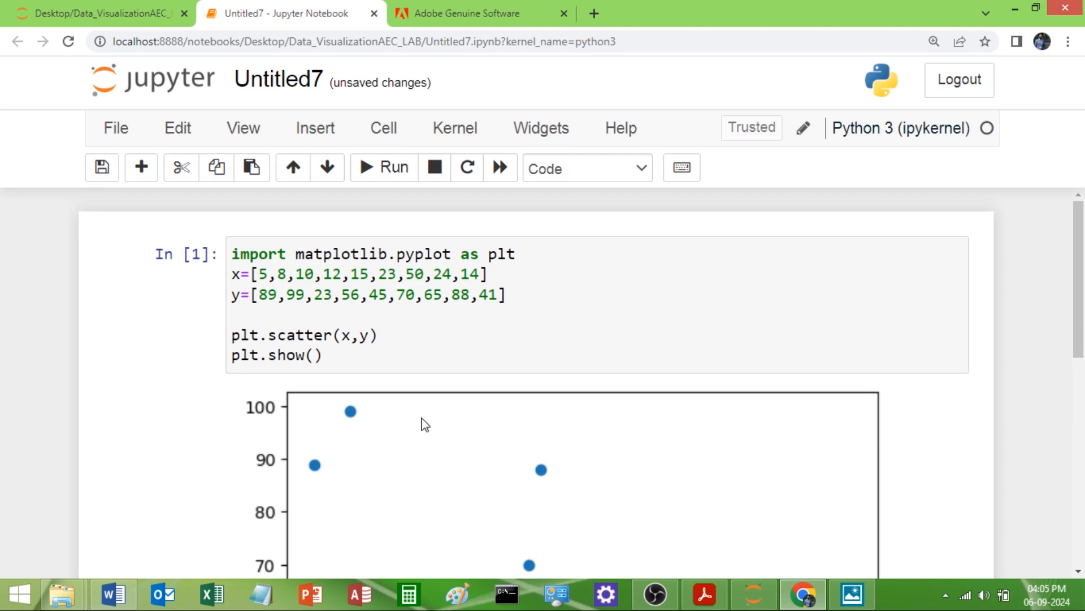
click(520, 298)
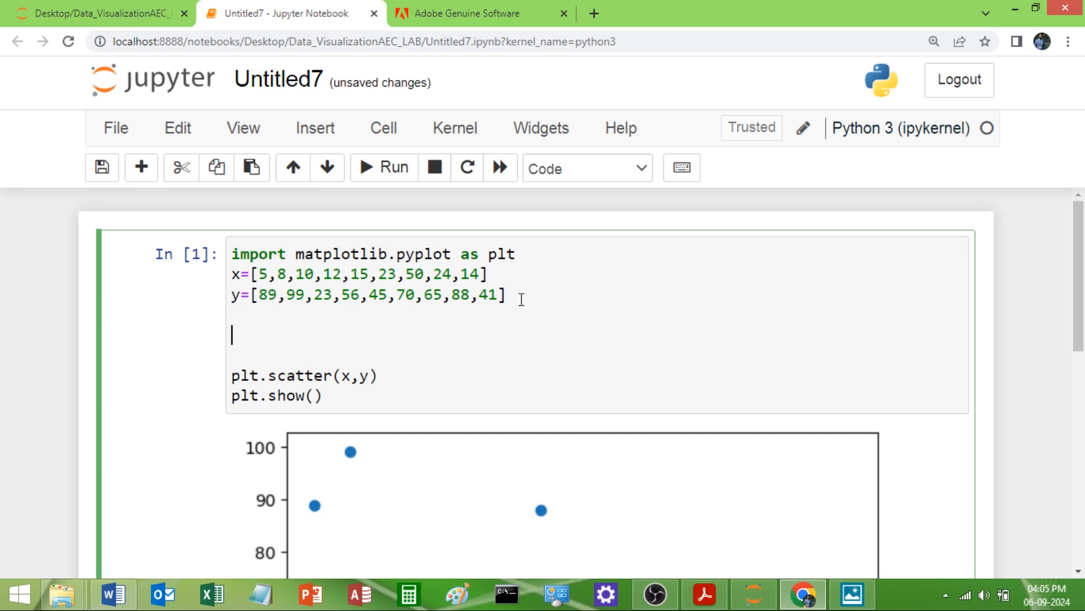
text(plt.)
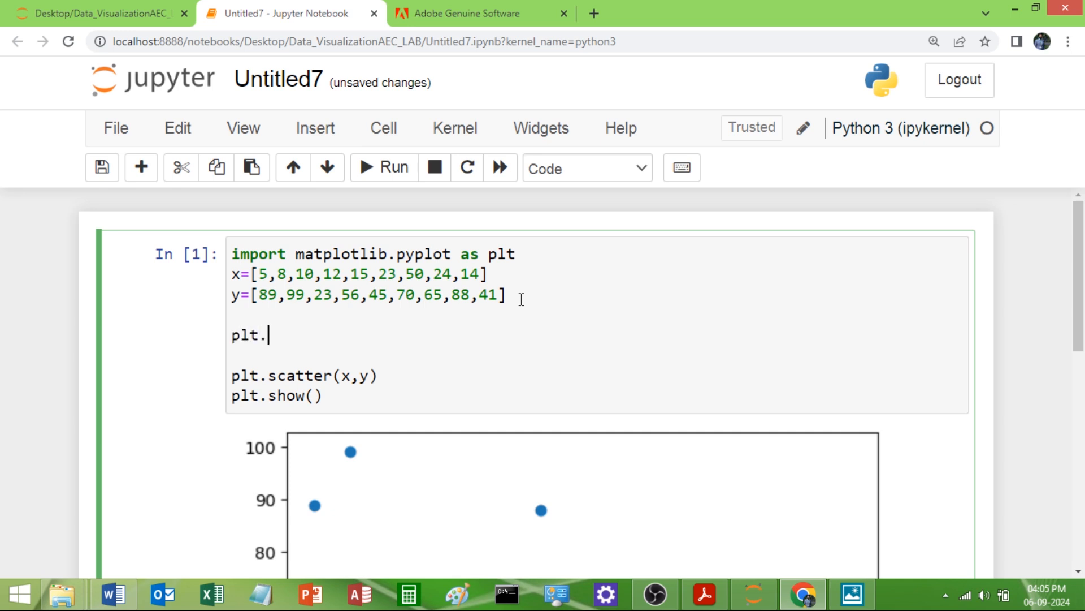
text(figure)
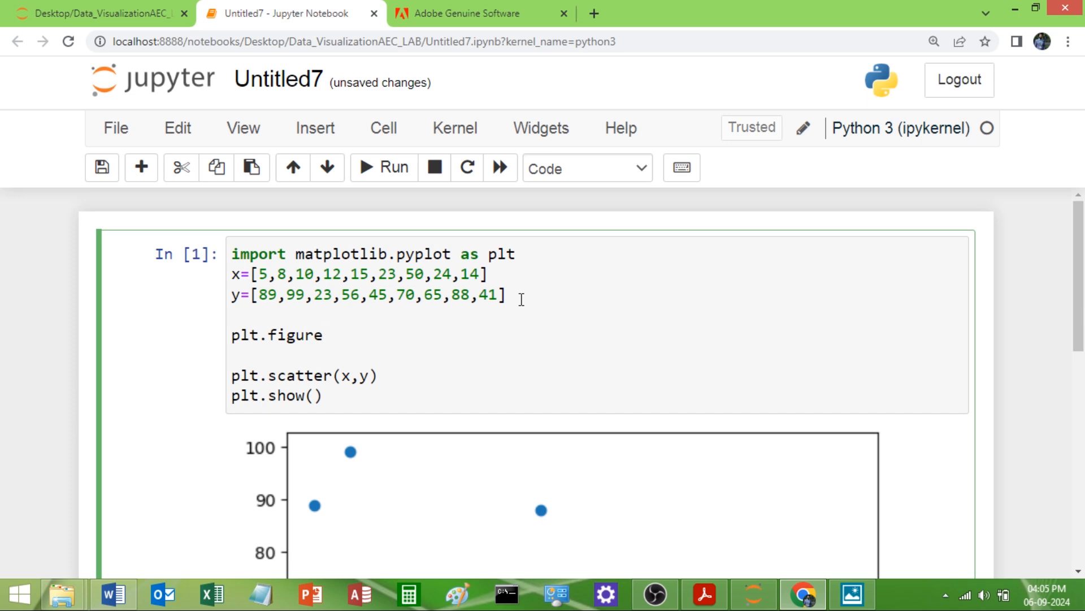
text((fi))
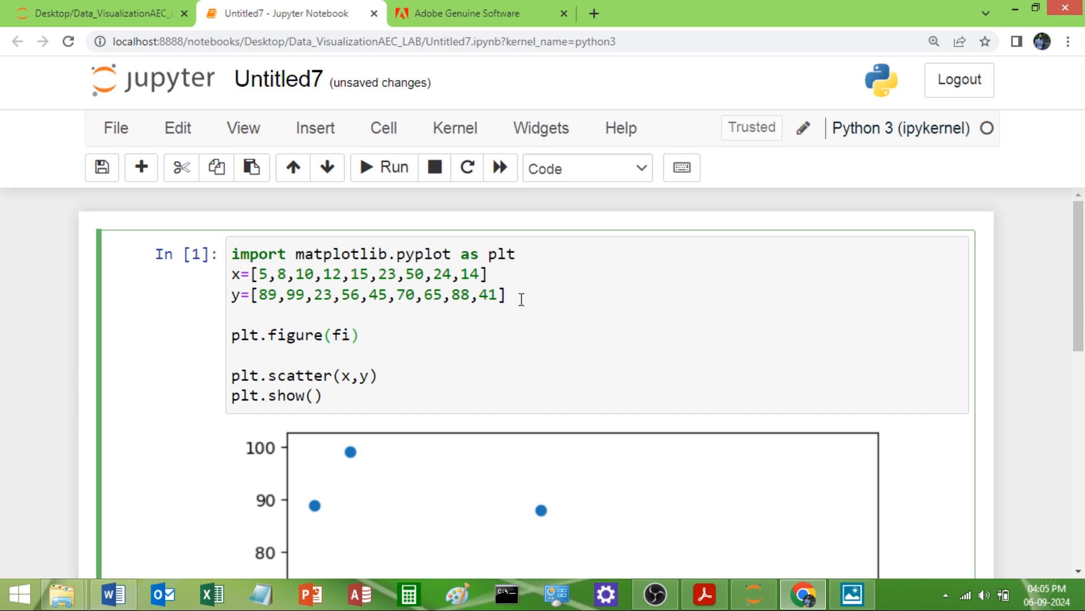
text(gs)
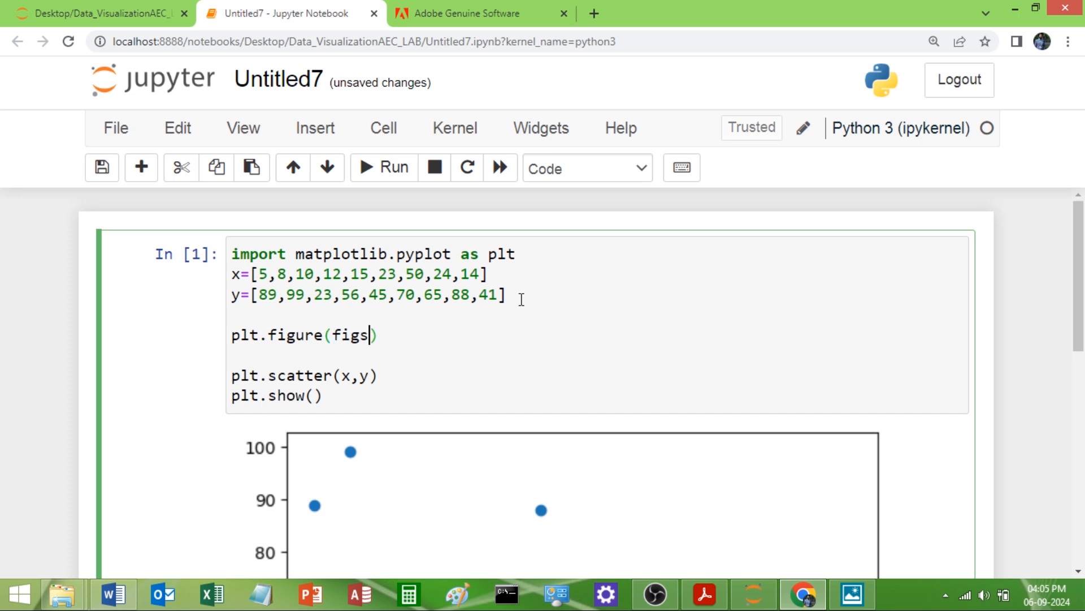
text(ize=)
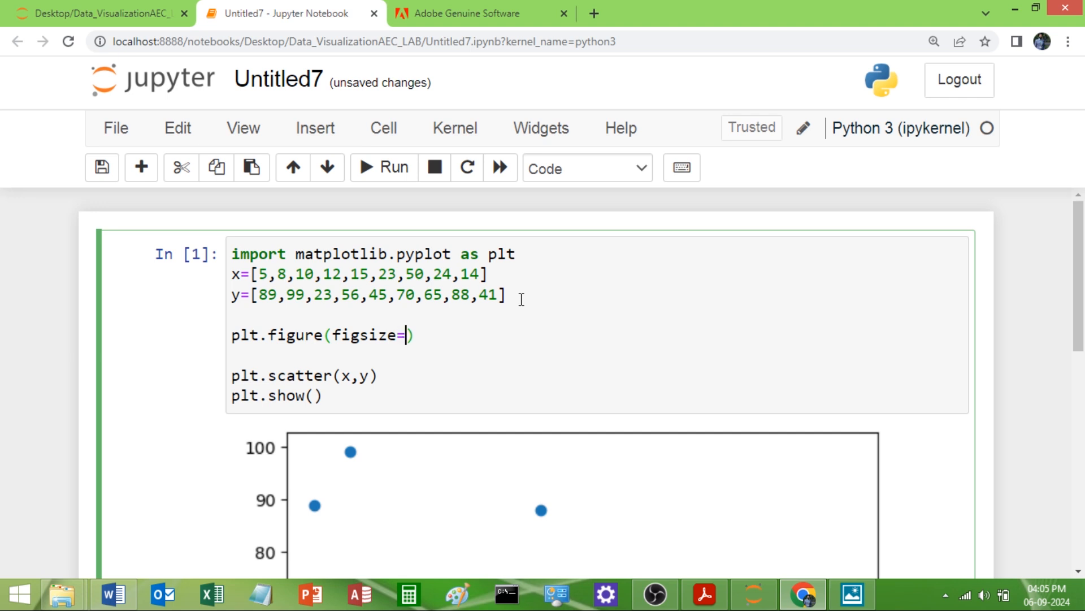
text(()
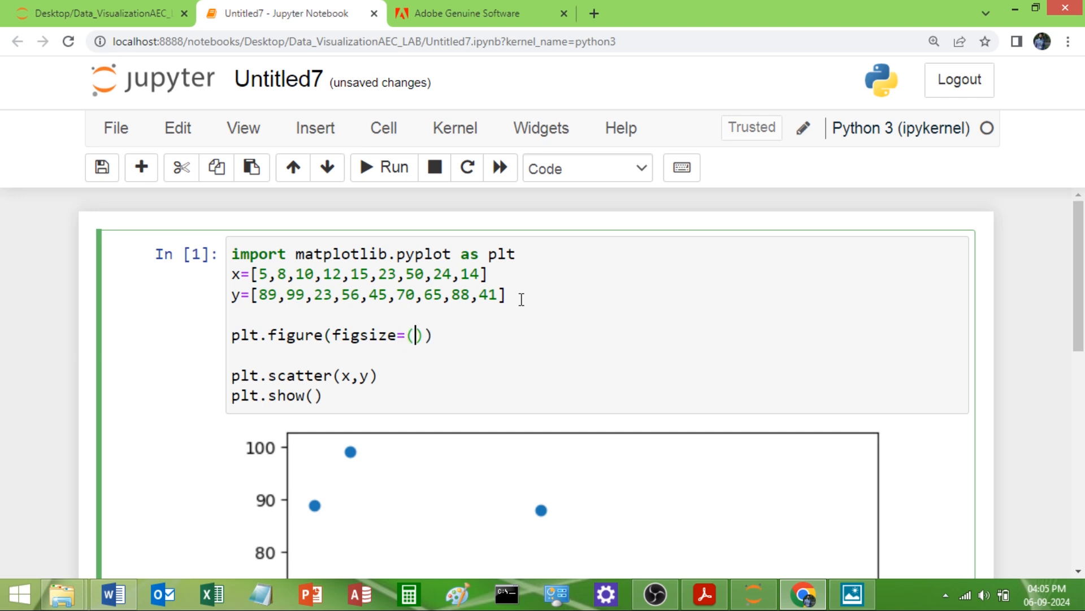
text(4,2)
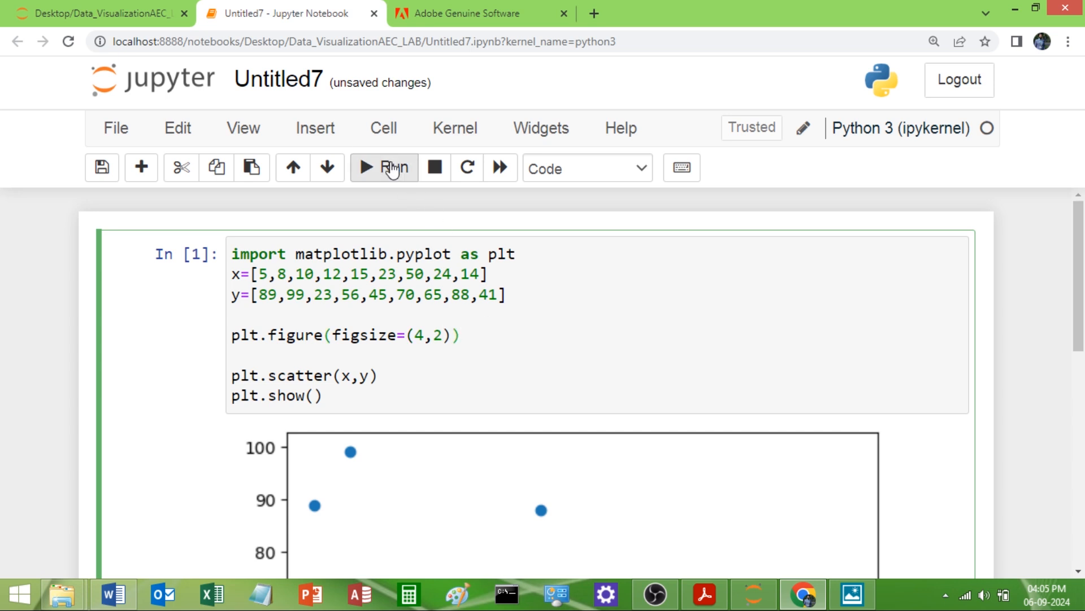
click(384, 167)
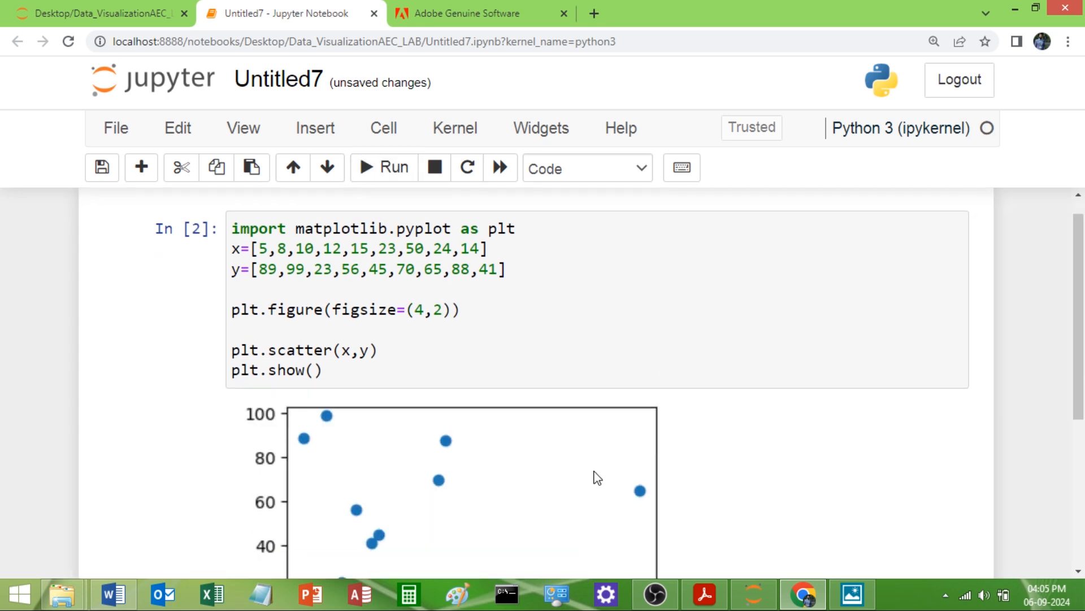
Add marker size s=10 to the scatter call and run the cell.
scroll(down, 3)
text(,)
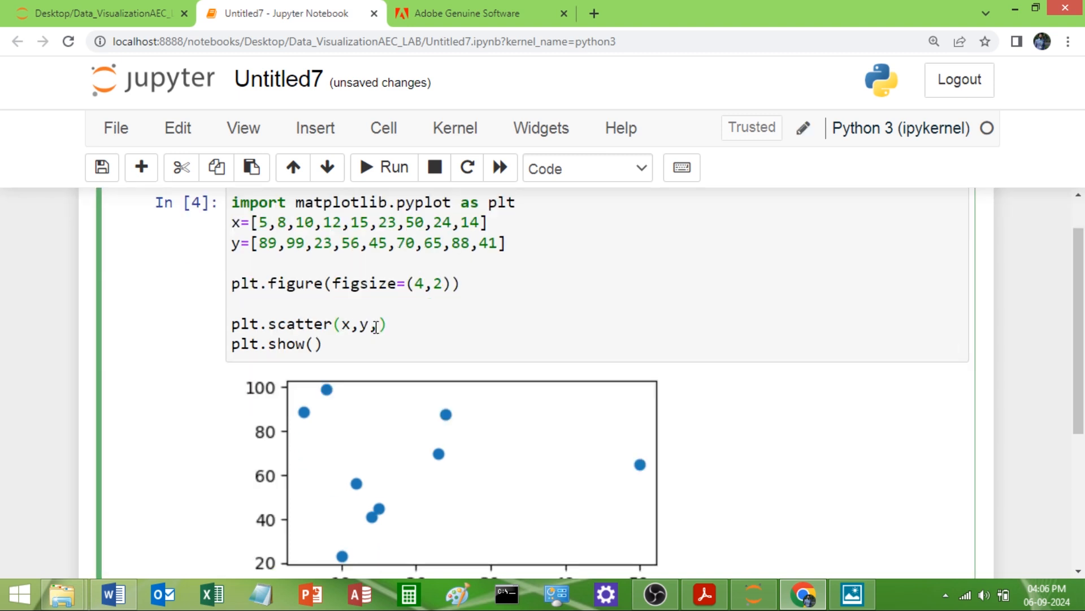
text(s)
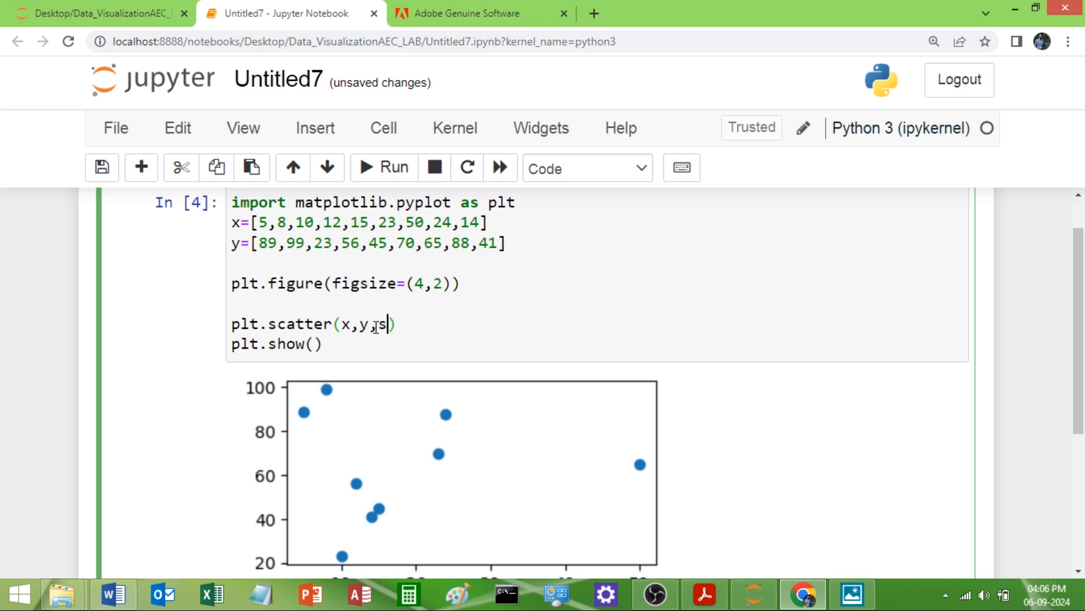
text(=)
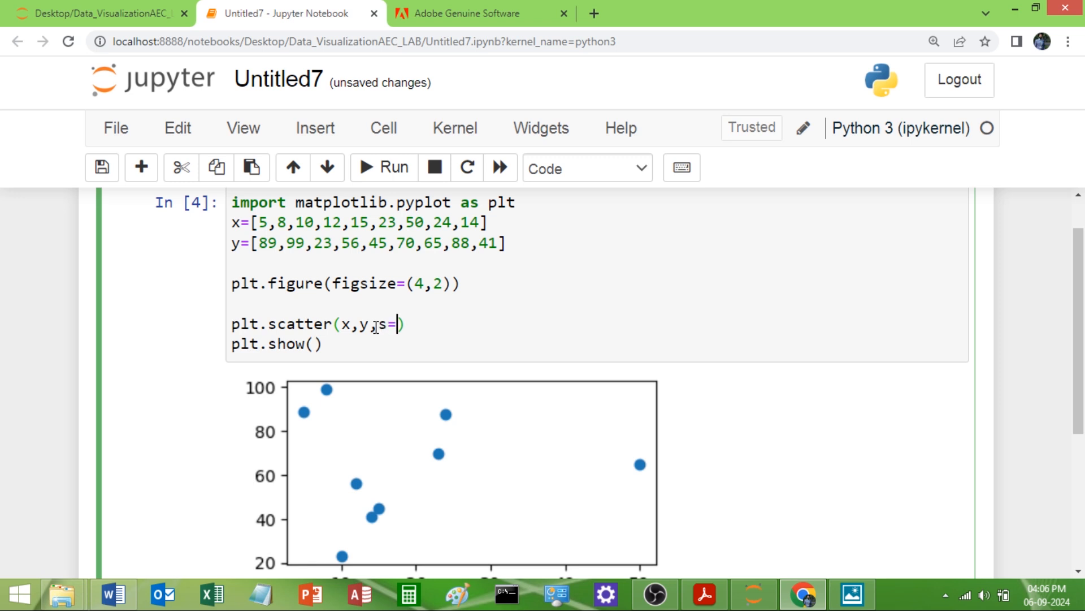
text(10)
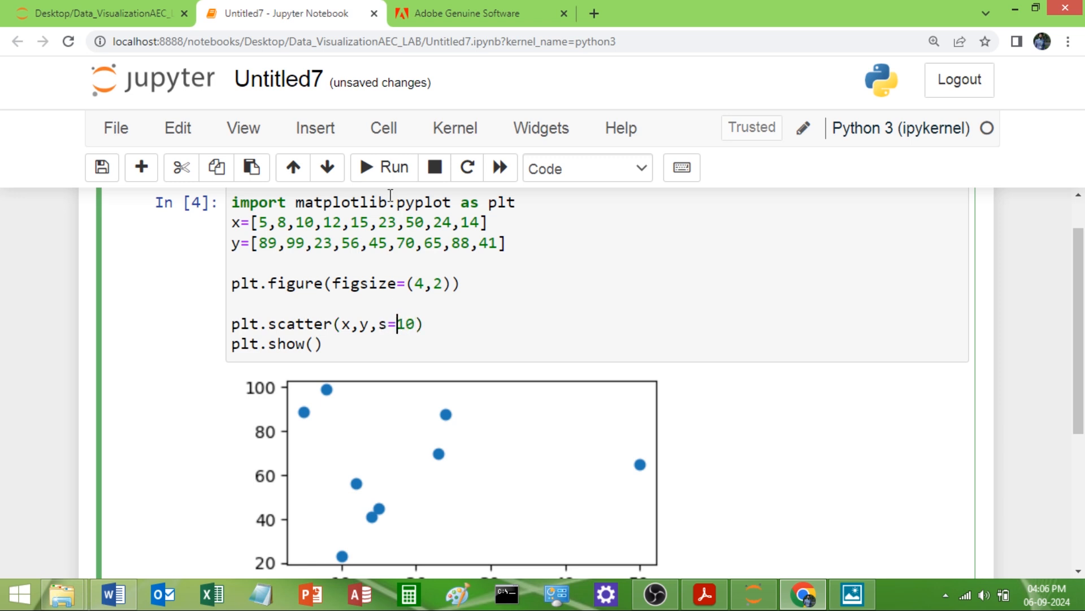
click(383, 167)
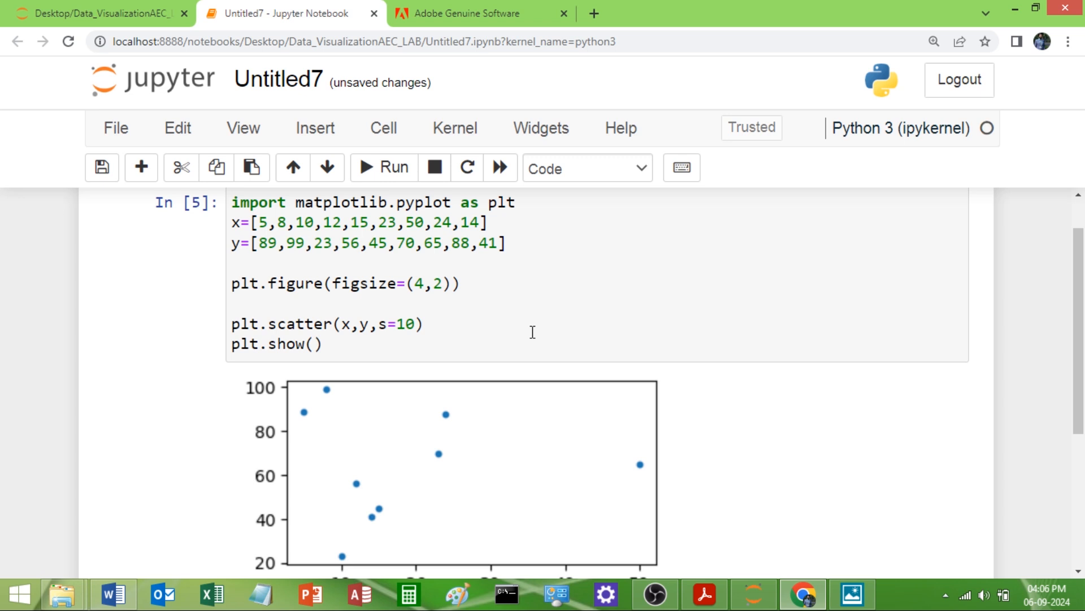
Change the marker size to 30, then to 50, rerunning each time.
click(406, 324)
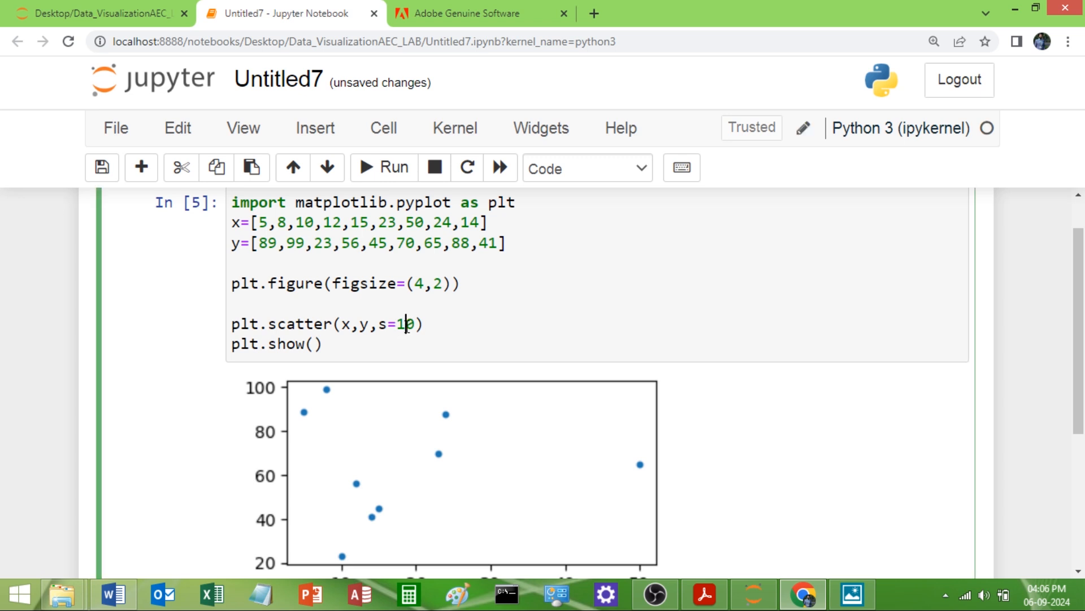
text(3)
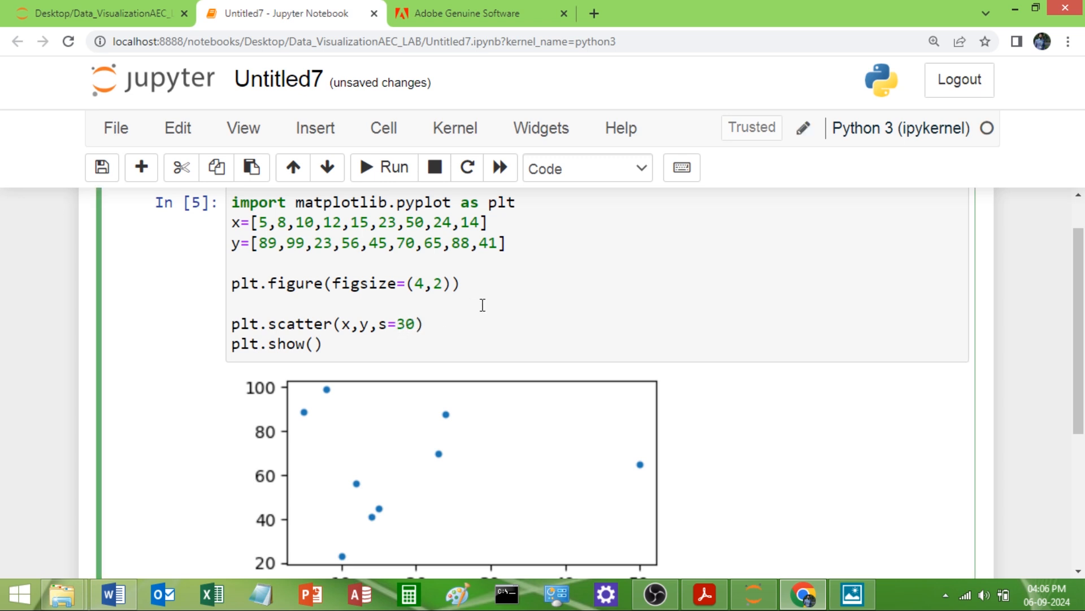
click(384, 167)
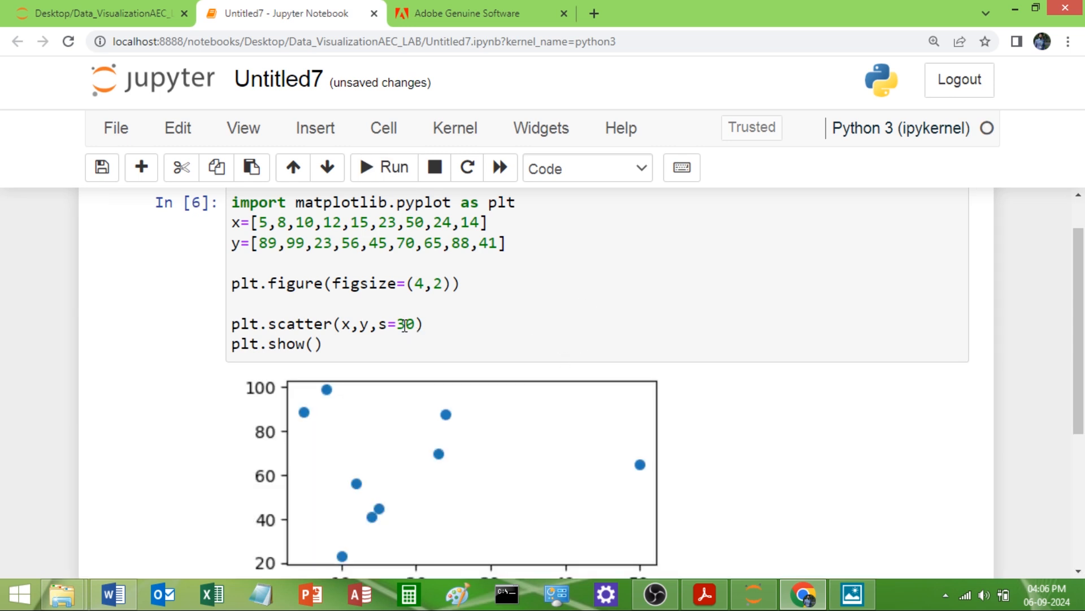
text(50)
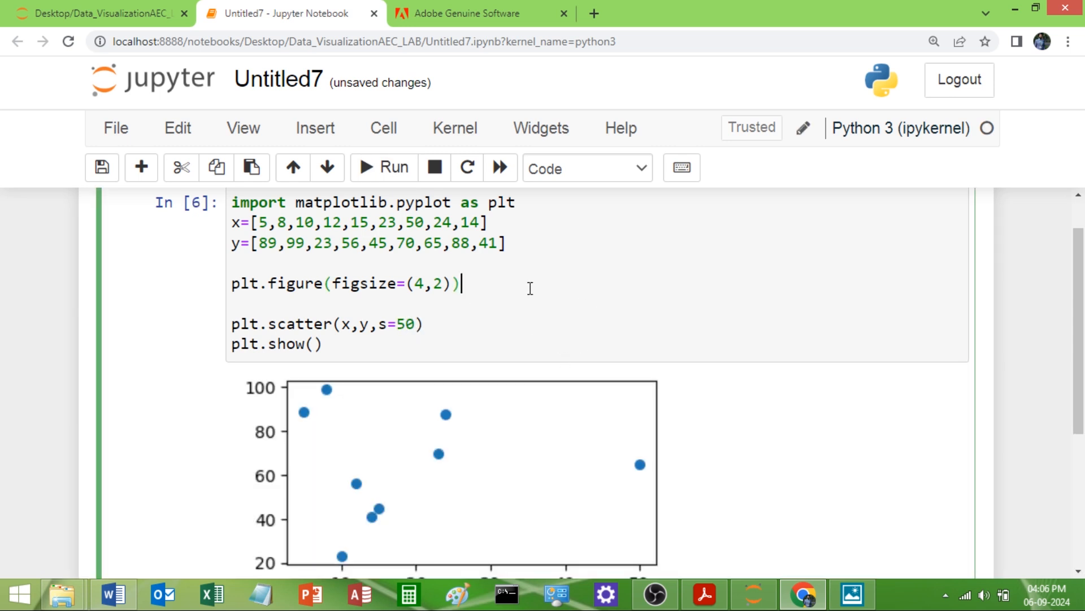
click(383, 167)
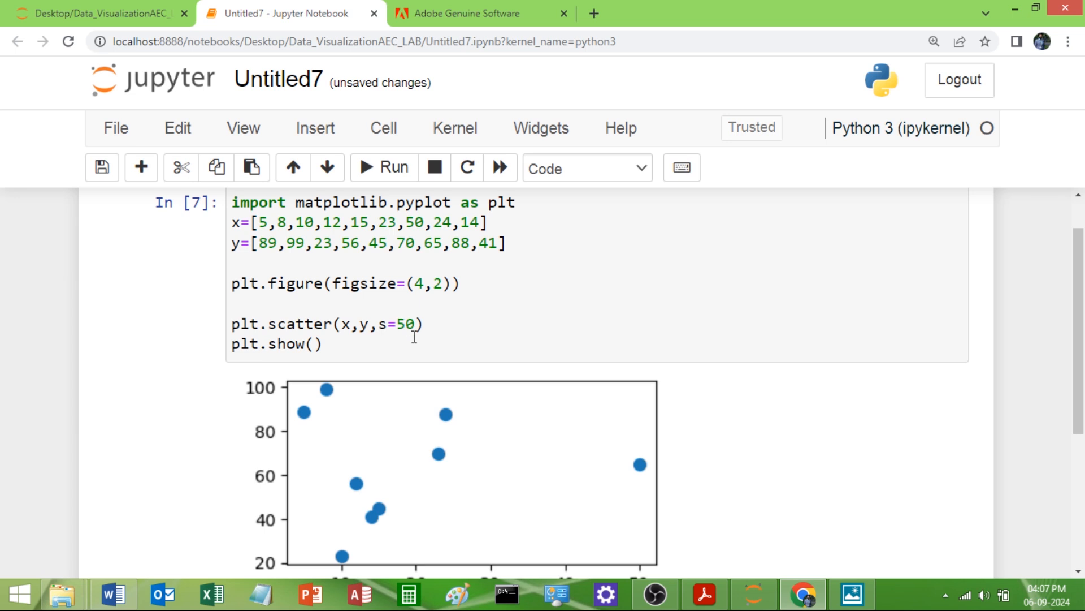
Add c='r' to the scatter call and rerun so the points draw red.
click(418, 325)
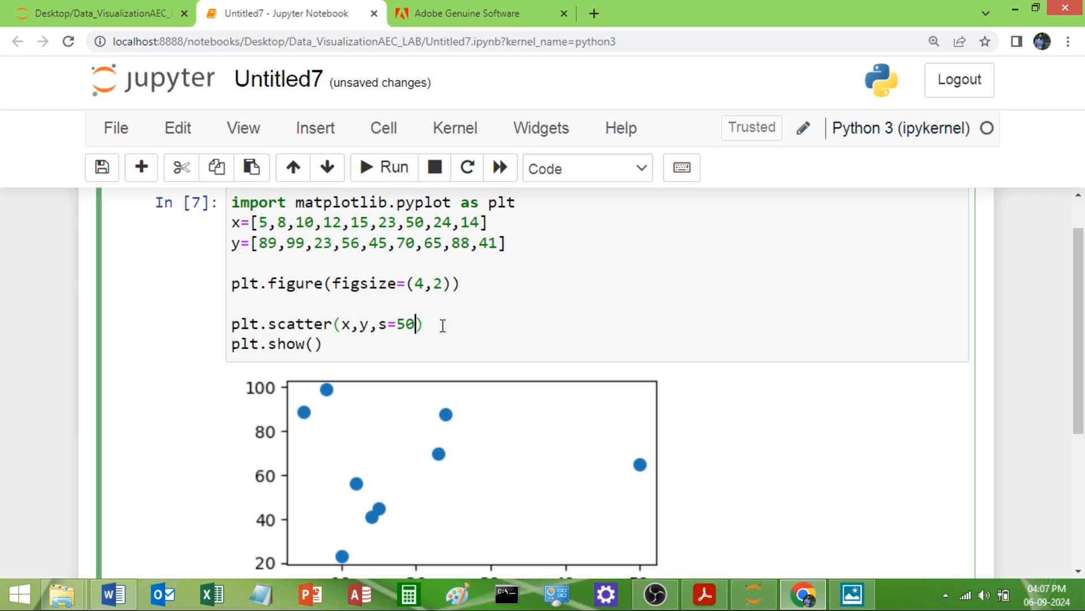
text(,c)
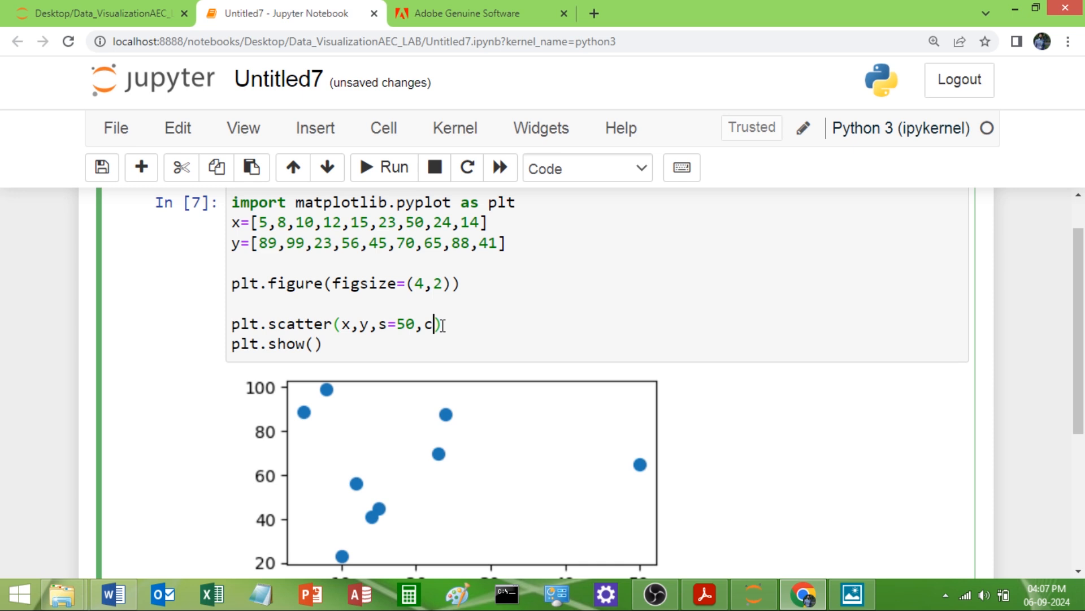
text(=)
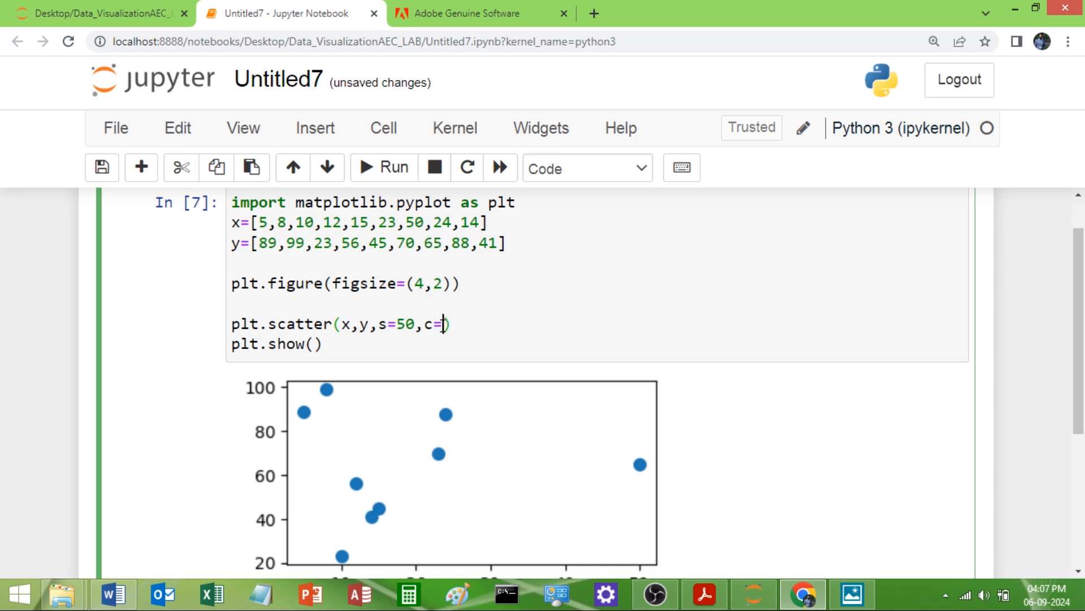
text(')
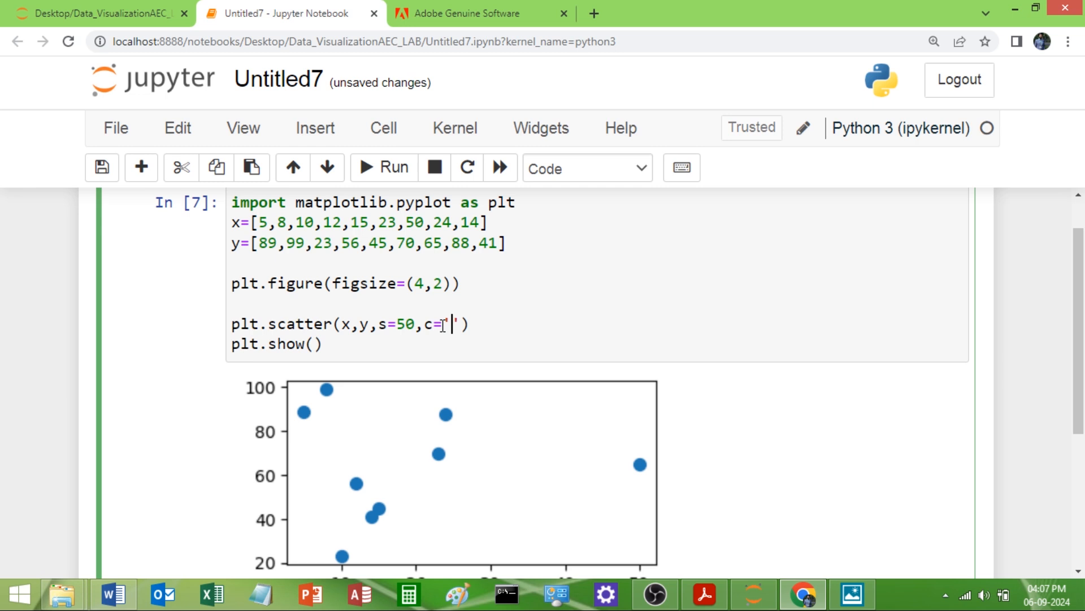
text(r)
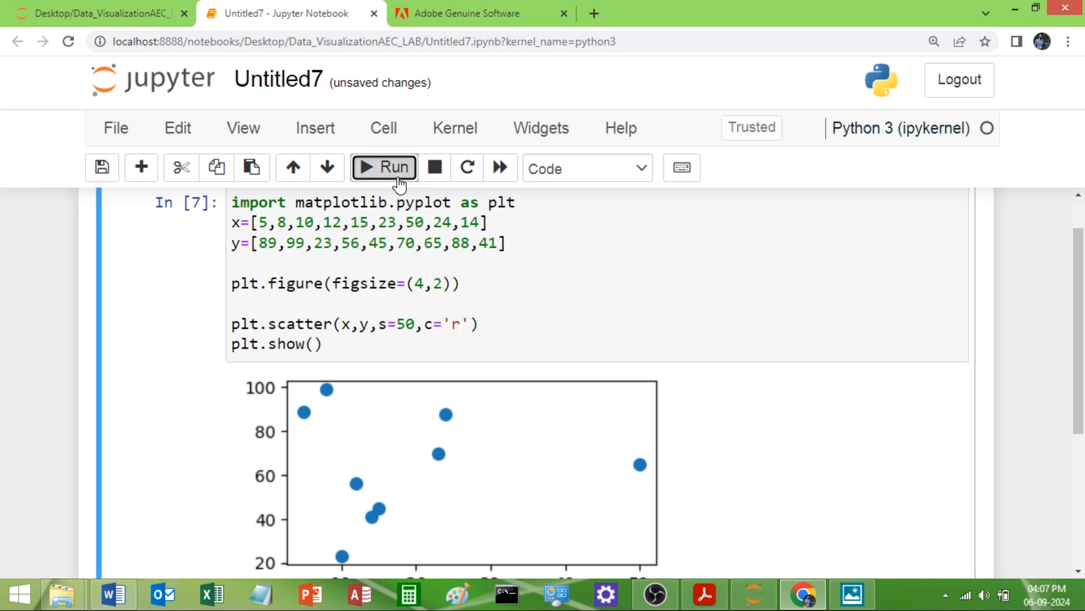
click(384, 167)
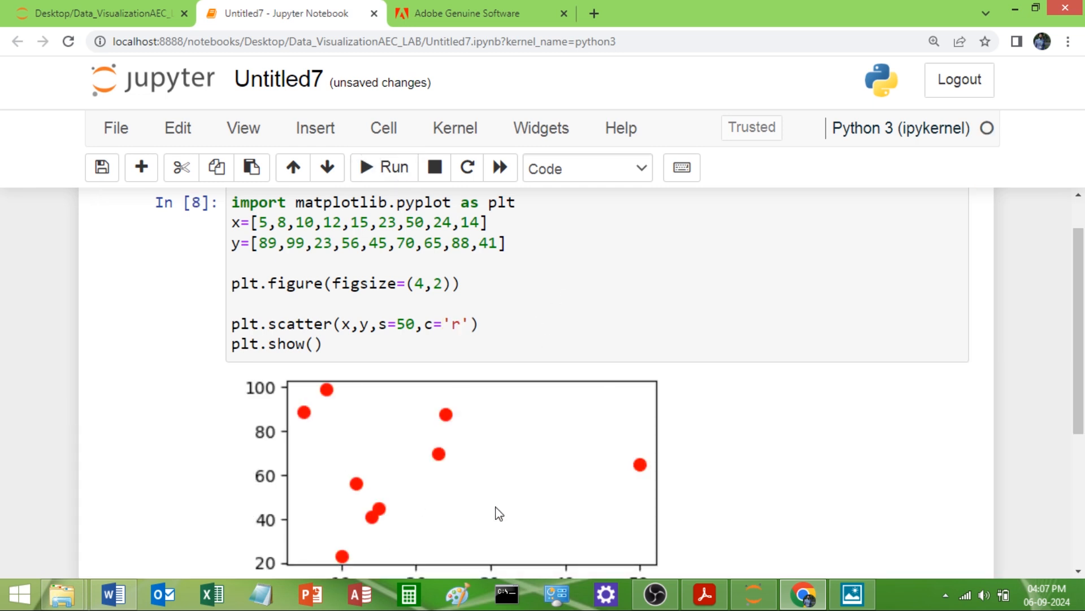
mouse_move(529, 456)
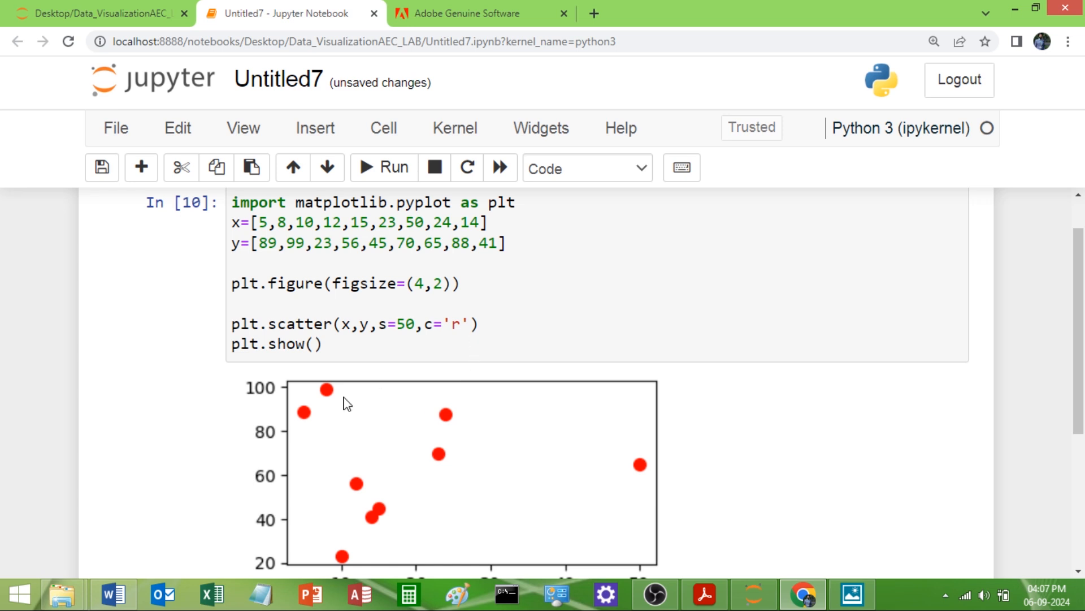
mouse_move(443, 543)
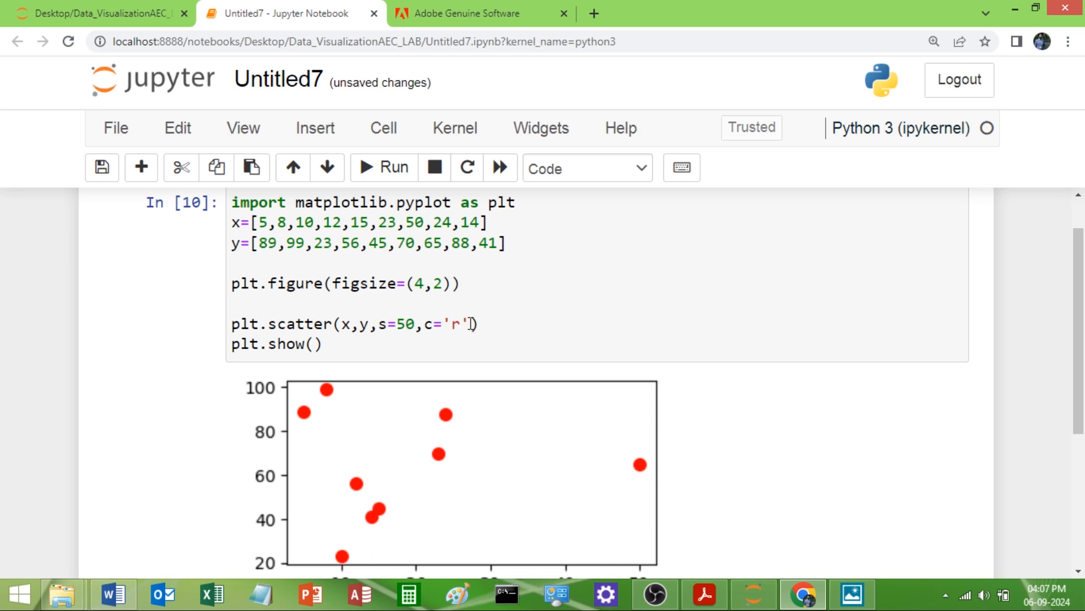
Remove the c='r' argument and start a colors= line below the y list.
key(Backspace)
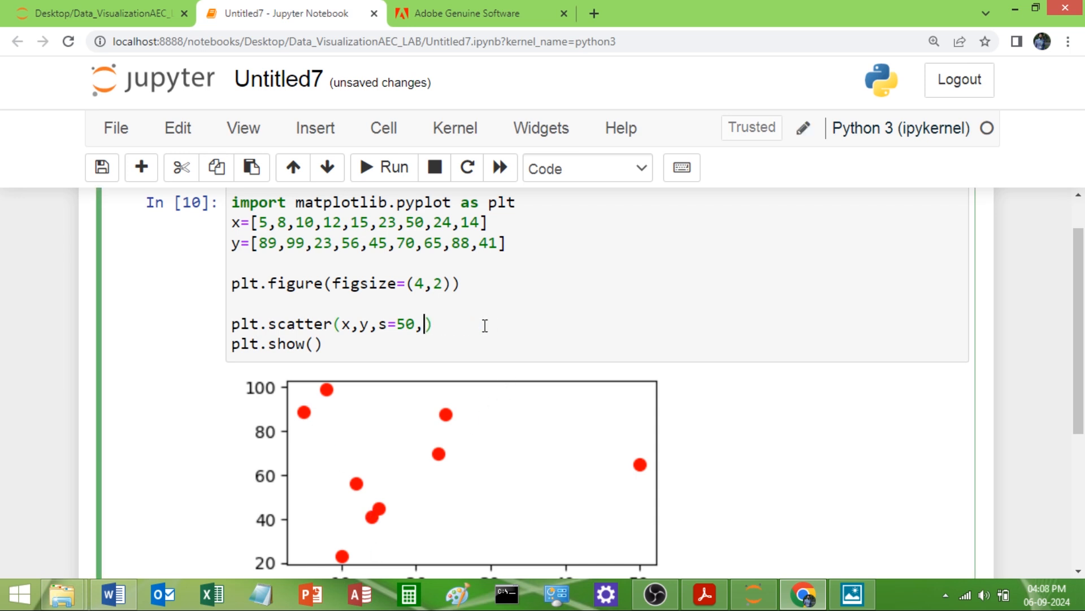
key(Backspace)
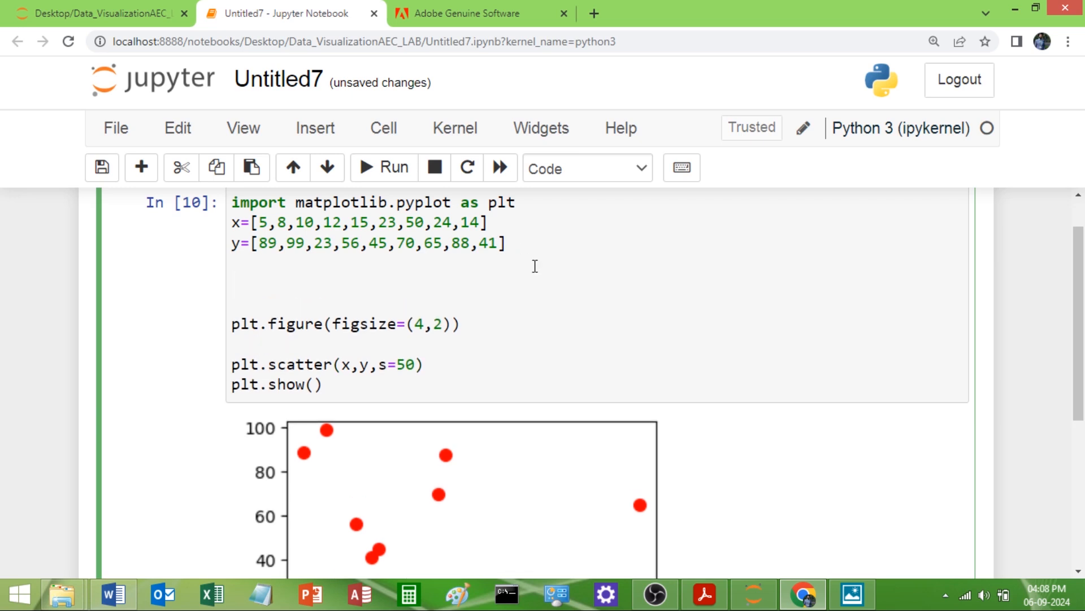
text(colors)
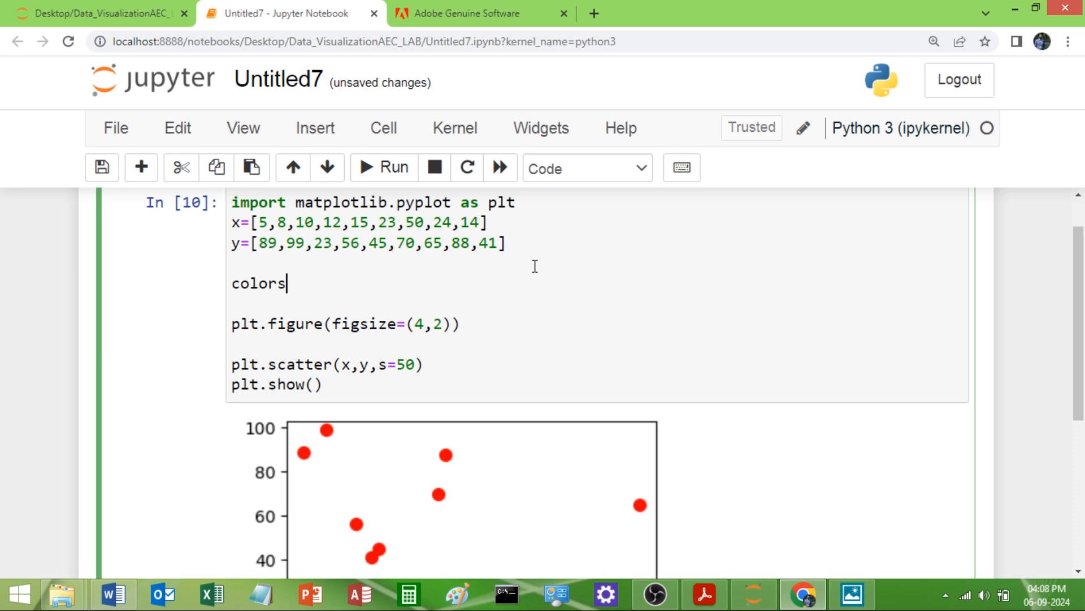
text(=)
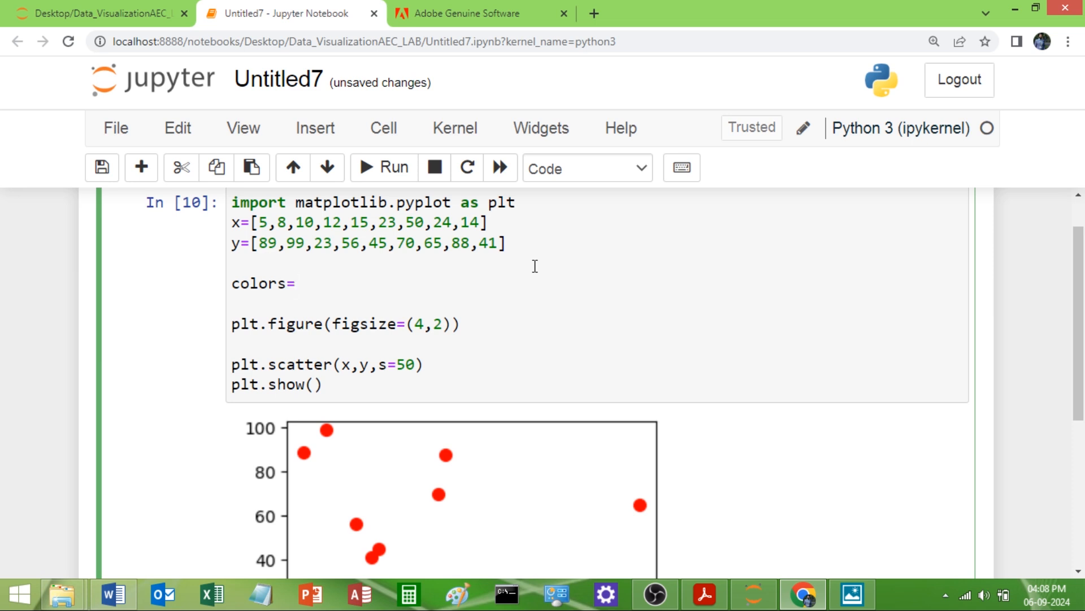
click(297, 283)
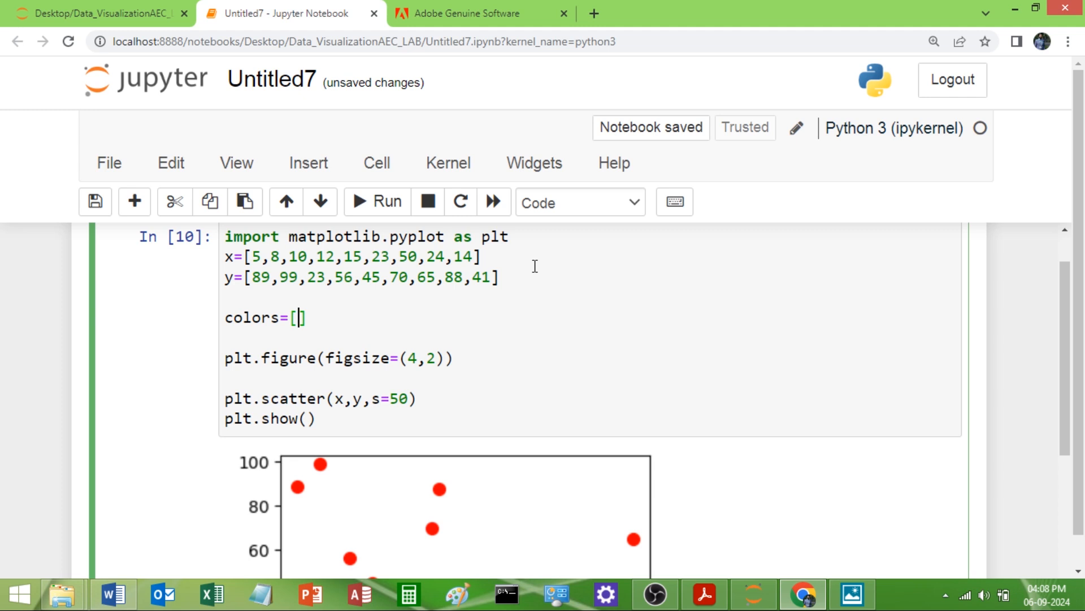
scroll(down, 3)
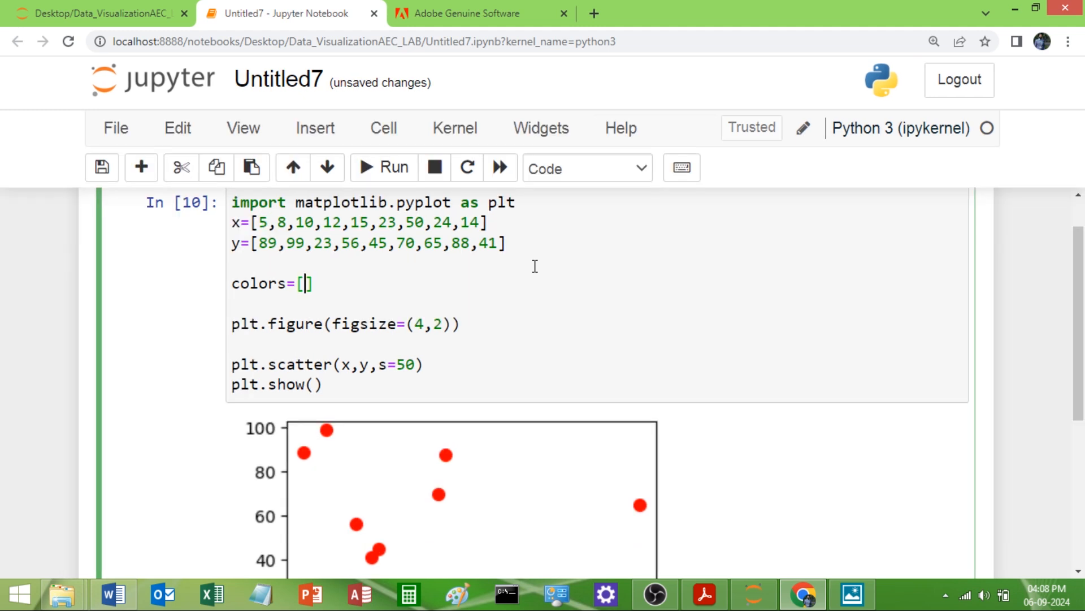
Fill the colors list with [0,10,20,30,40,50,55,78,65].
text(0,10,)
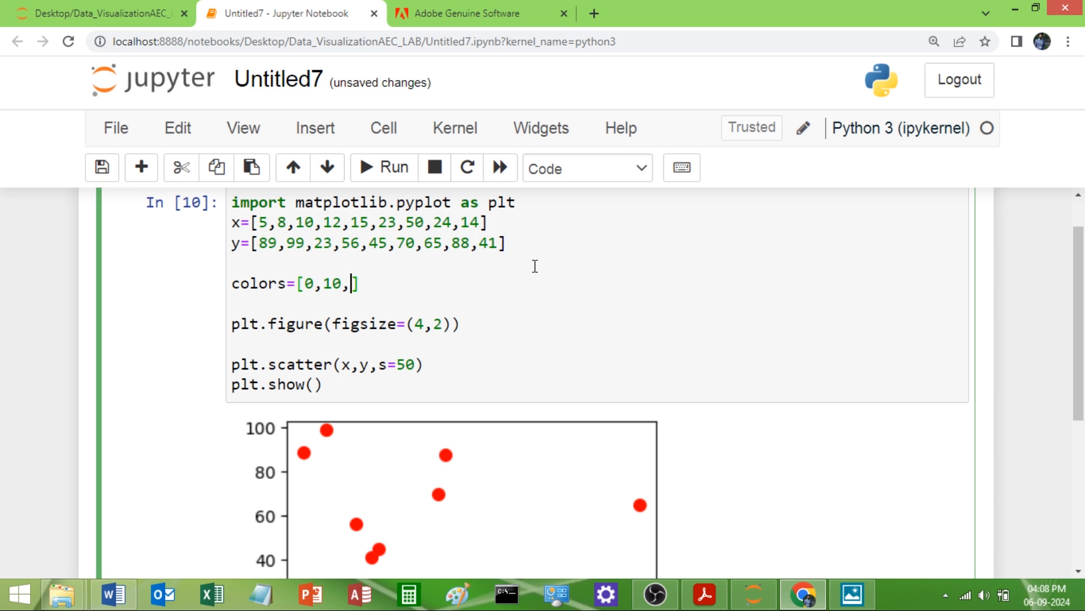
text(20,)
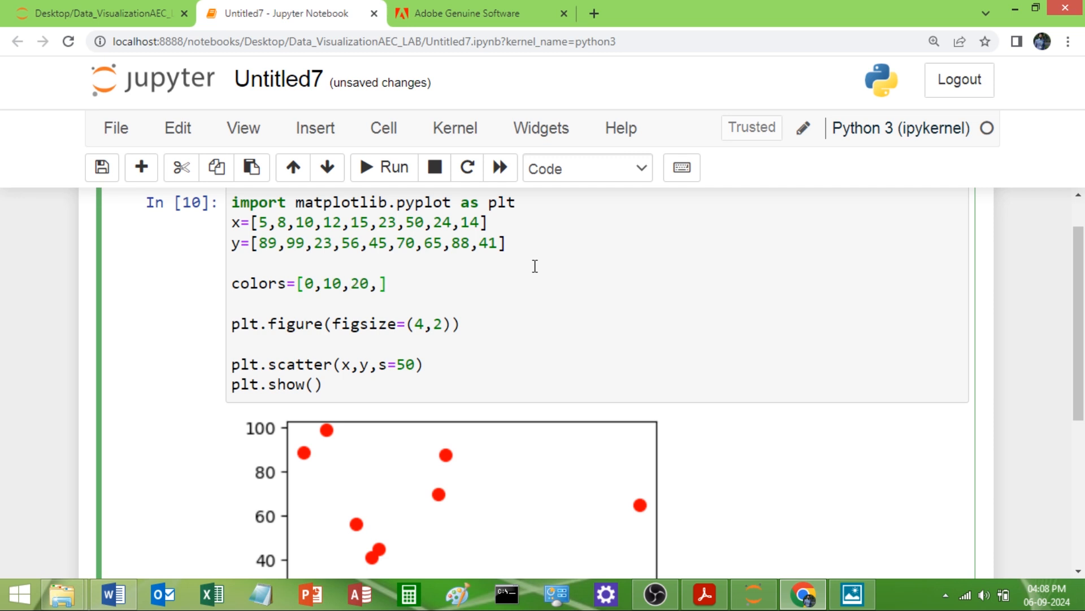
text(30,40)
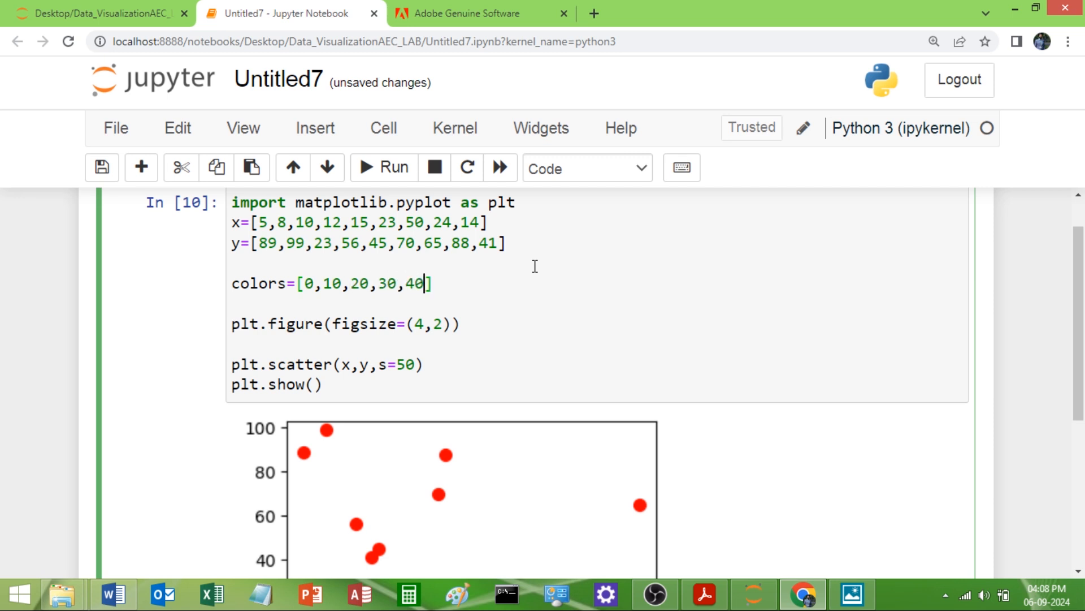
text(50,)
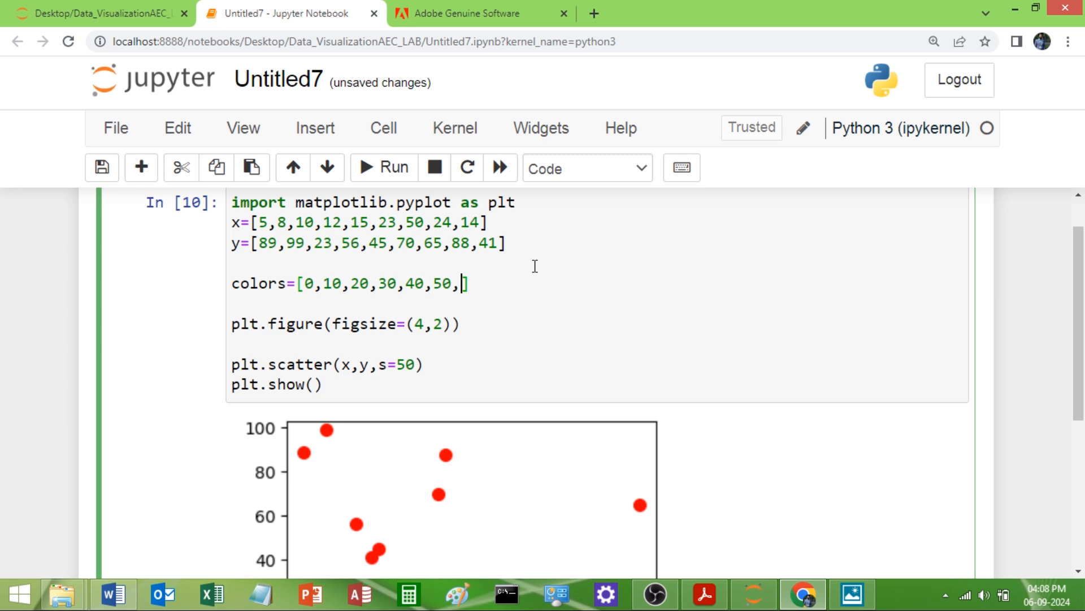
text(55,78,)
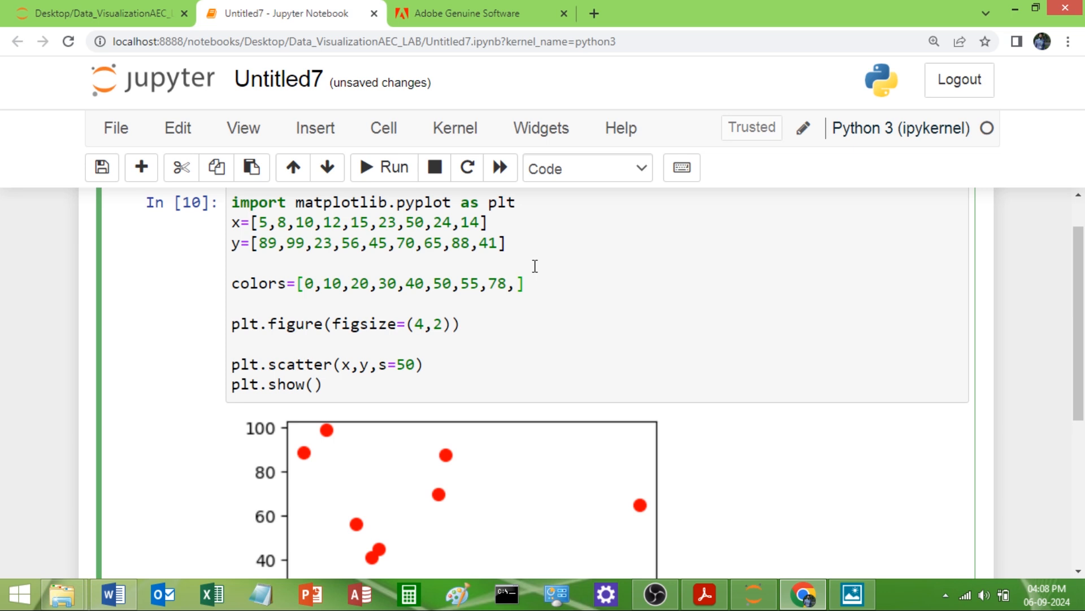
text(65)
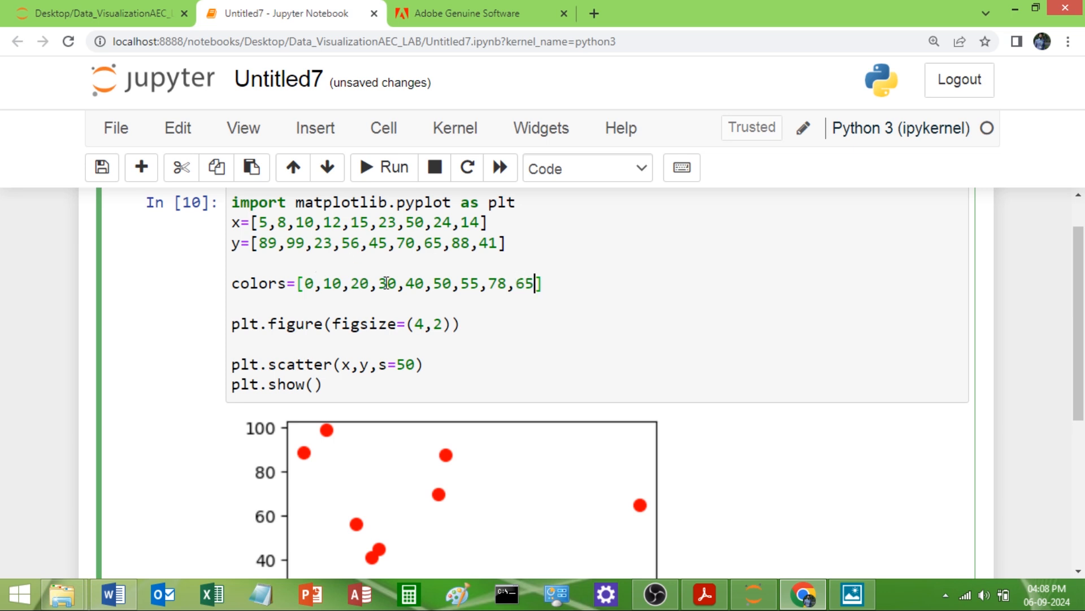
mouse_move(449, 269)
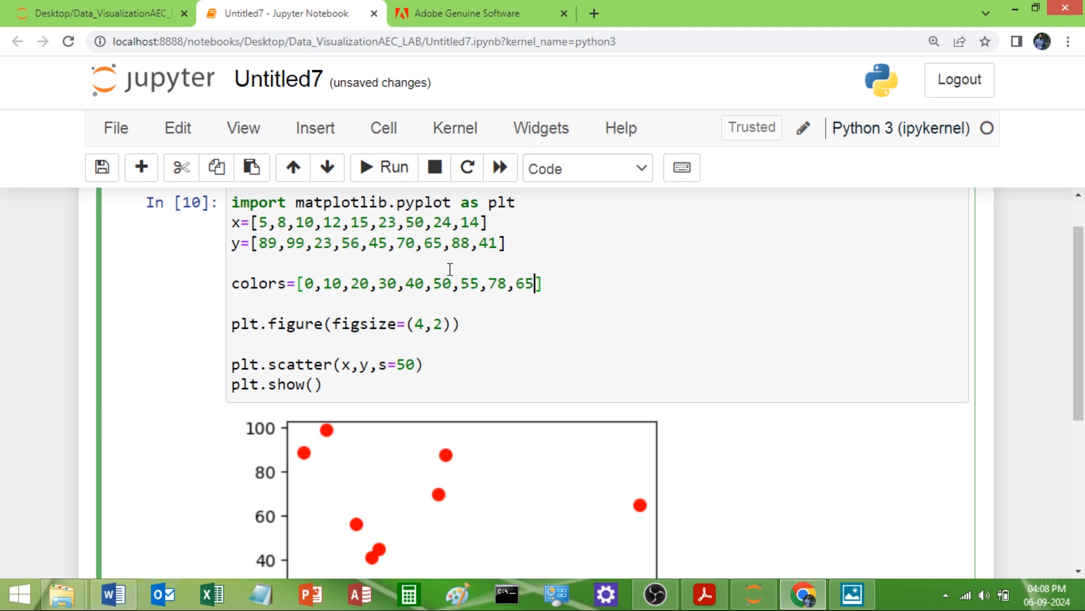
mouse_move(408, 301)
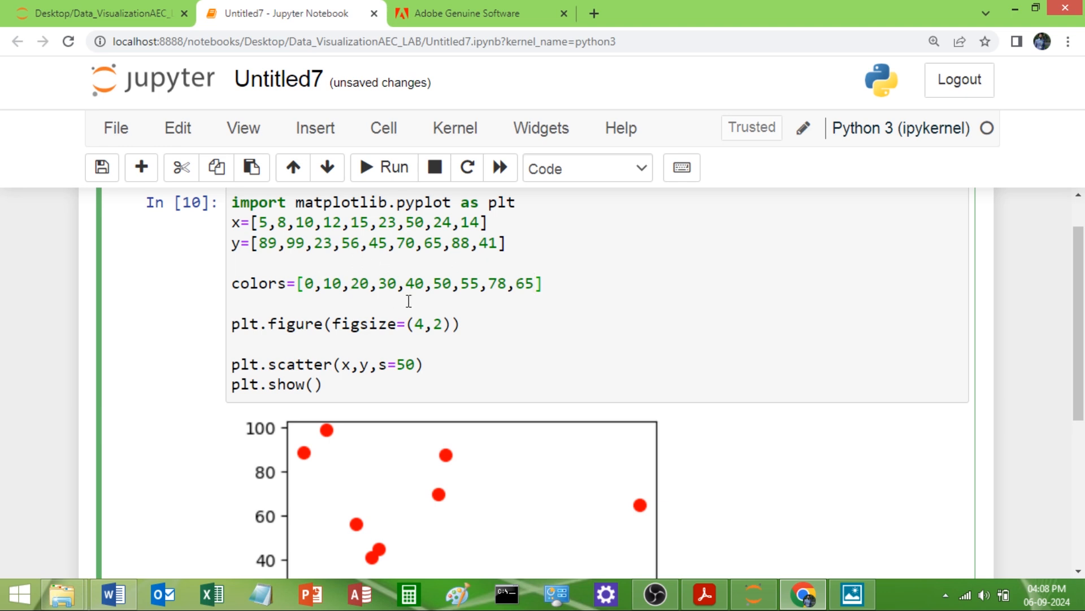
mouse_move(449, 422)
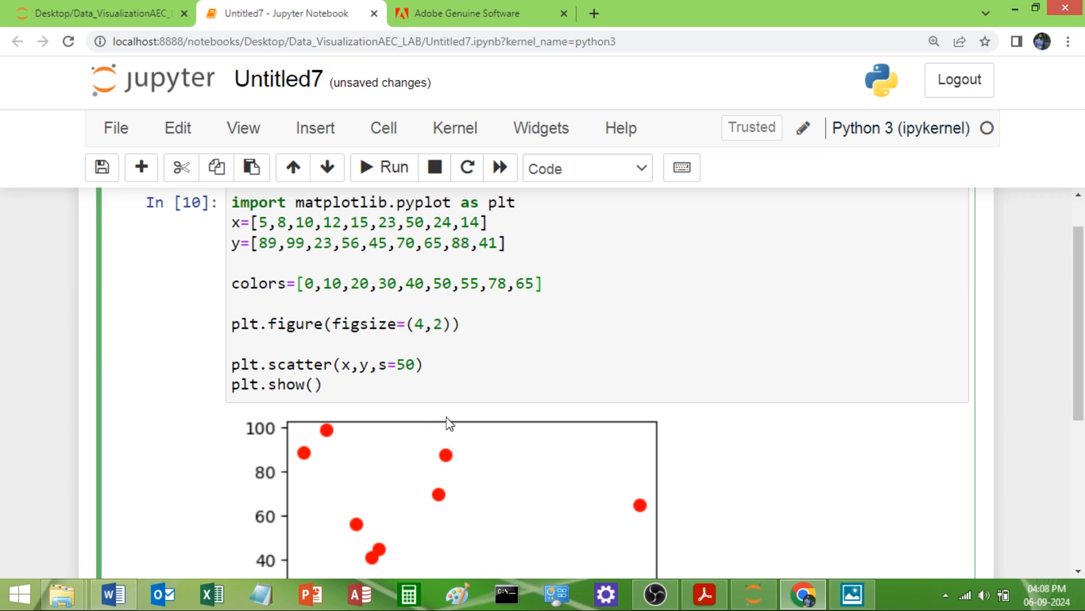
scroll(down, 3)
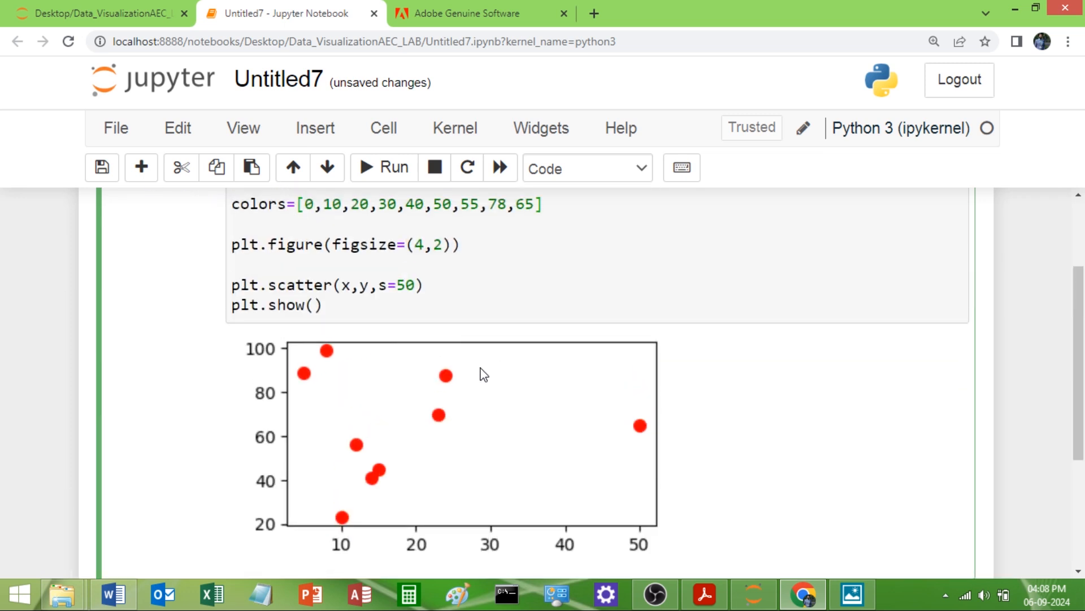
Add the c=colors argument to the scatter call after s=50.
click(420, 285)
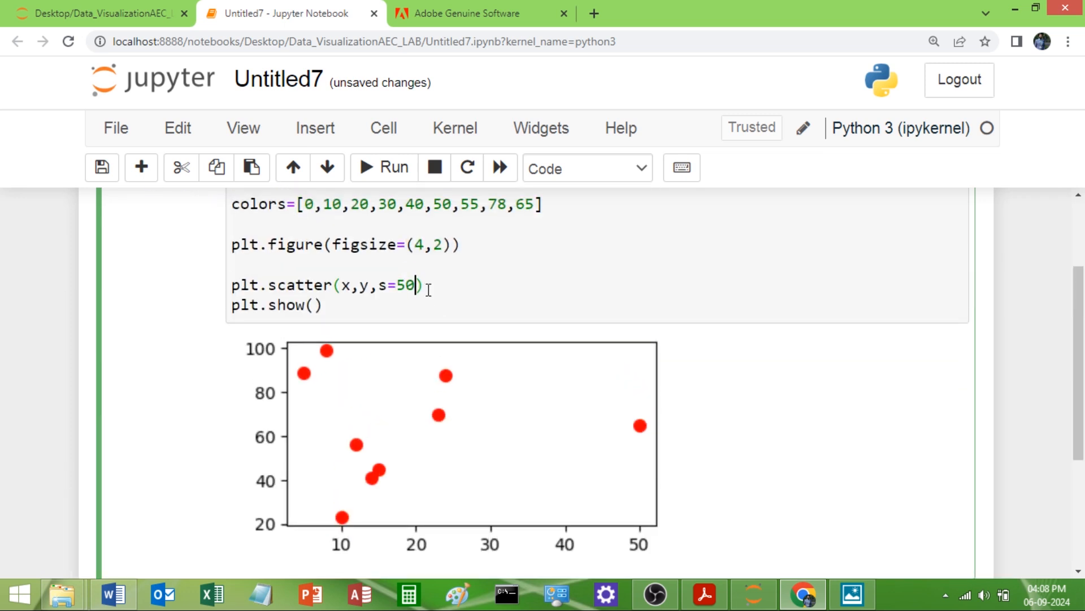
text(,c=)
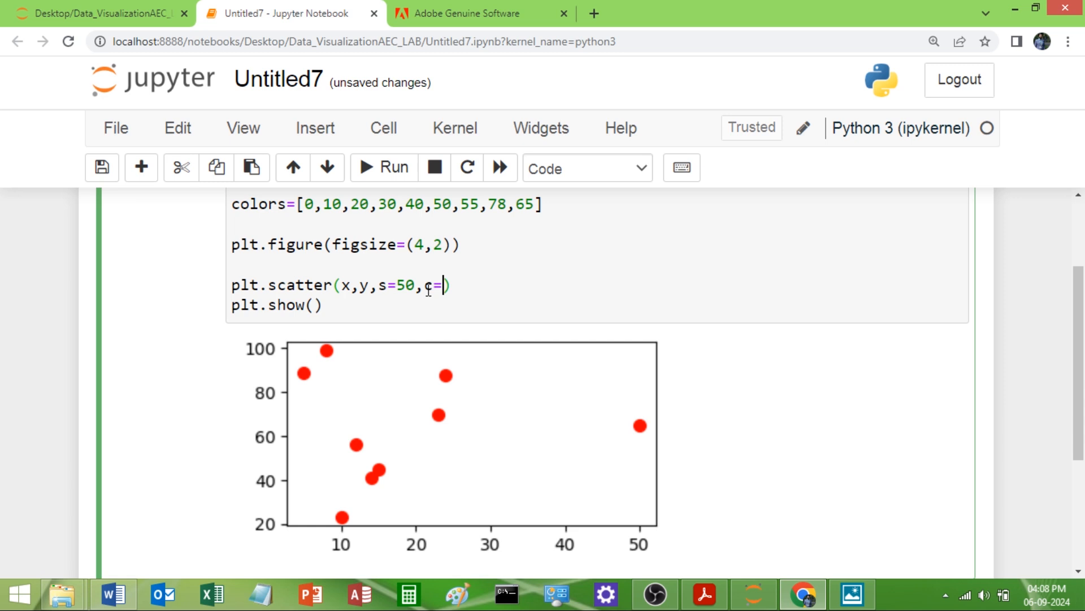
double_click(258, 204)
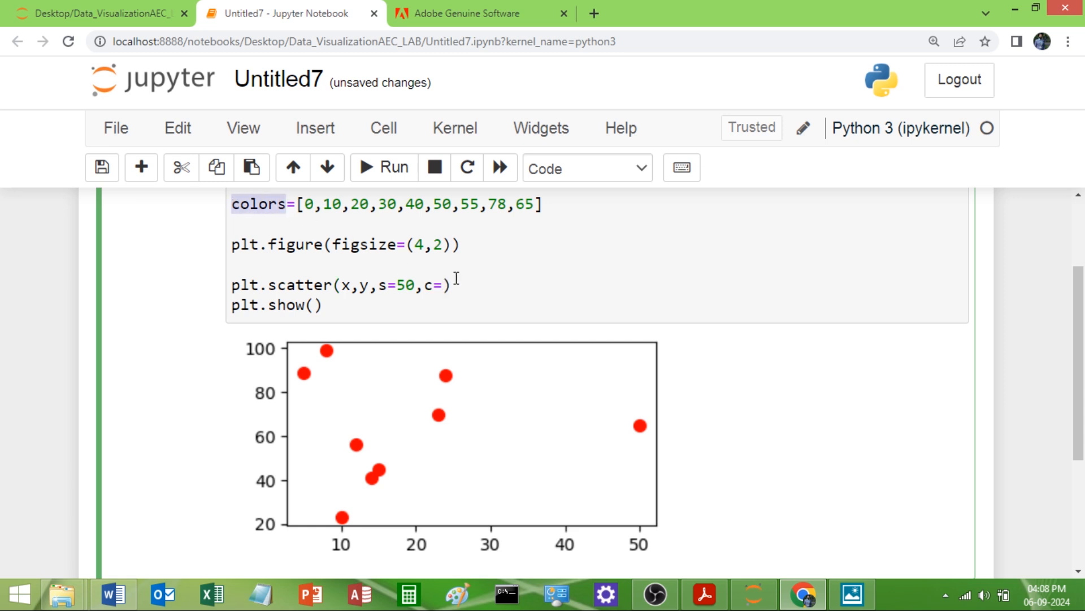
click(443, 285)
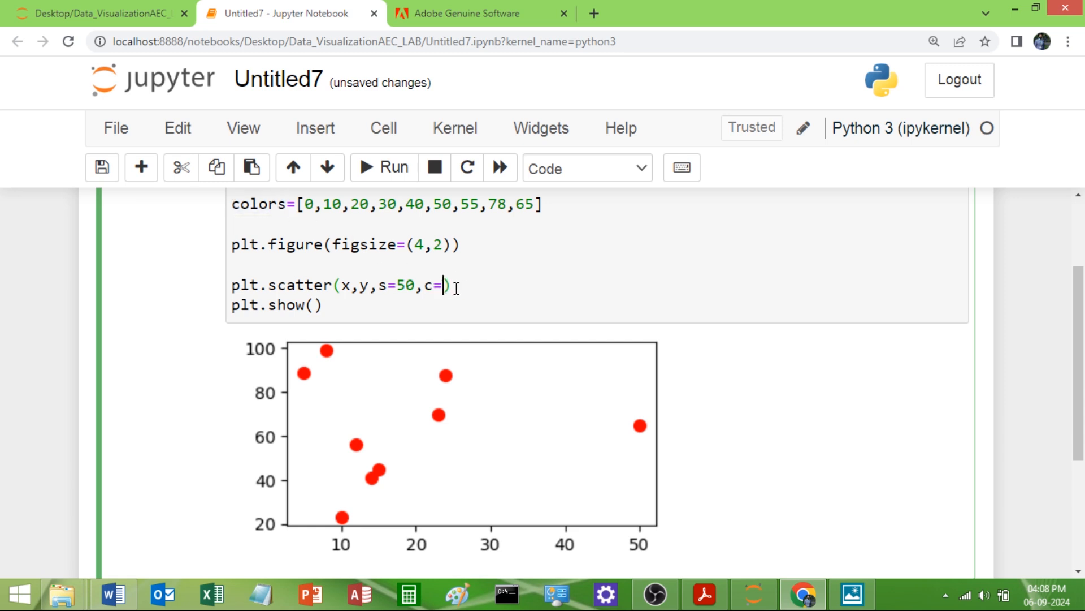
text(colors)
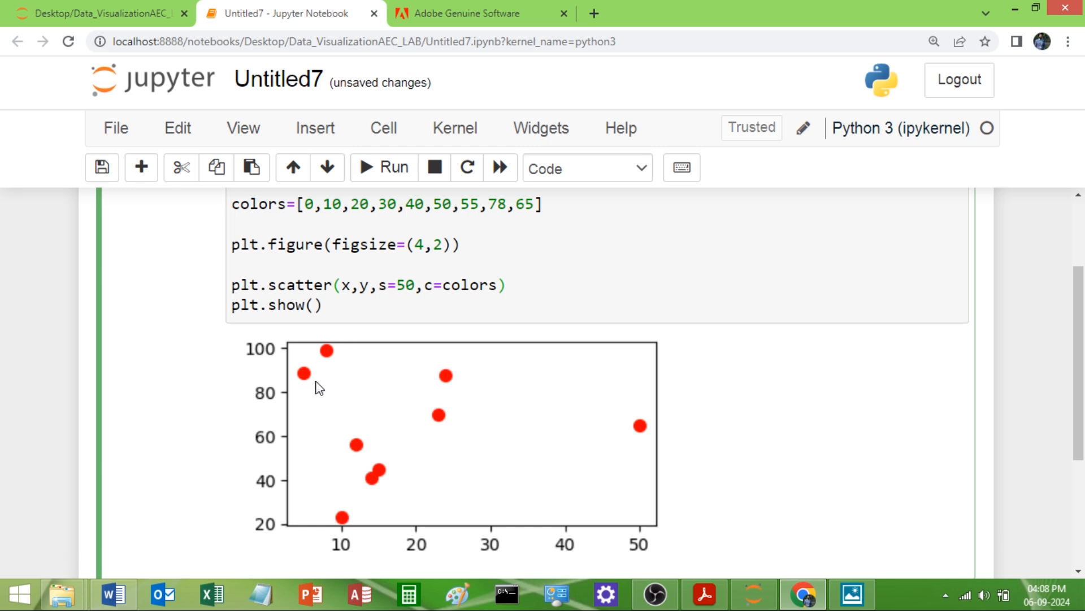
mouse_move(411, 515)
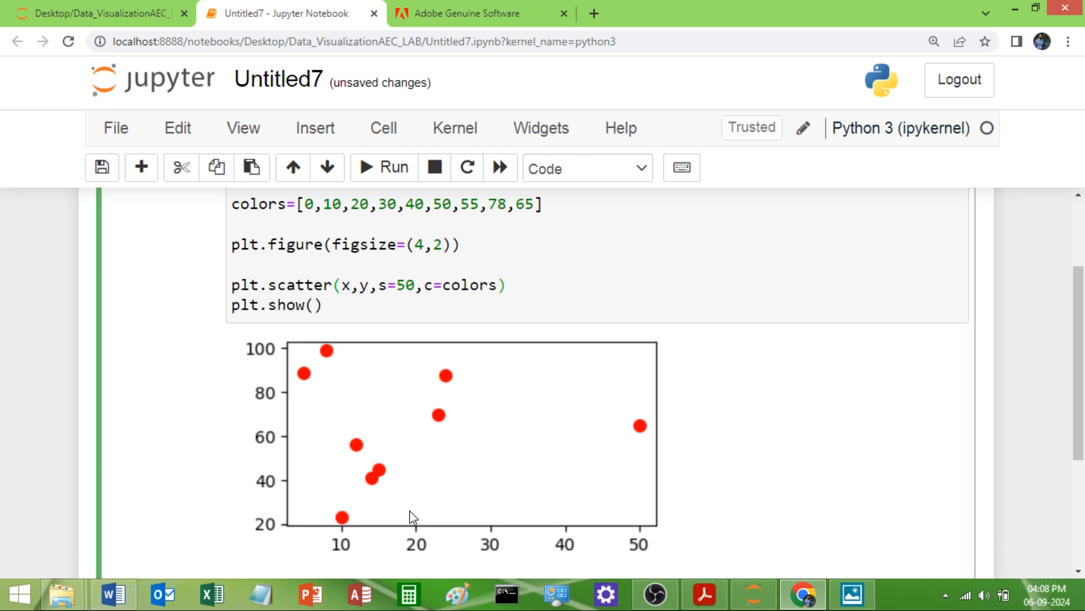
Append cmap='viridis' after c=colors in the scatter call.
click(497, 285)
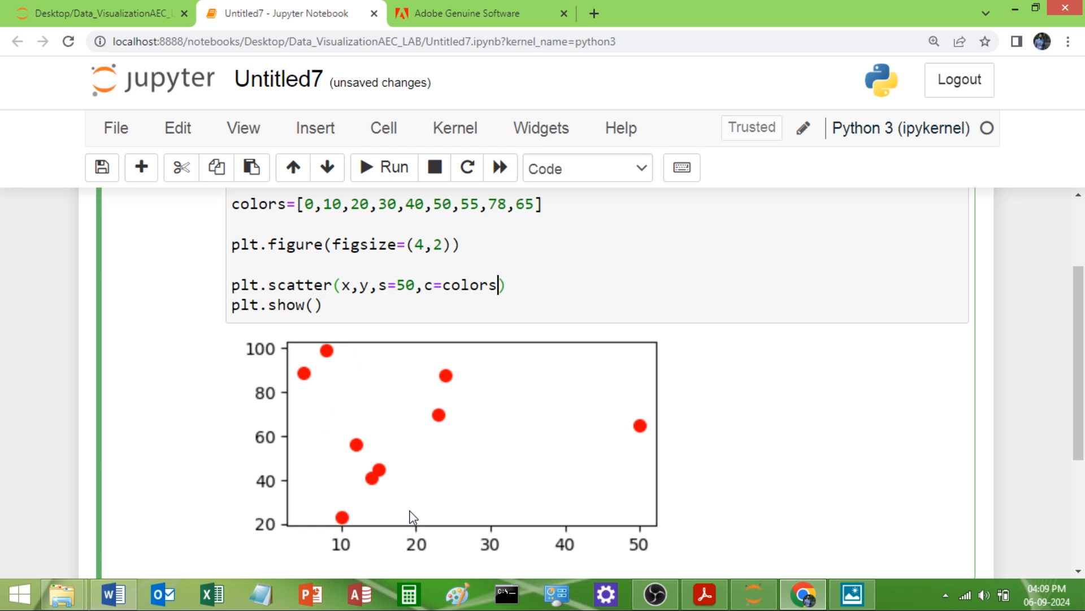
text(,)
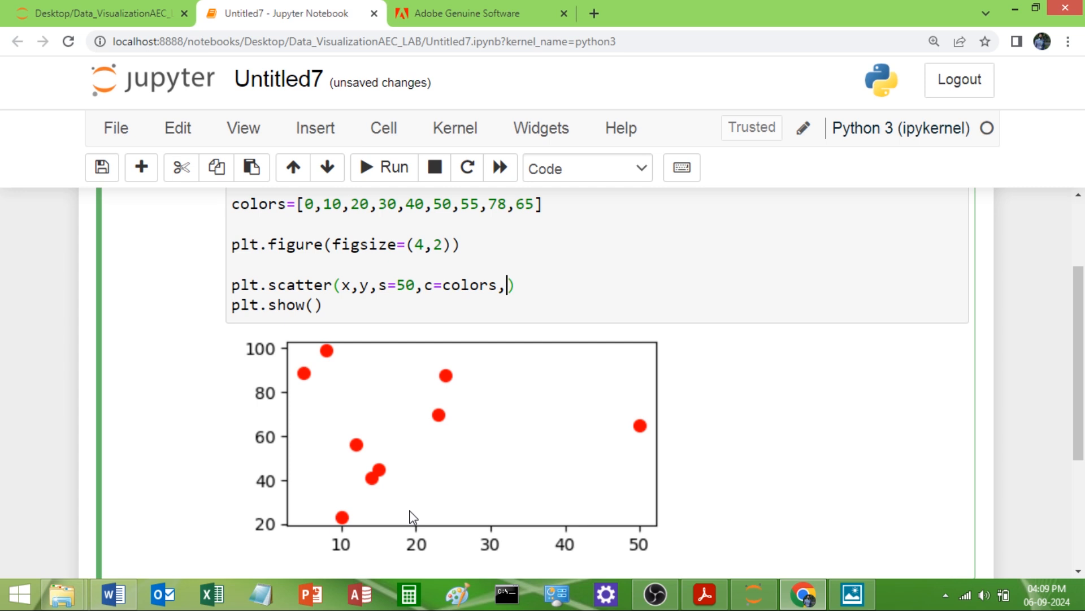
text(cmap)
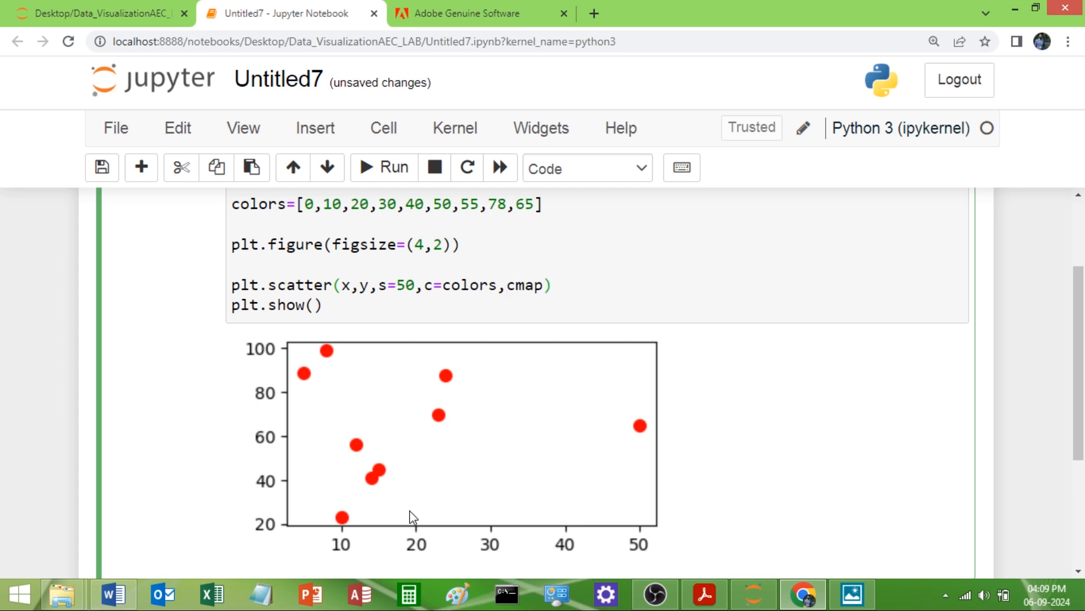
text(=')
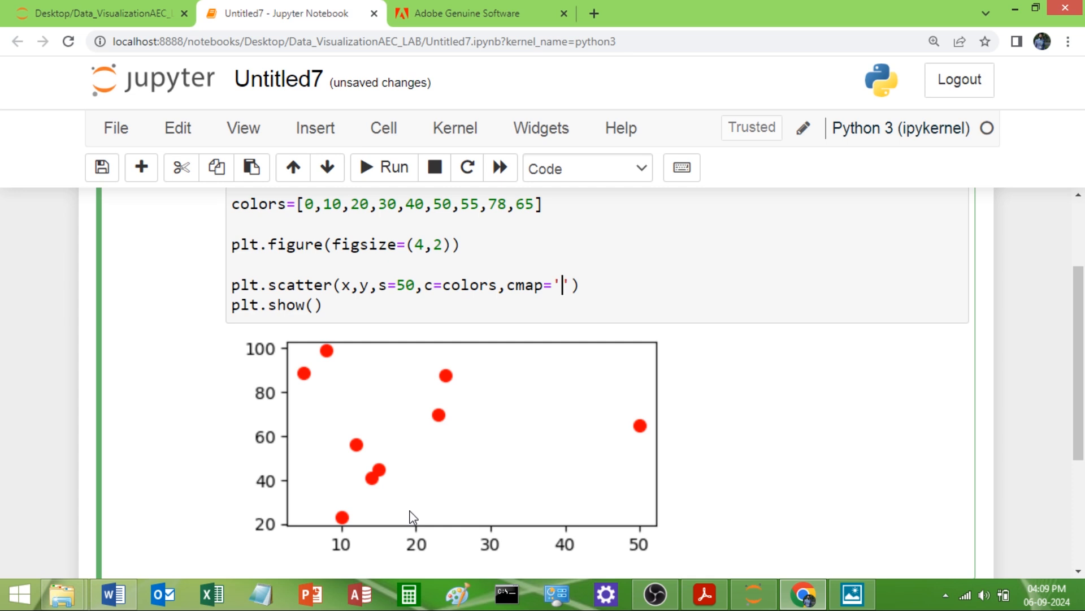
text(vir)
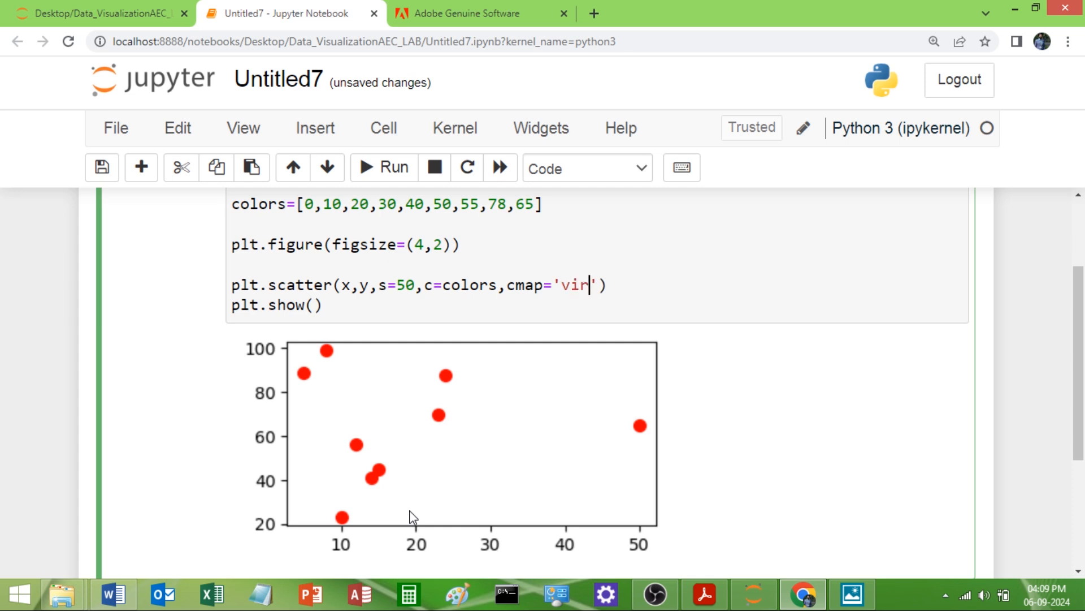
text(idi)
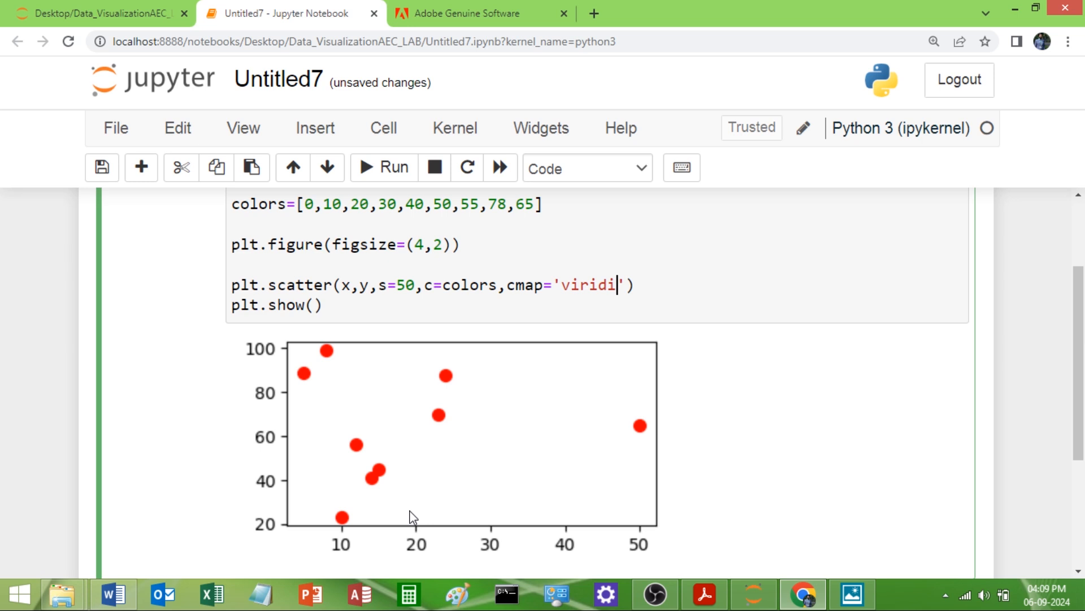
text(s)
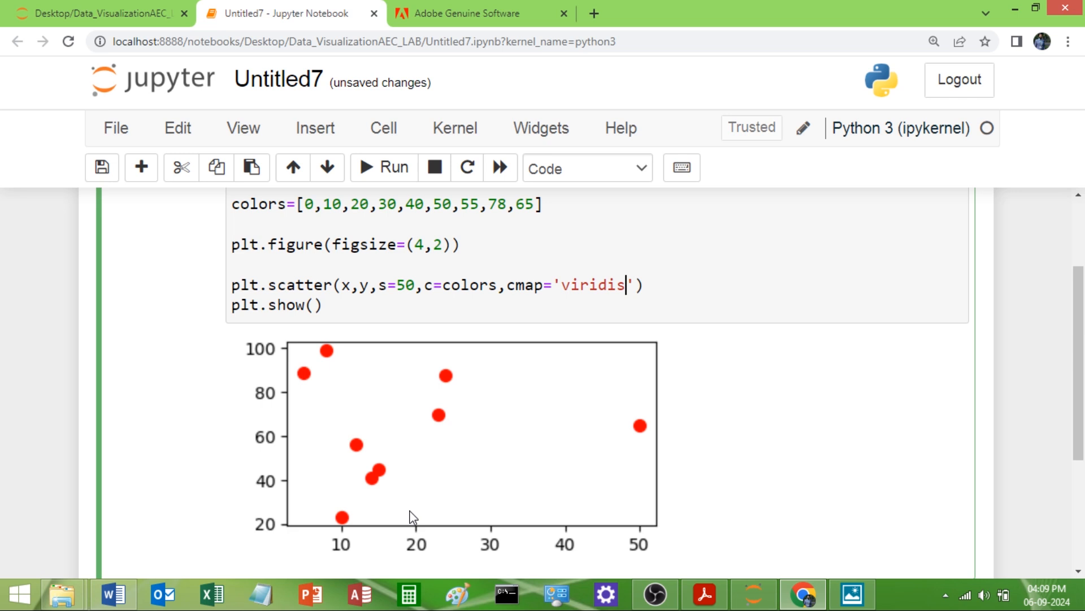
mouse_move(434, 479)
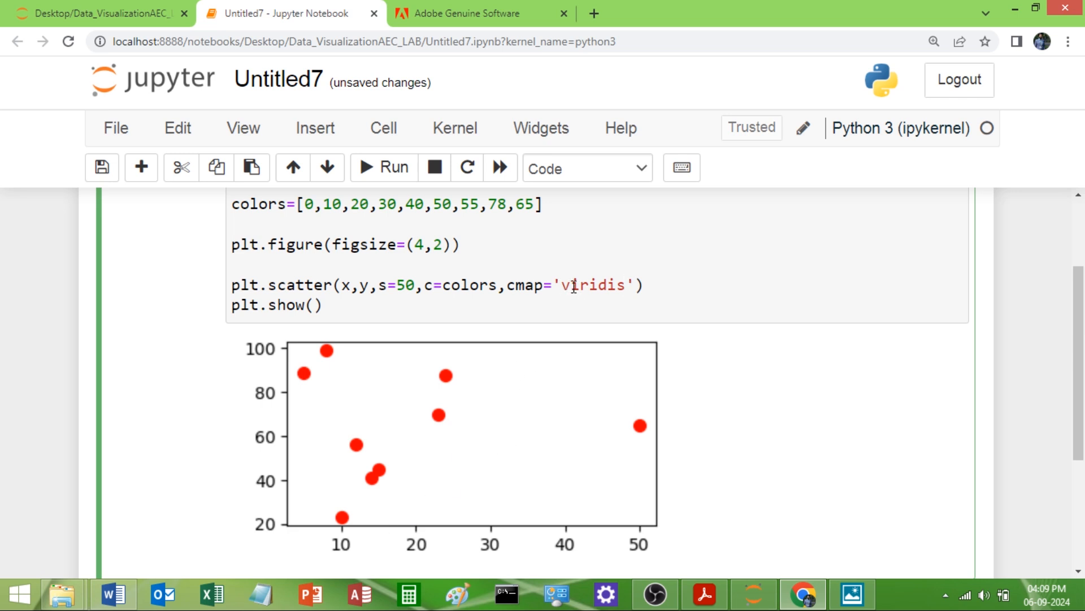
mouse_move(685, 524)
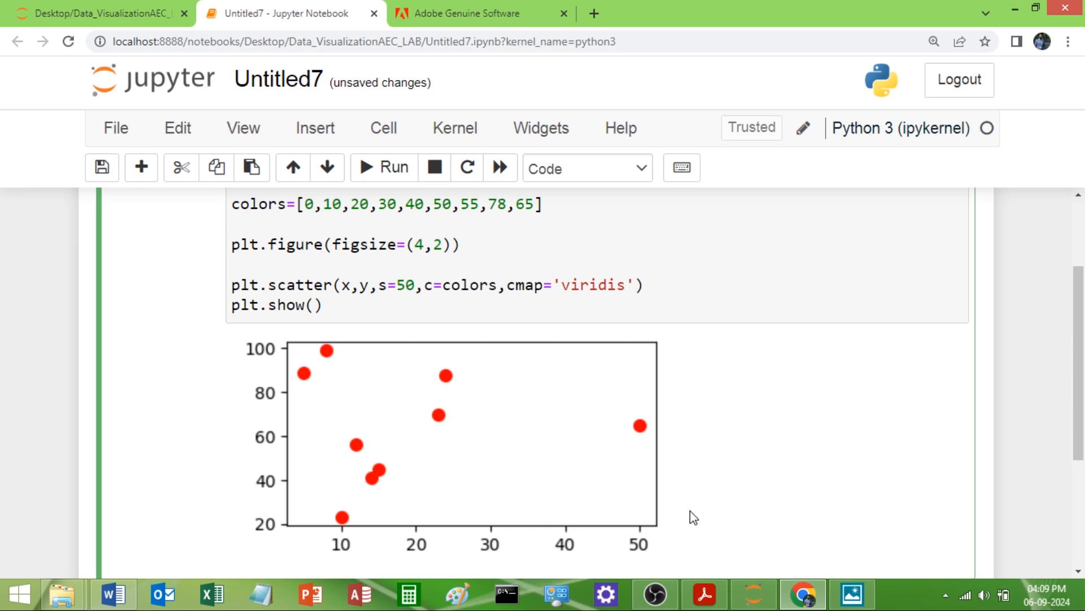
mouse_move(668, 351)
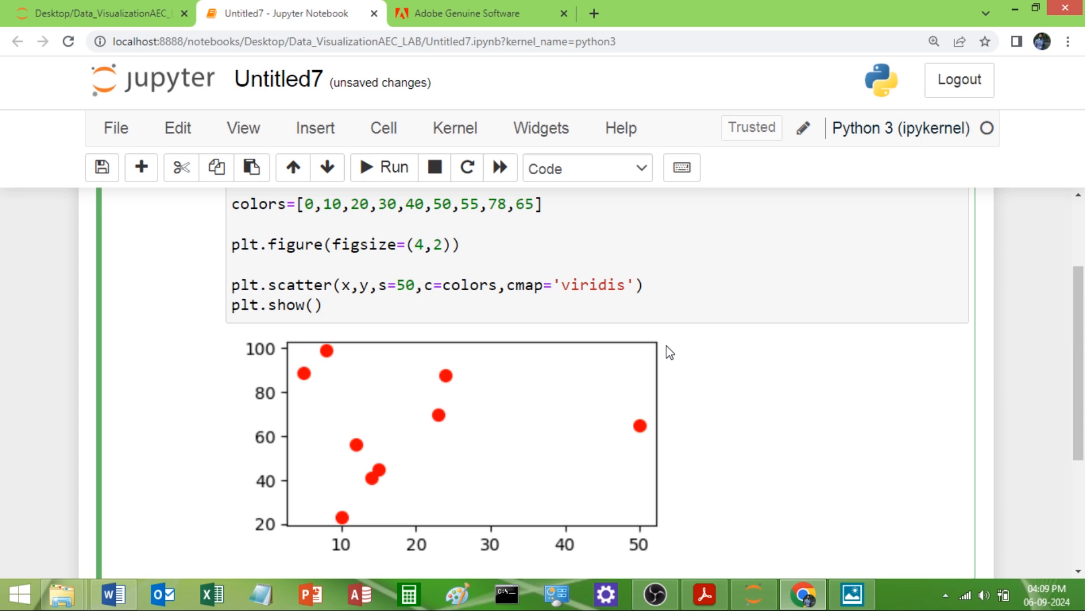
Run the cell so the nine points redraw in viridis shades.
click(626, 285)
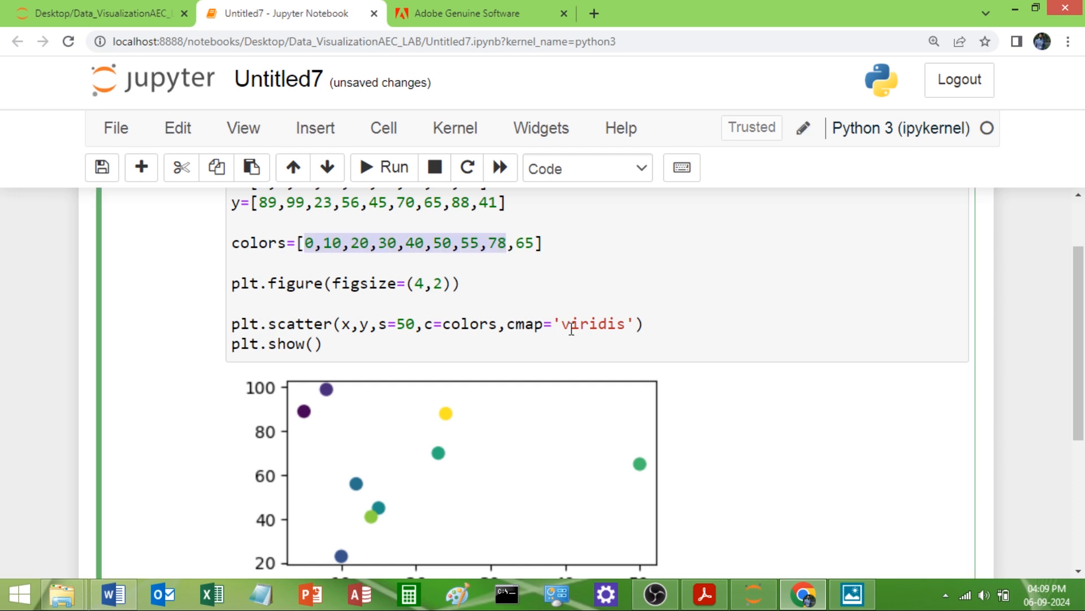
mouse_move(585, 356)
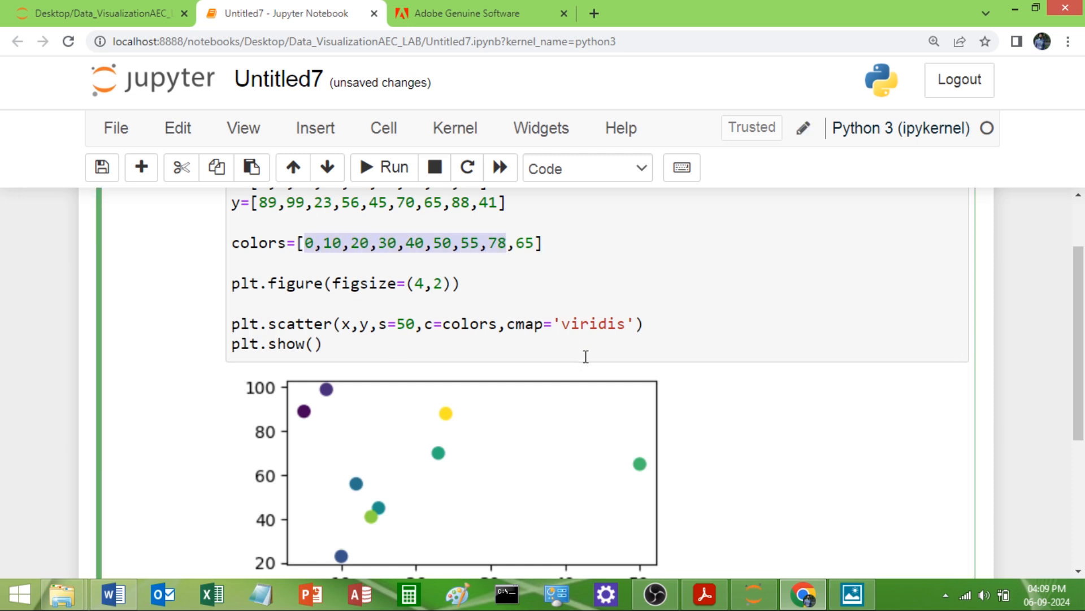
mouse_move(707, 499)
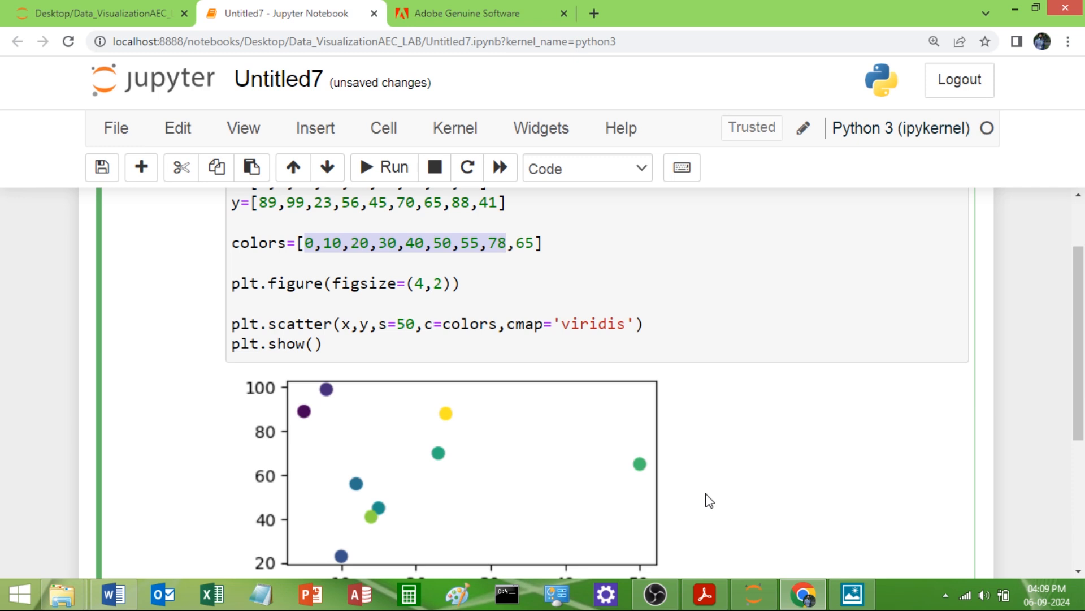
mouse_move(703, 452)
text(plt)
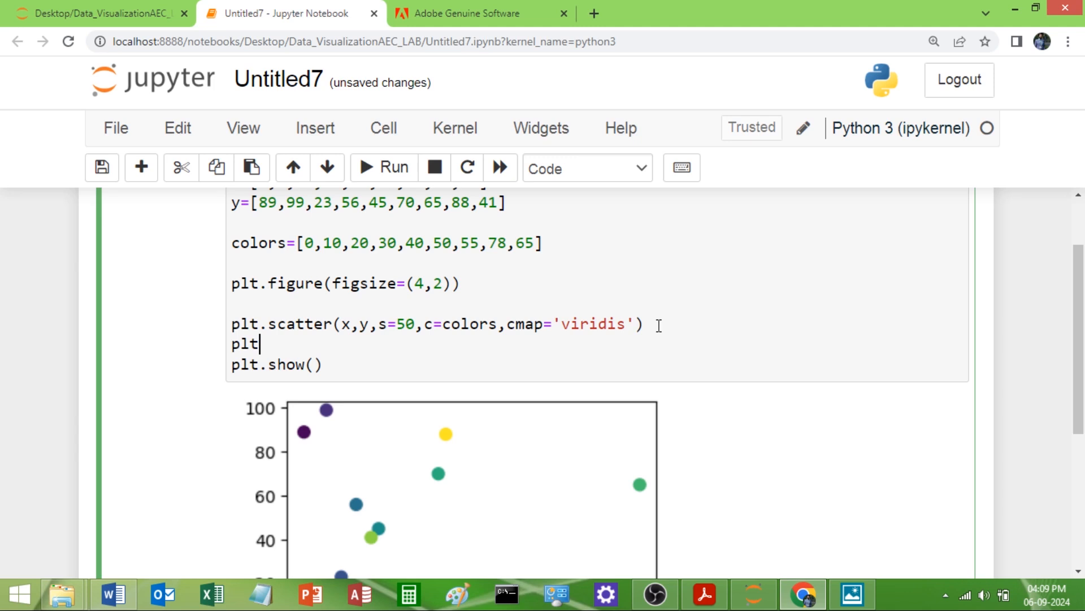
Add plt.colorbar() before plt.show() and run to show the viridis colour scale.
text(.)
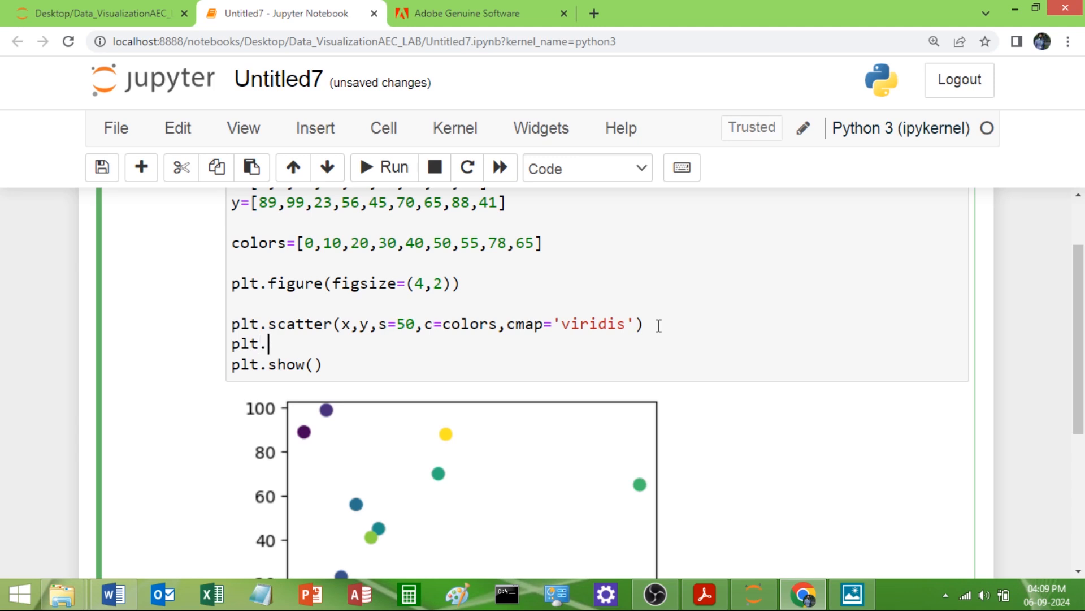
text(color)
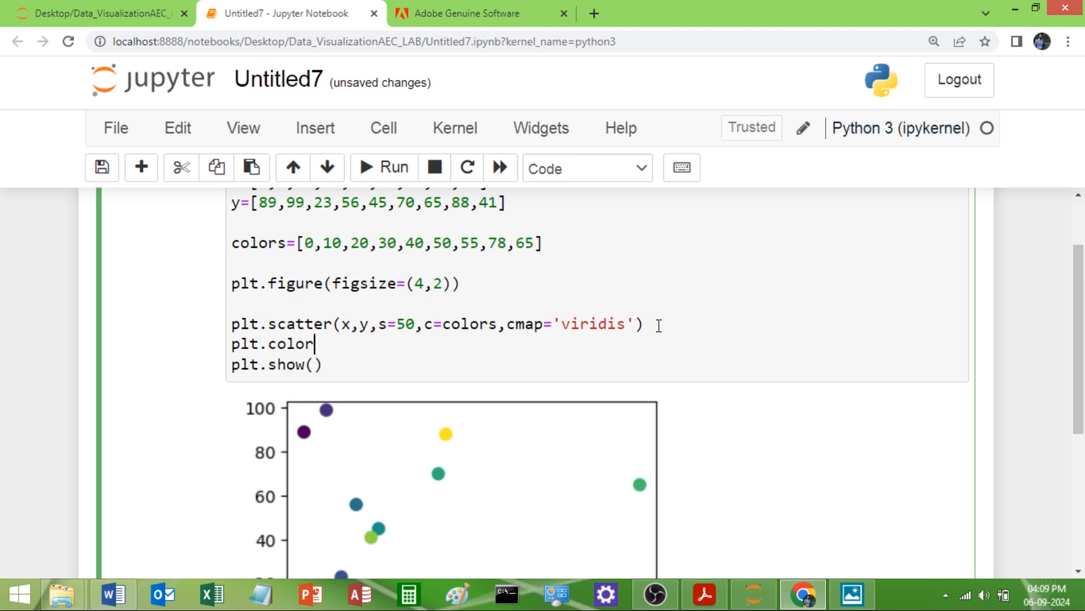
text(bar()
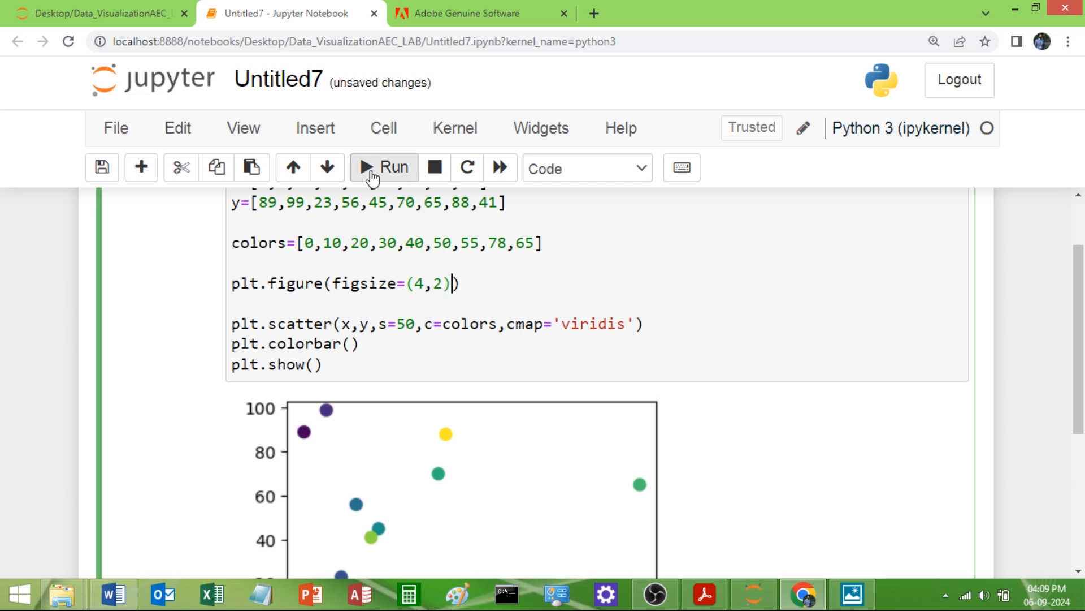
click(383, 168)
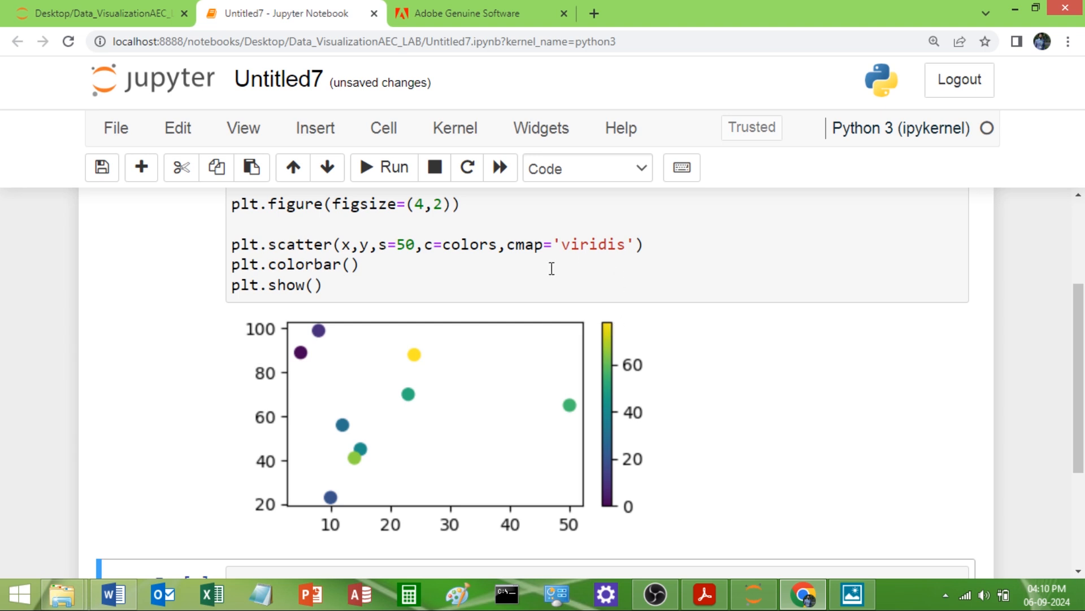
mouse_move(479, 397)
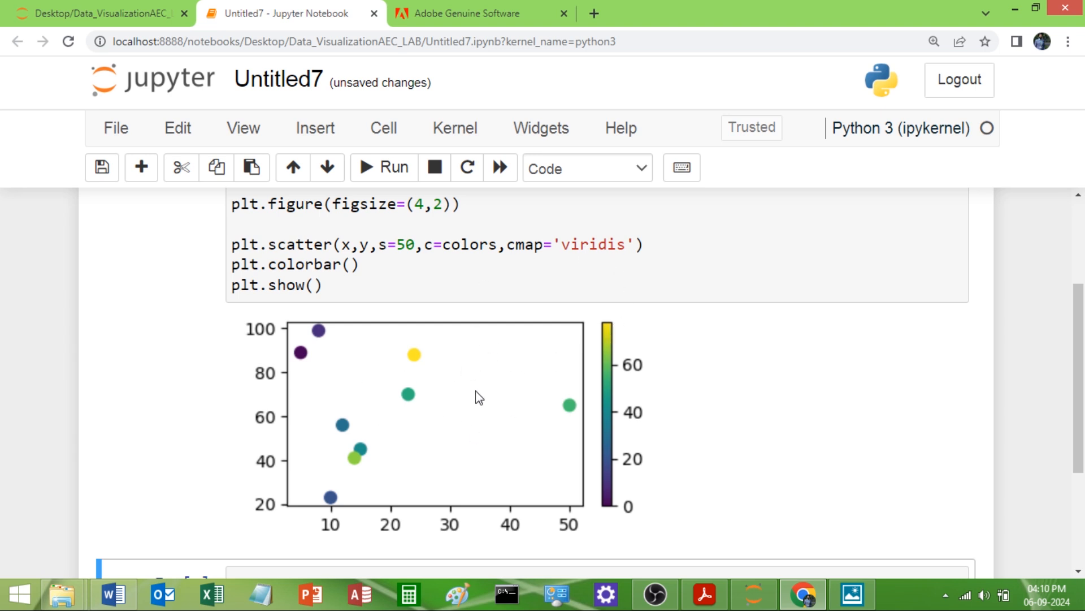
mouse_move(695, 415)
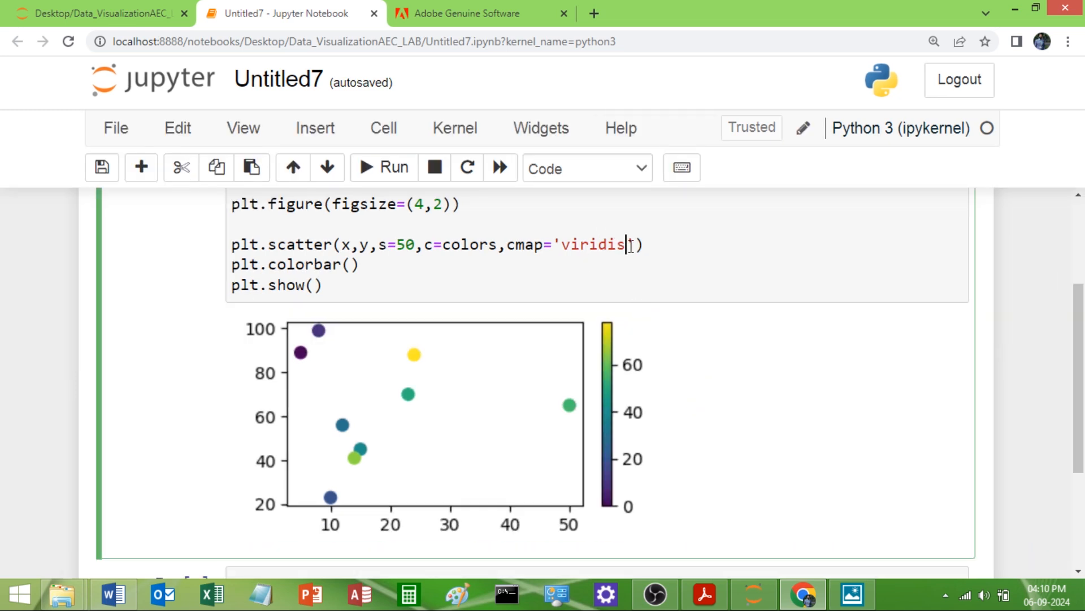
Replace the cmap value with 'BrBG' and run to recolour points and colour bar.
key(Backspace)
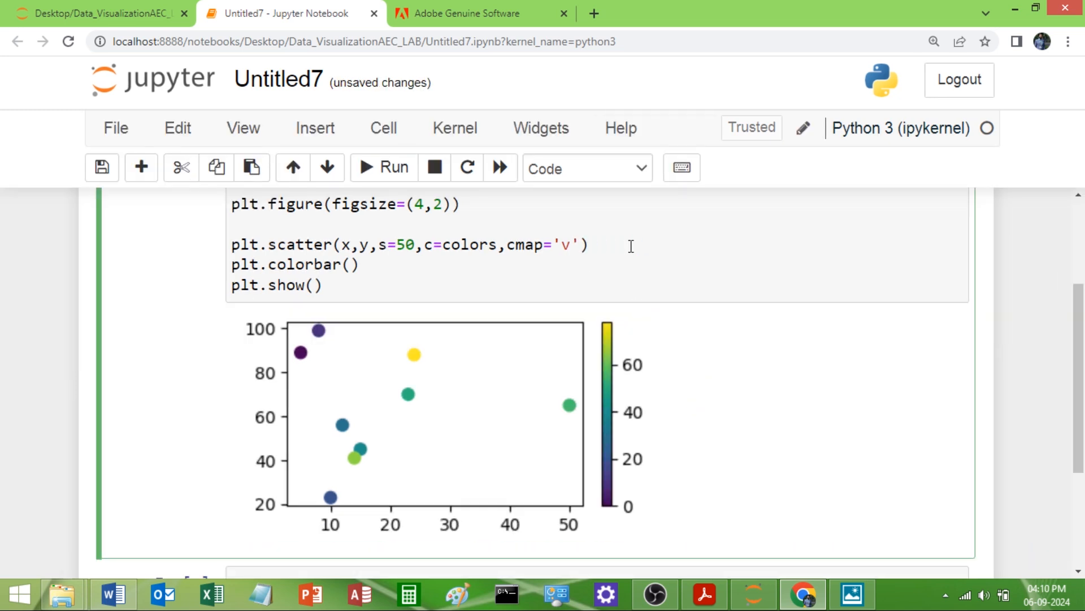
text(Br)
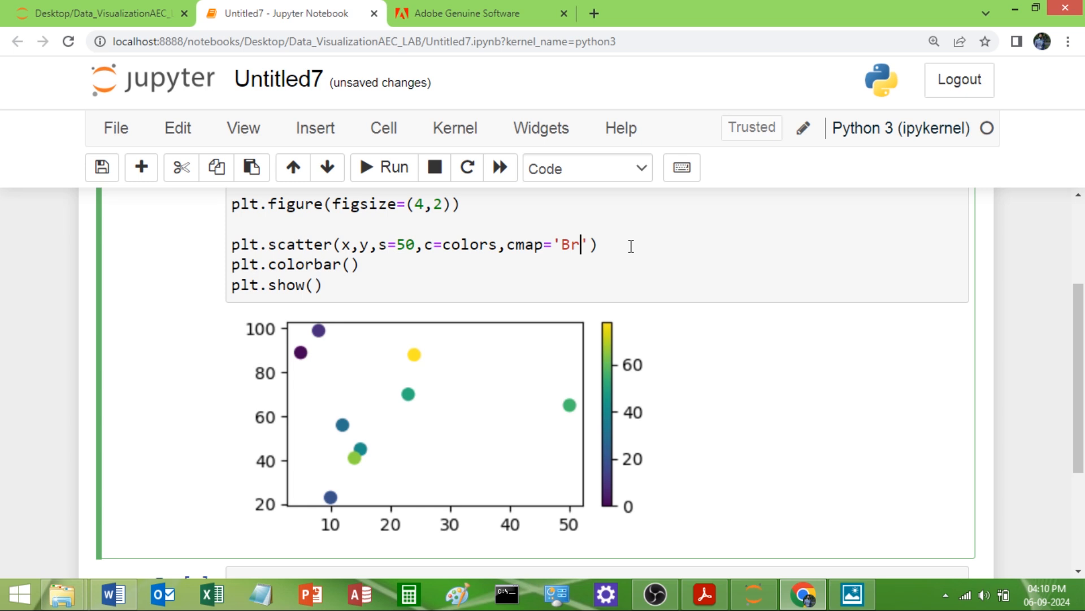
text(BG)
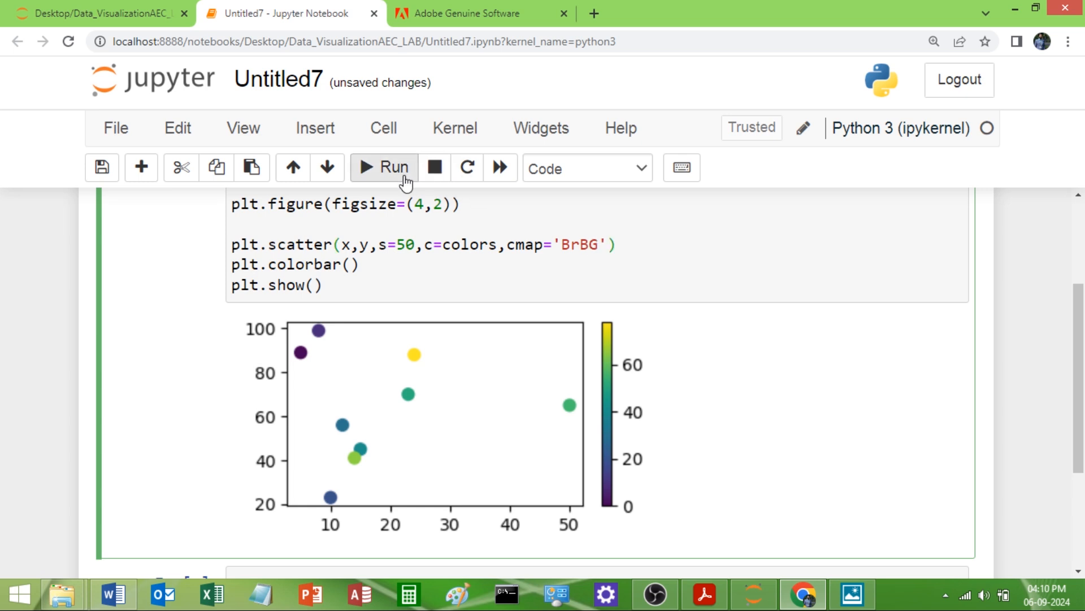
click(384, 168)
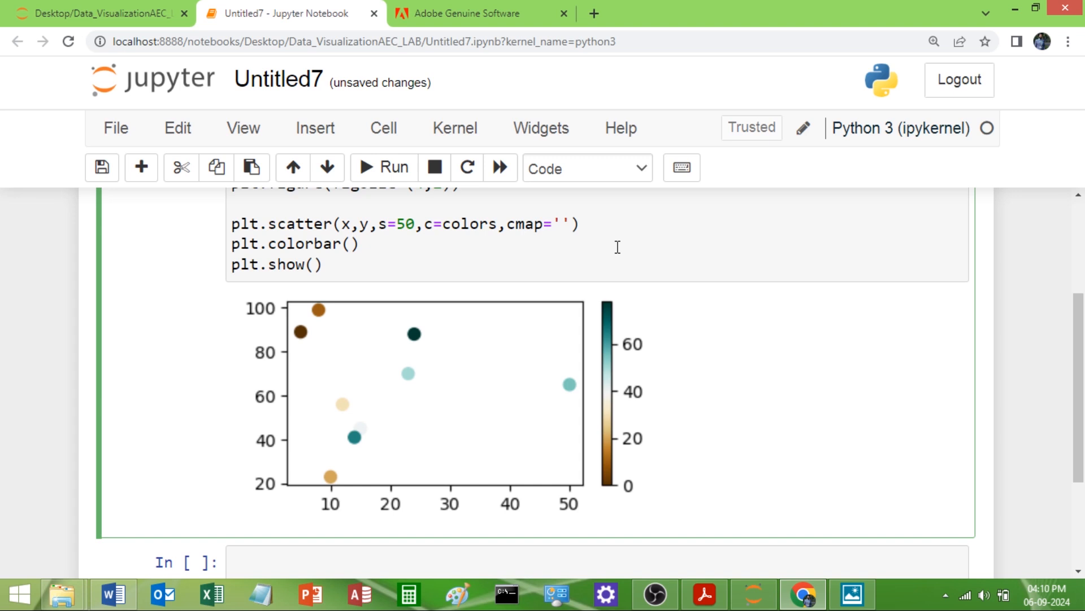
Set cmap='BuPu' and rerun so points and colour bar show white-to-purple shades.
text(B)
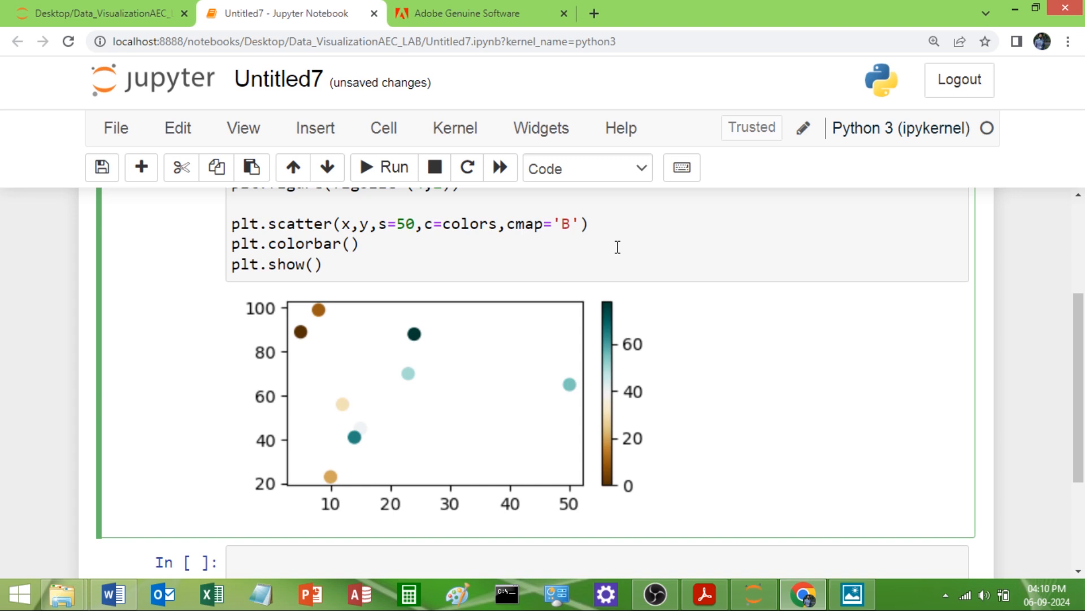
text(BuPu)
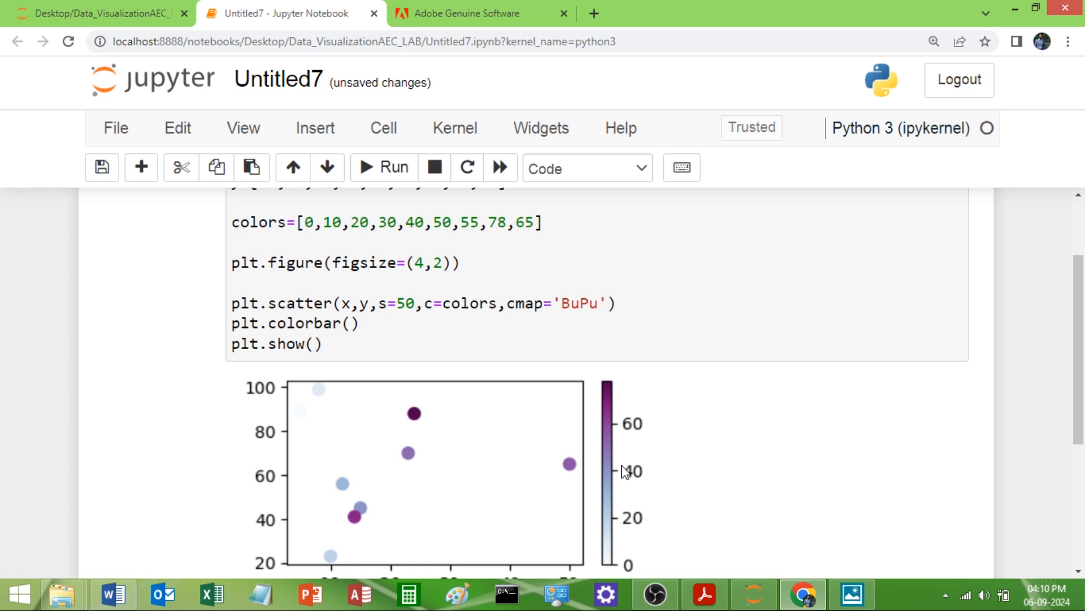
scroll(down, 3)
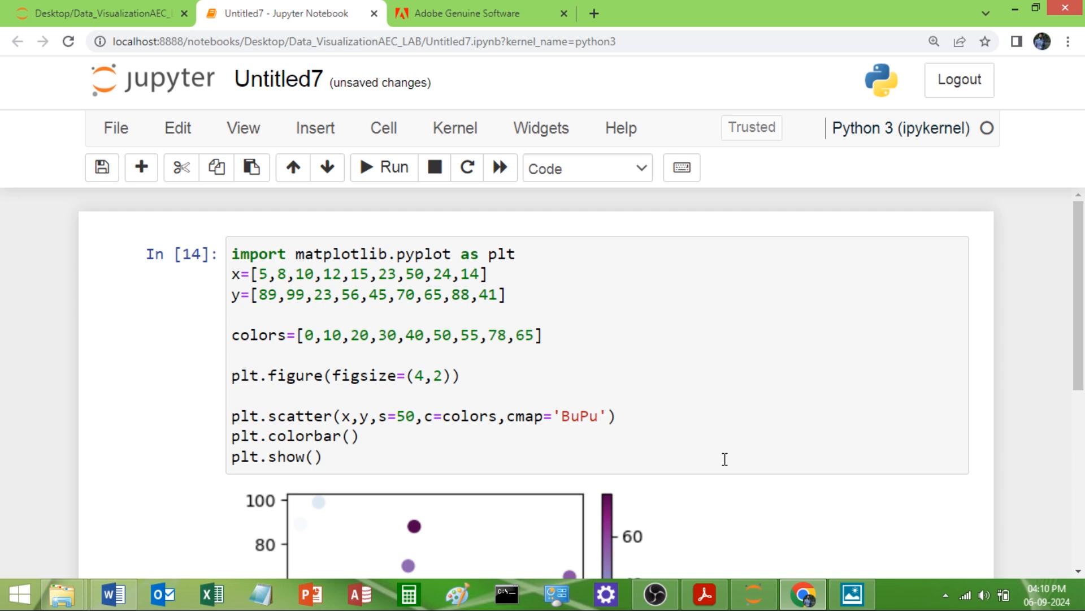
scroll(down, 3)
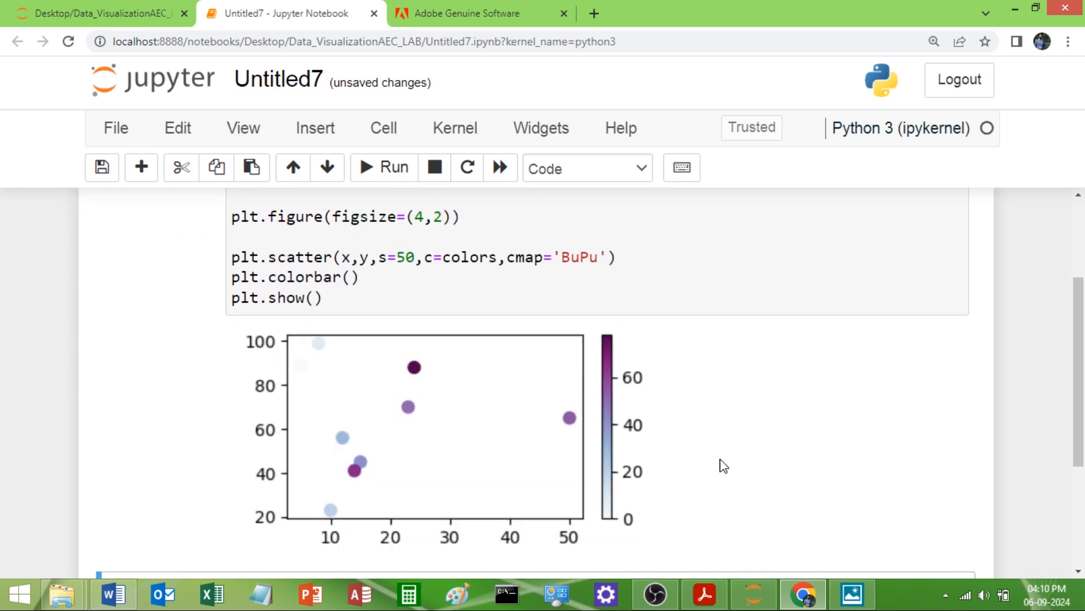
mouse_move(688, 456)
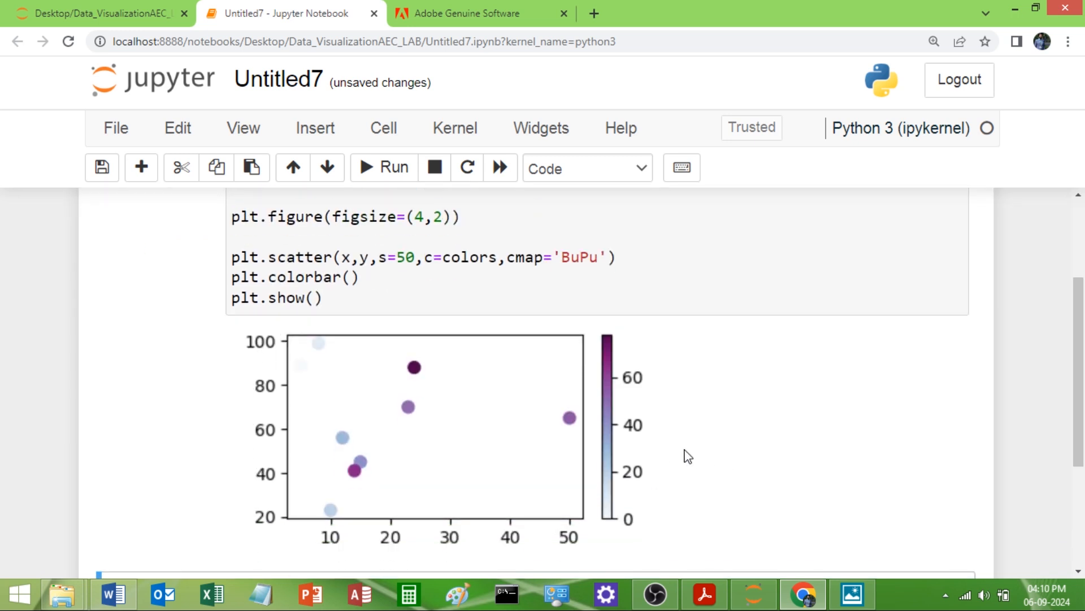
mouse_move(708, 454)
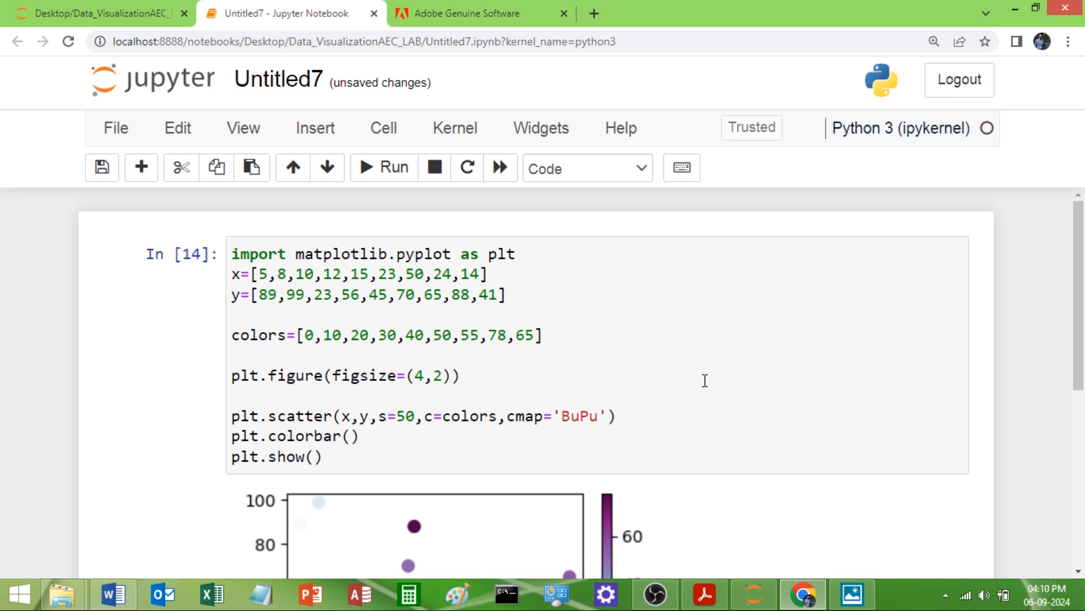
mouse_move(693, 391)
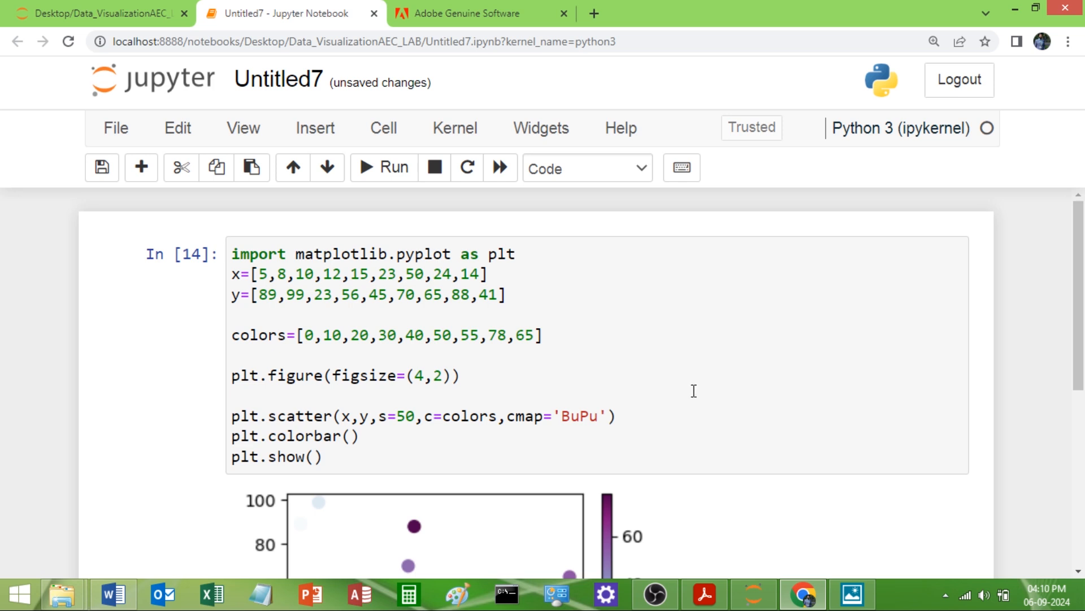